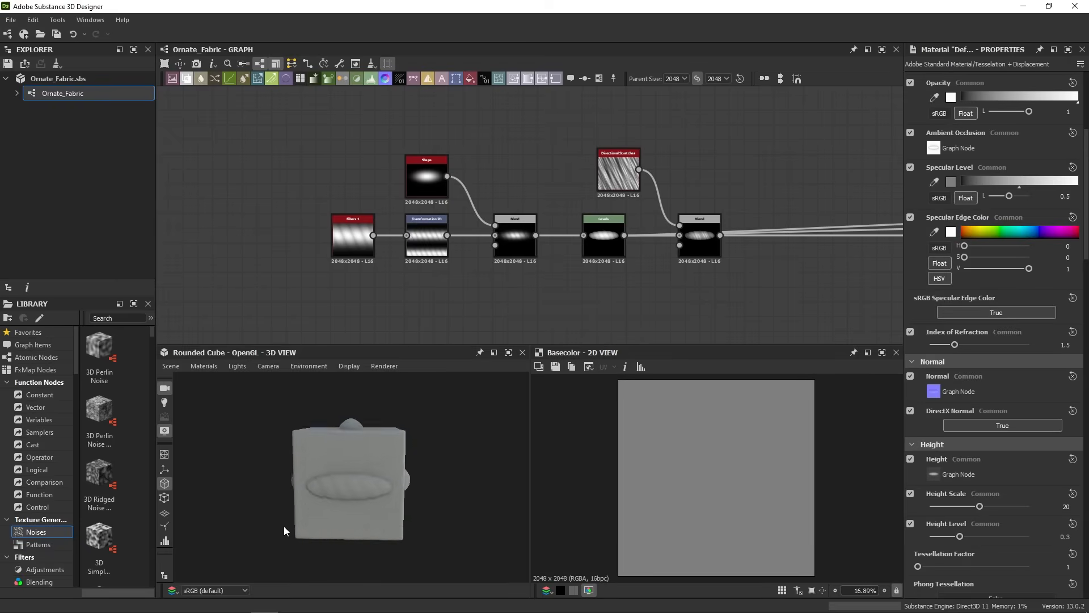
# - Orbit the plain preview cube in the 3D View to see it from new angles
pyautogui.moveTo(284, 530); pyautogui.dragTo(371, 454)
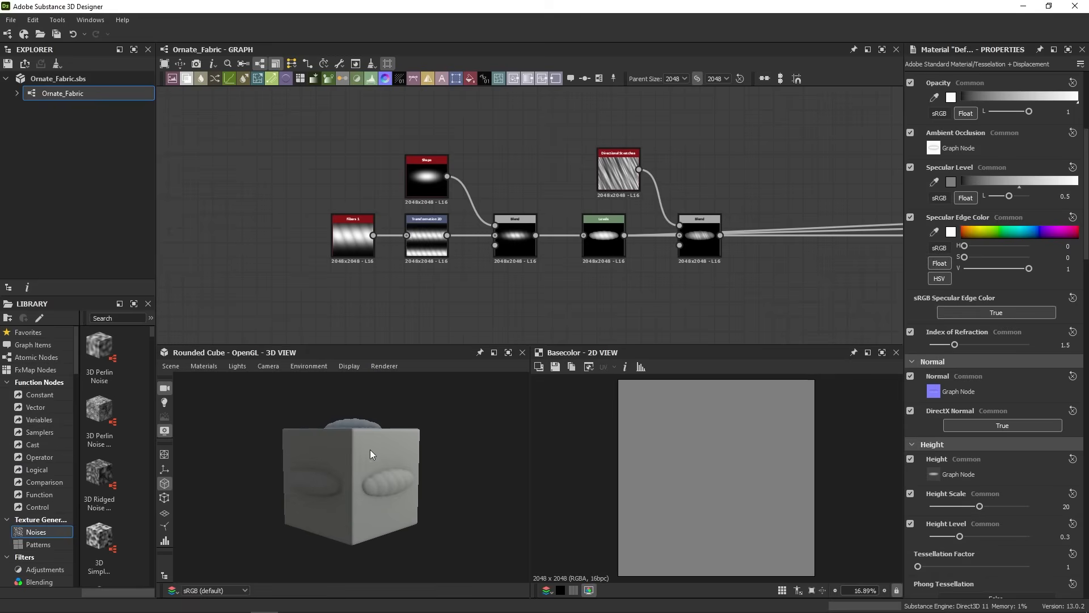
pyautogui.moveTo(334, 214)
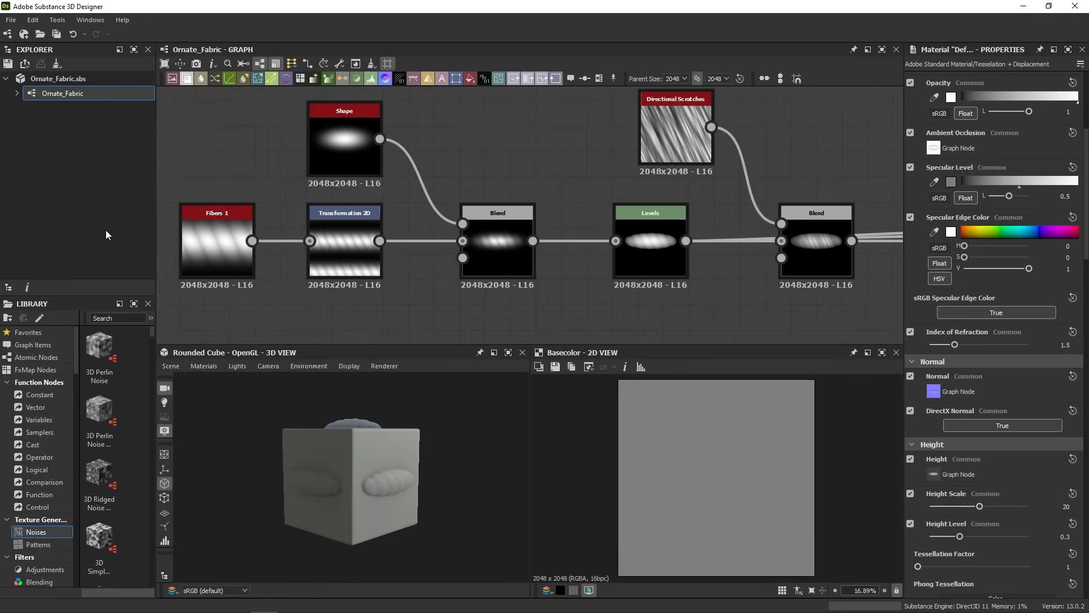
pyautogui.moveTo(316, 309)
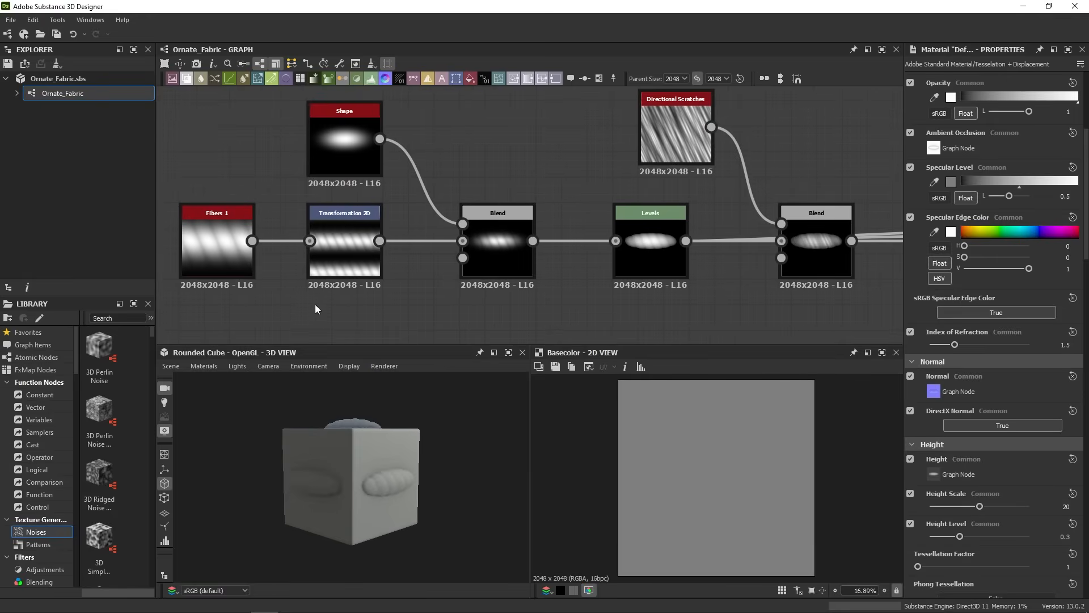
pyautogui.moveTo(808, 319)
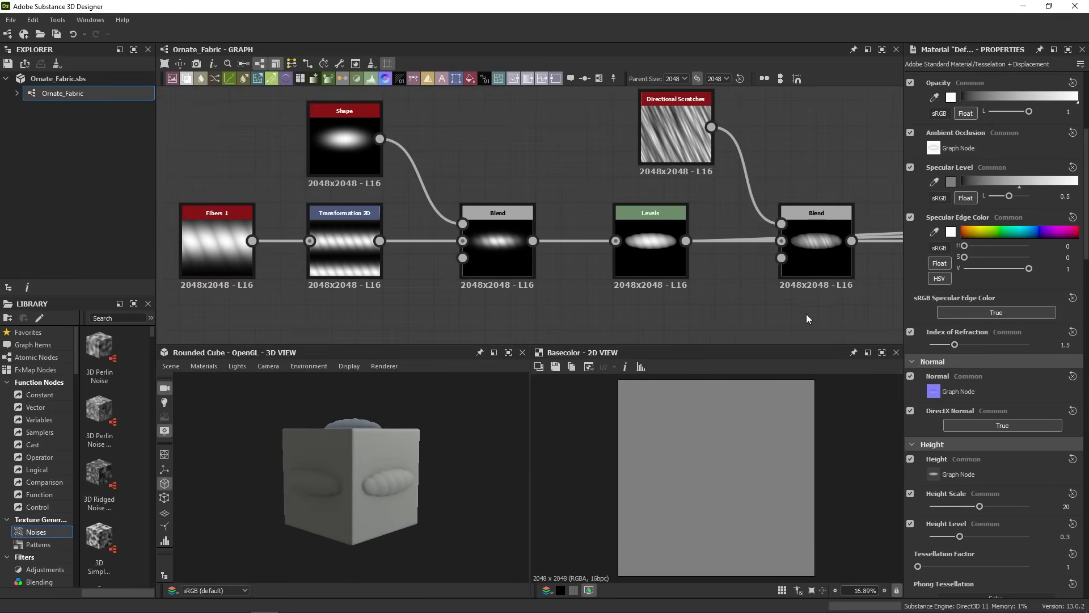
pyautogui.moveTo(736, 328)
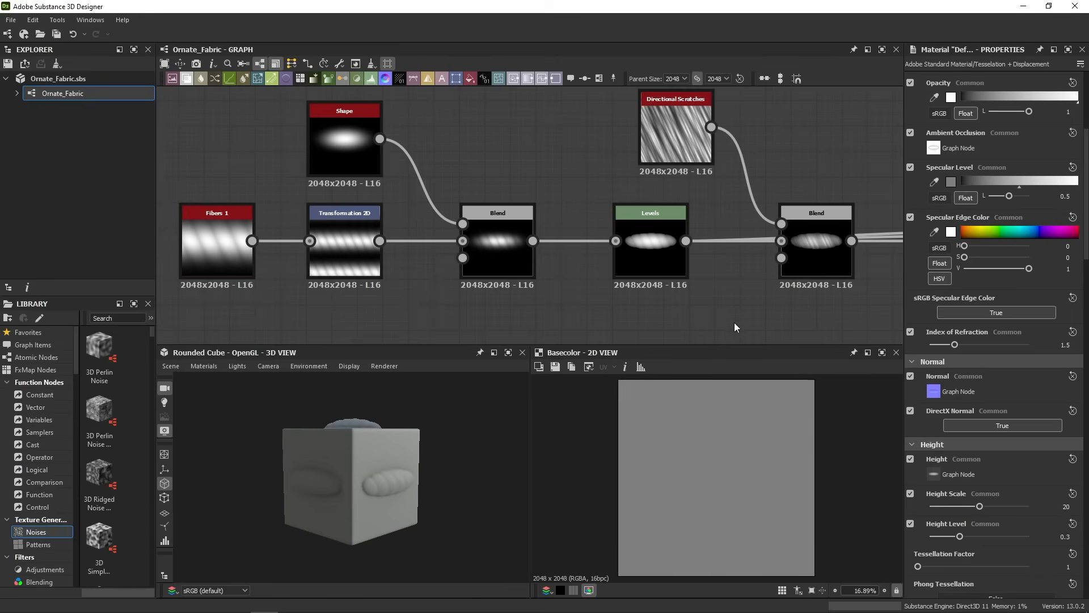
pyautogui.moveTo(738, 327)
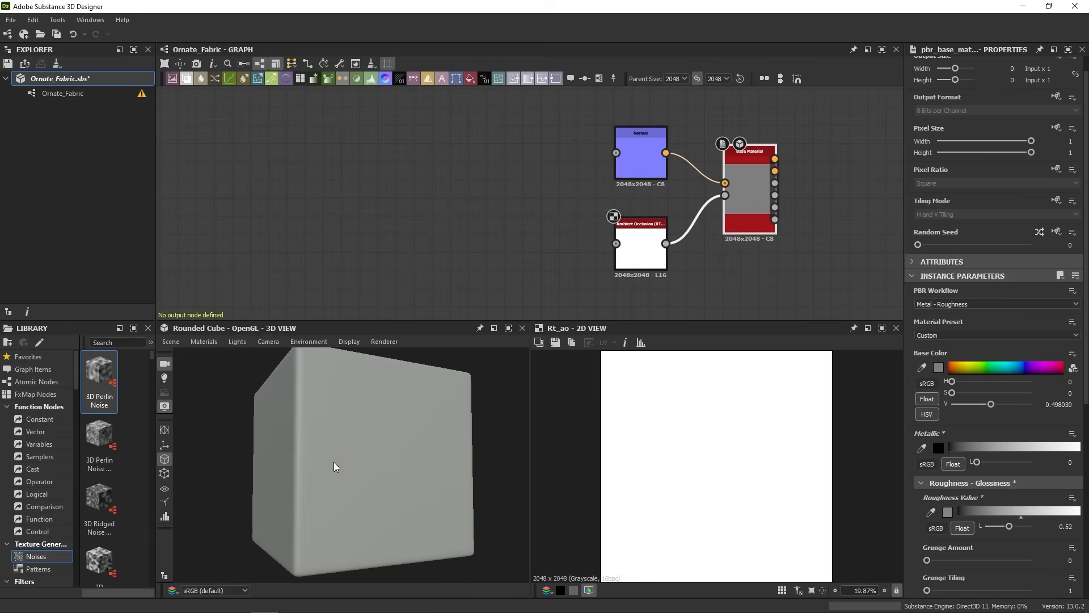
pyautogui.moveTo(335, 467); pyautogui.dragTo(374, 470)
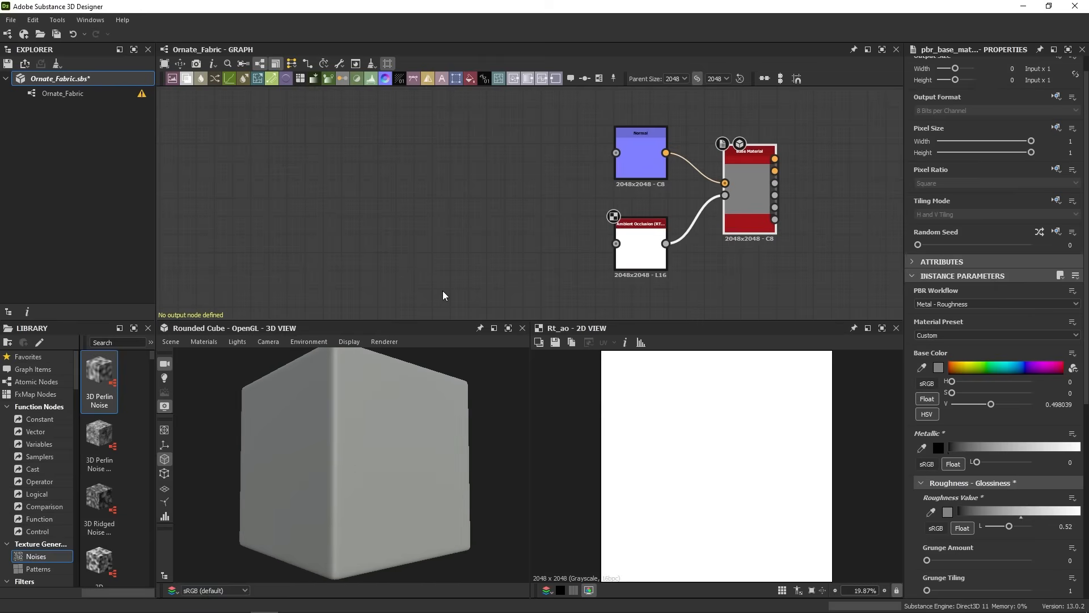
pyautogui.moveTo(174, 306)
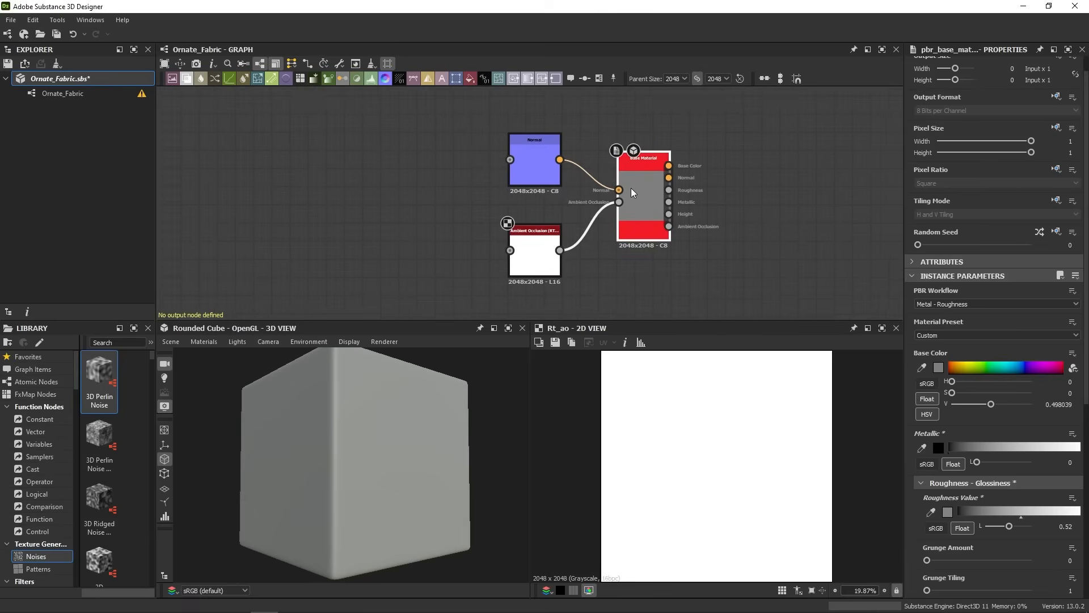
# - Create Base Material output nodes, including outputs for the hidden connectors
pyautogui.rightClick(633, 193)
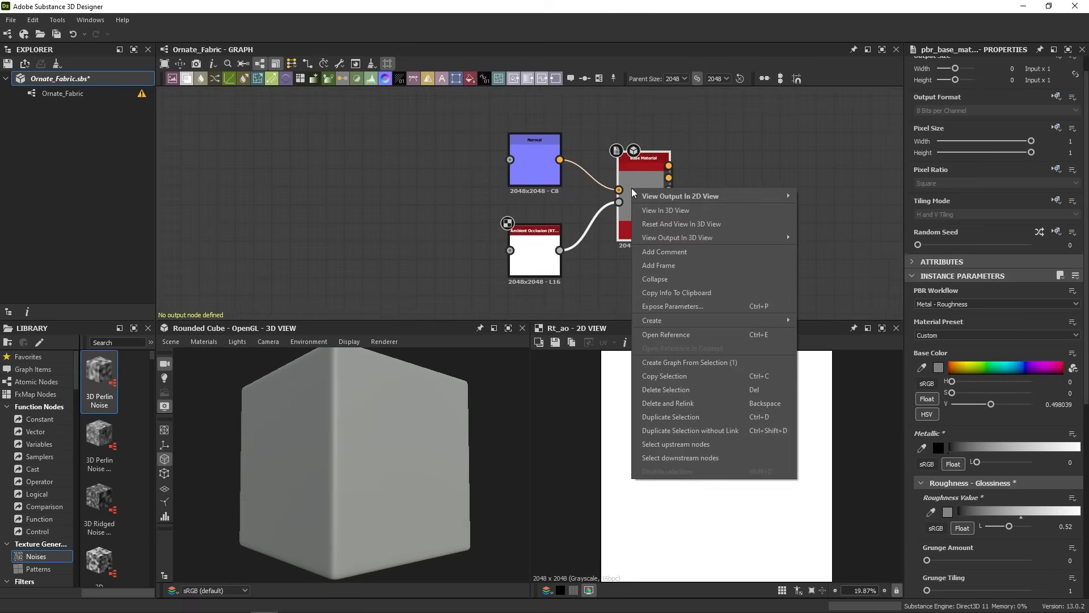
pyautogui.moveTo(652, 320)
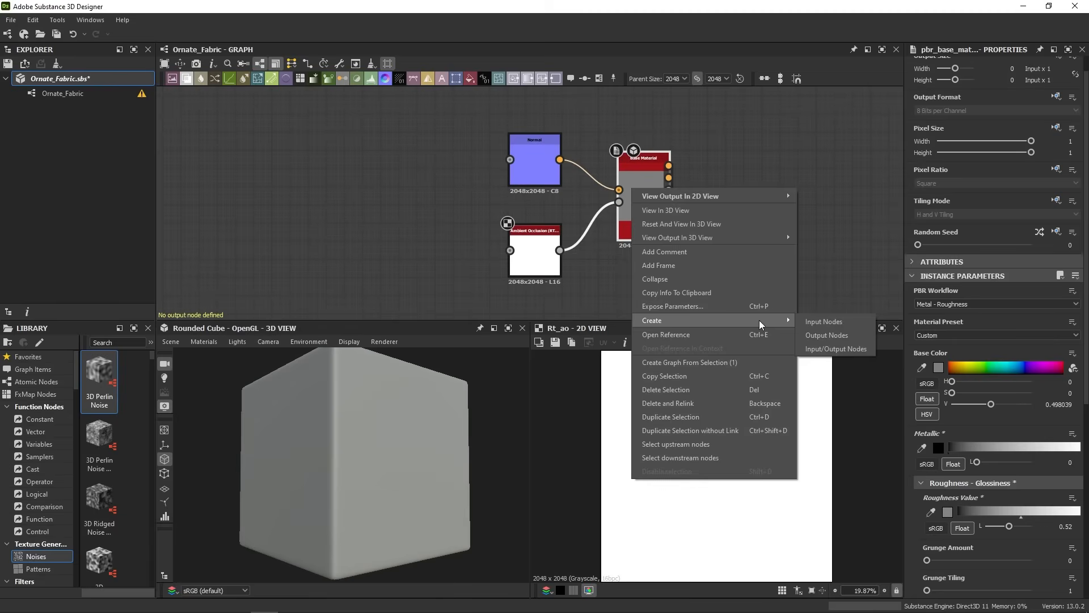
pyautogui.click(826, 335)
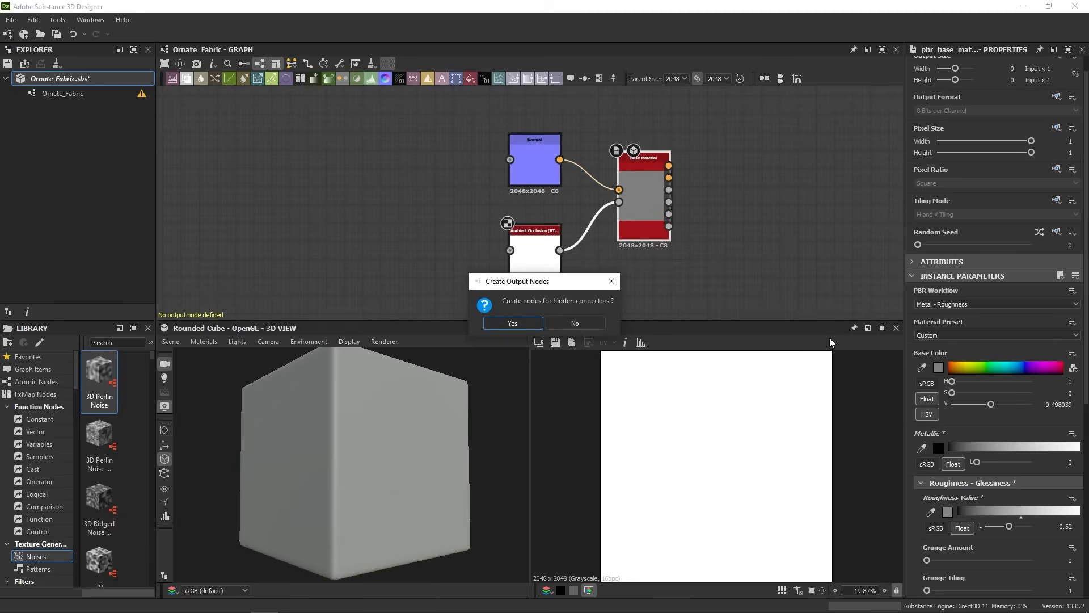
pyautogui.click(511, 322)
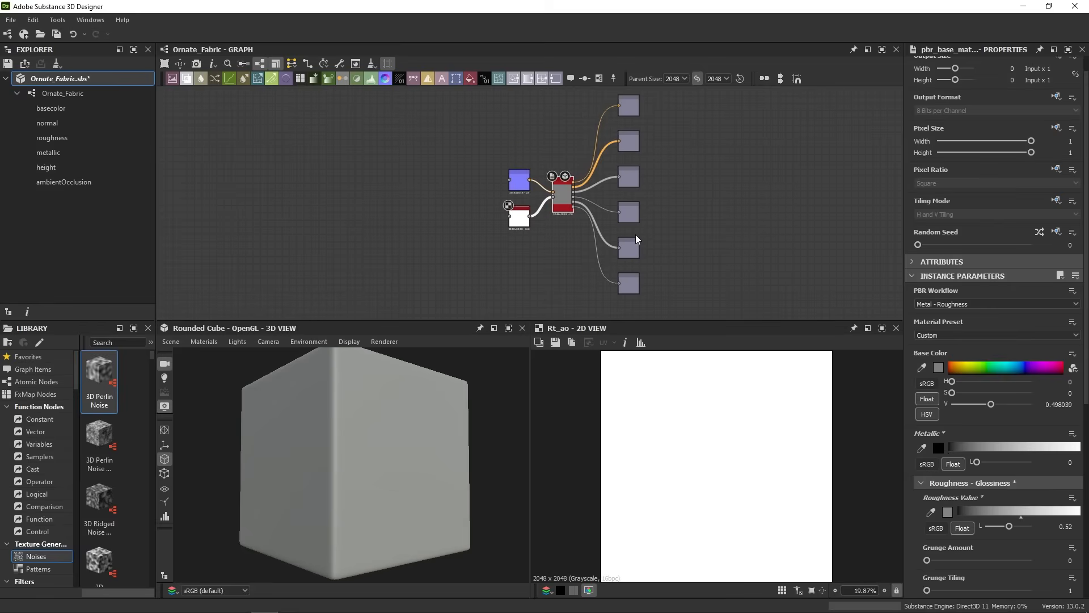
pyautogui.moveTo(669, 283)
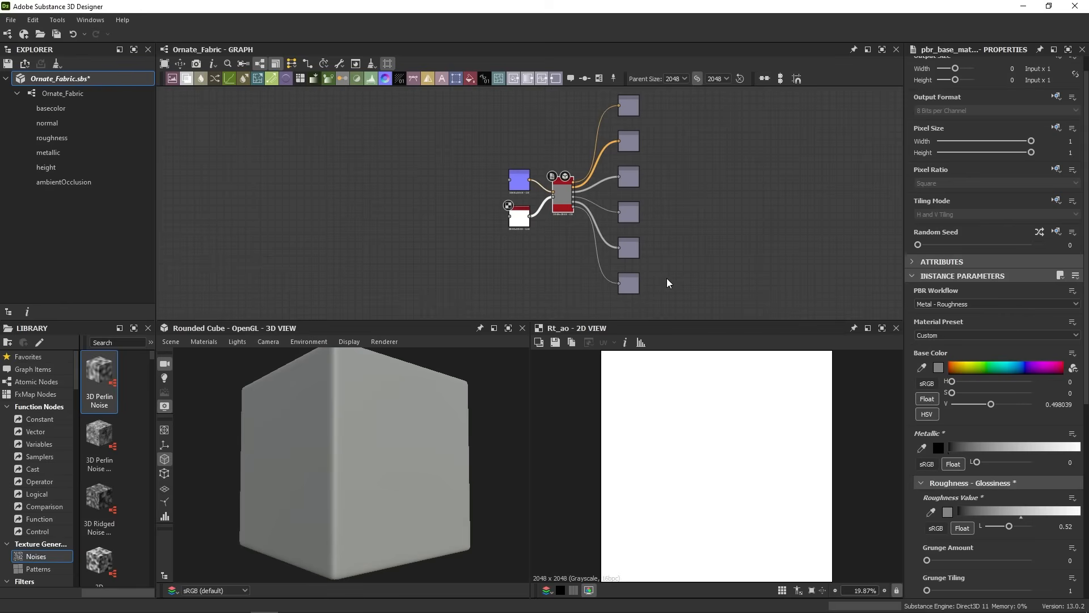
pyautogui.moveTo(604, 238)
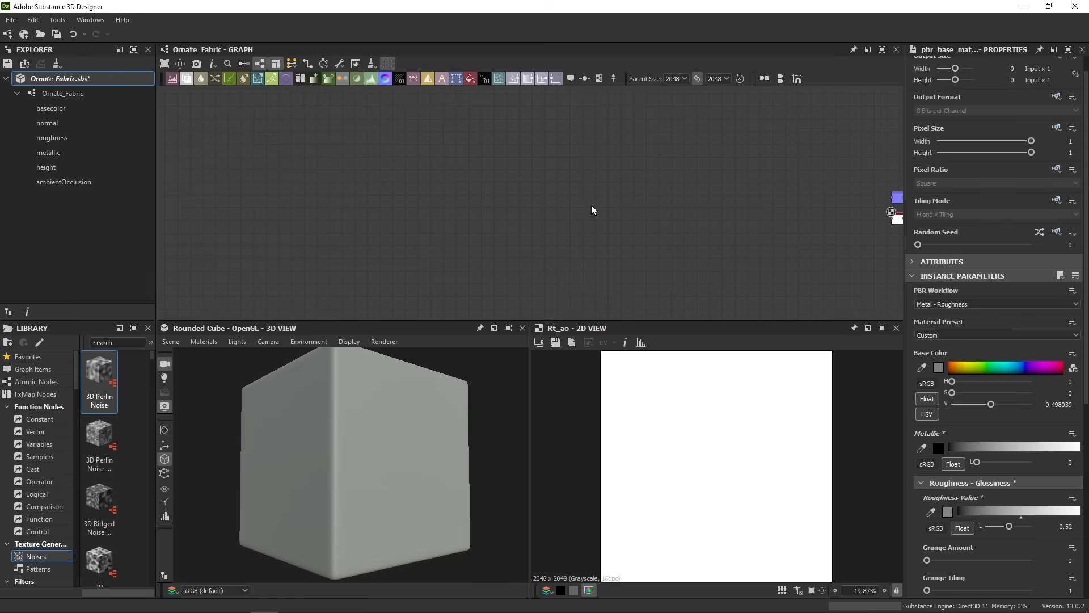
pyautogui.moveTo(459, 242)
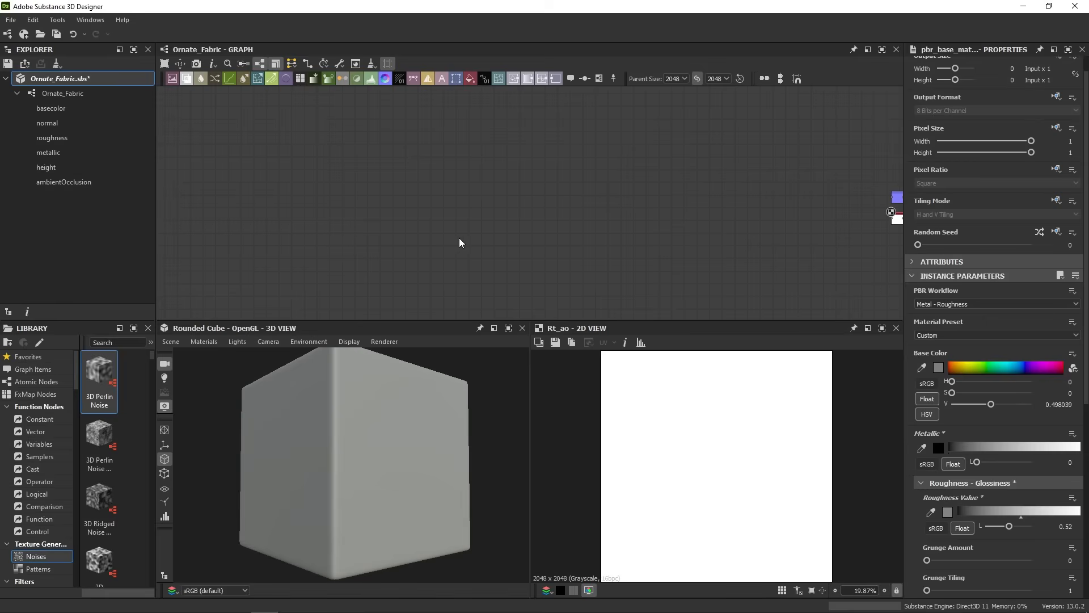
pyautogui.moveTo(243, 213)
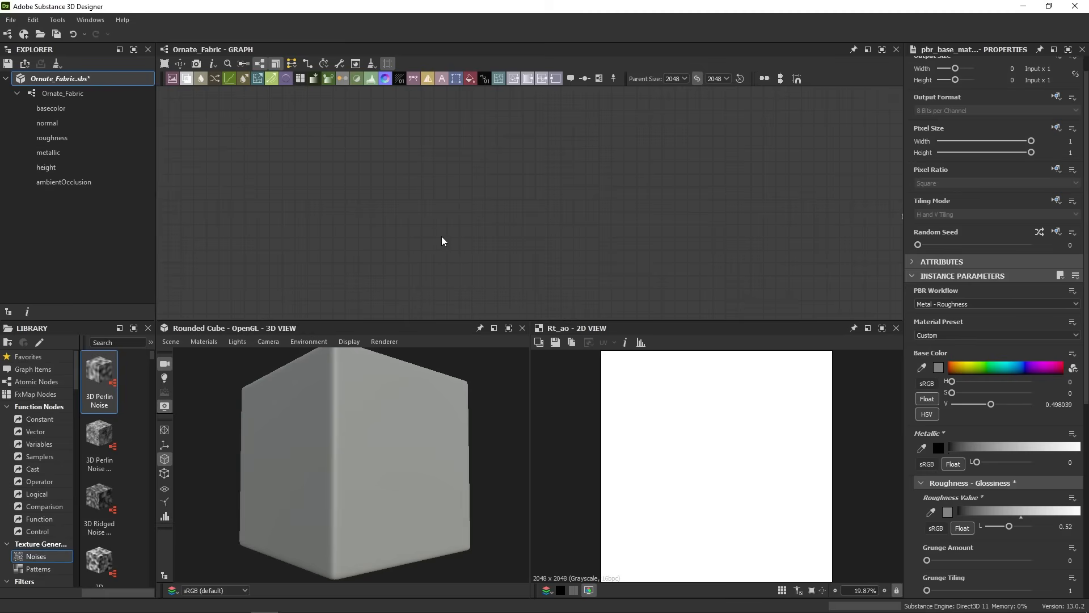
pyautogui.moveTo(585, 247)
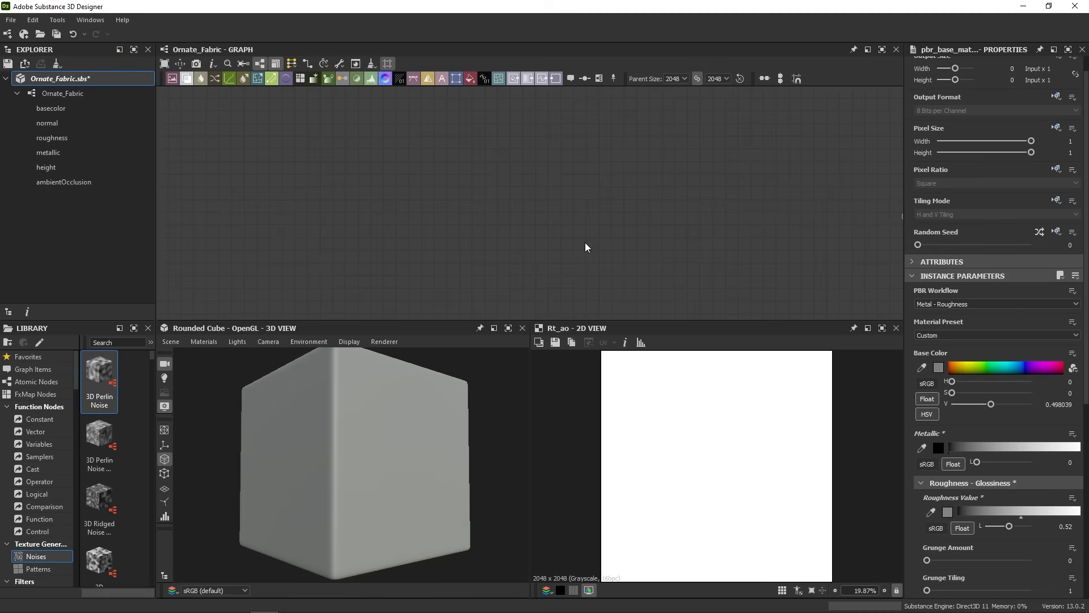
pyautogui.moveTo(515, 257)
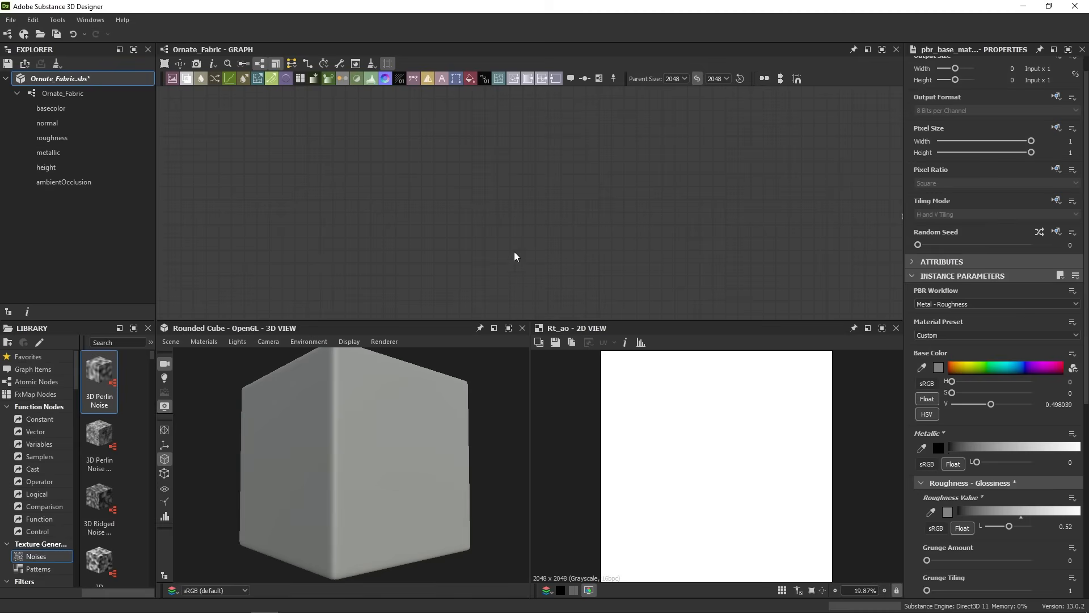
pyautogui.moveTo(341, 207)
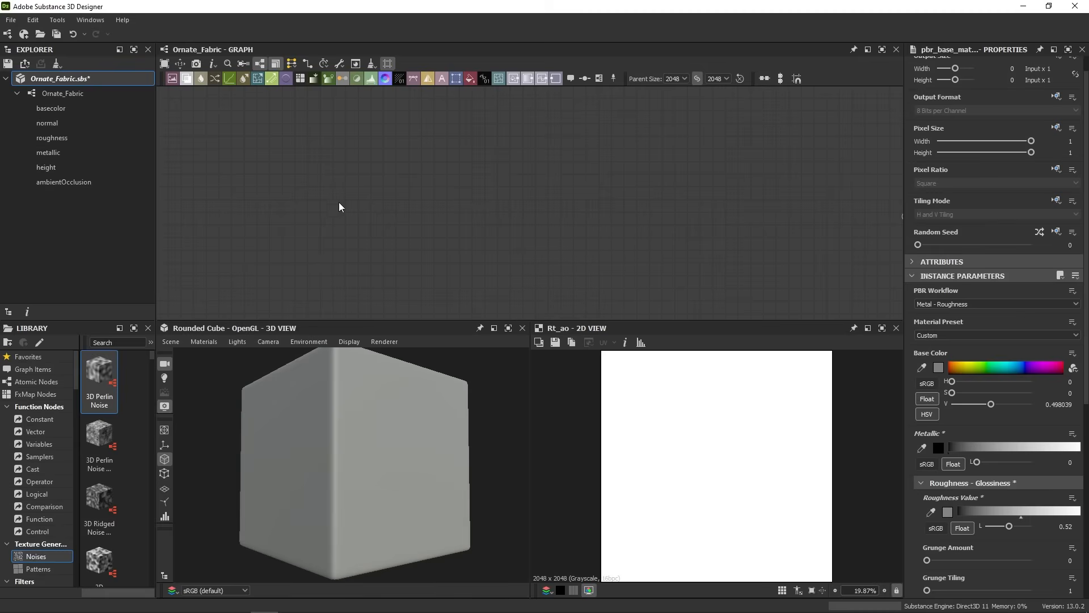
pyautogui.moveTo(563, 238)
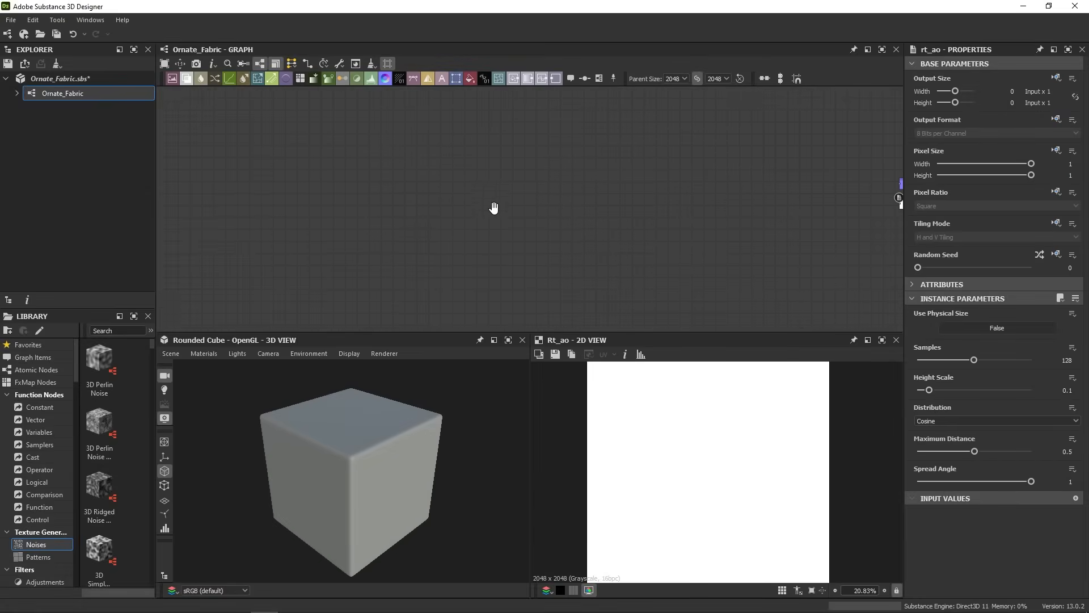
pyautogui.moveTo(369, 208)
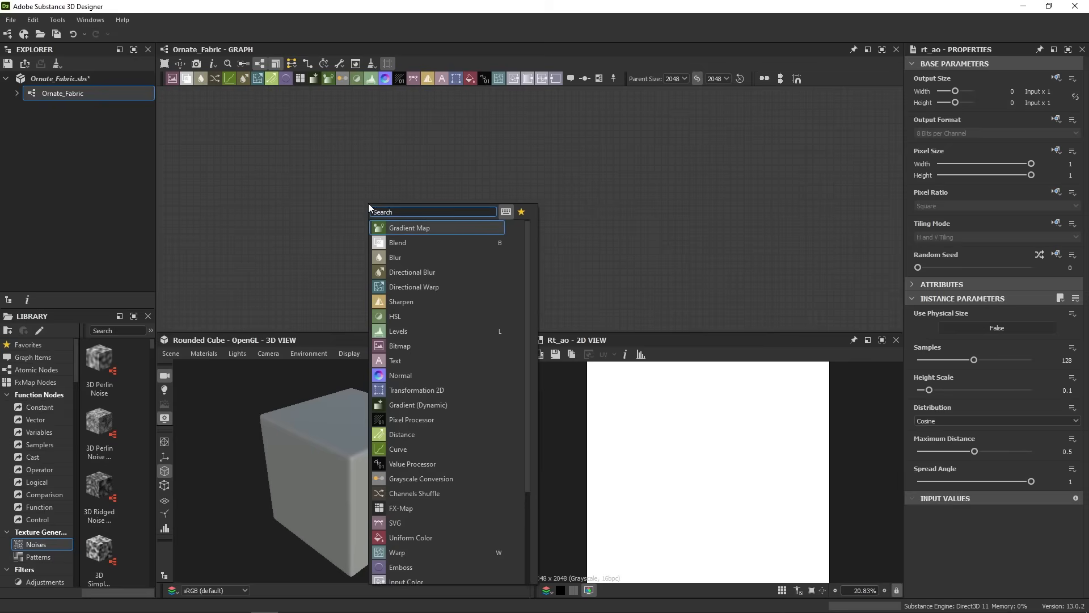
# - Search the node library for 'fiber' and place a Fibers 1 node
pyautogui.write('thre')
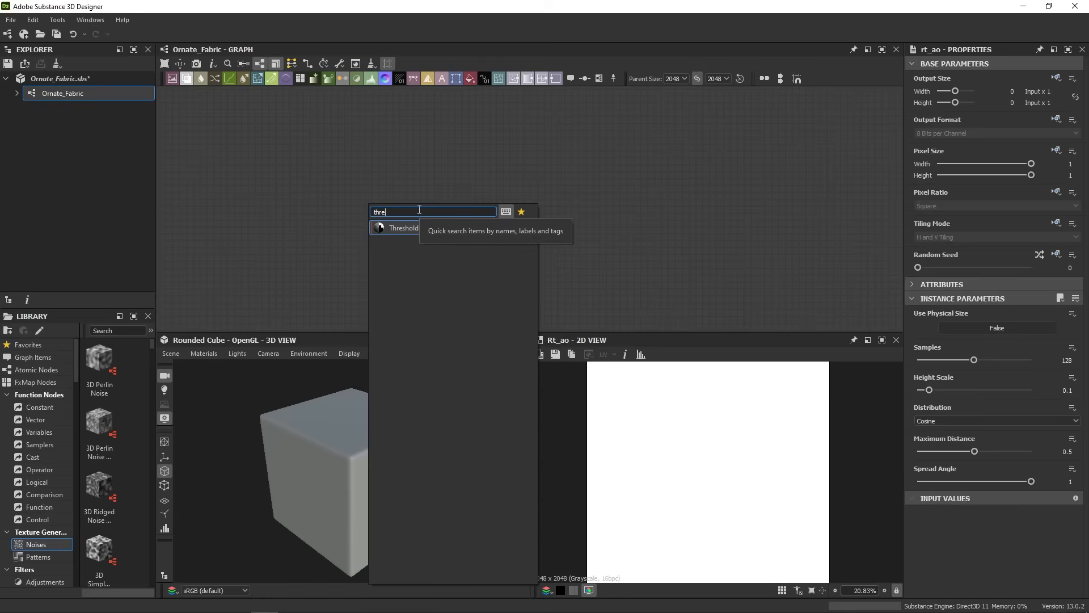
pyautogui.press('Ctrl+a')
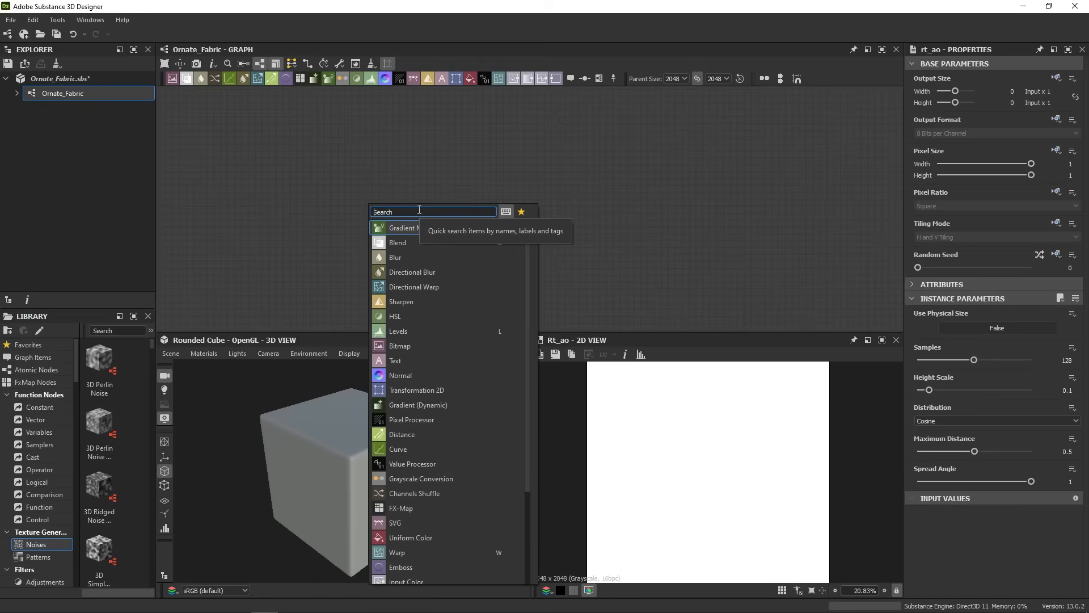
pyautogui.write('fl')
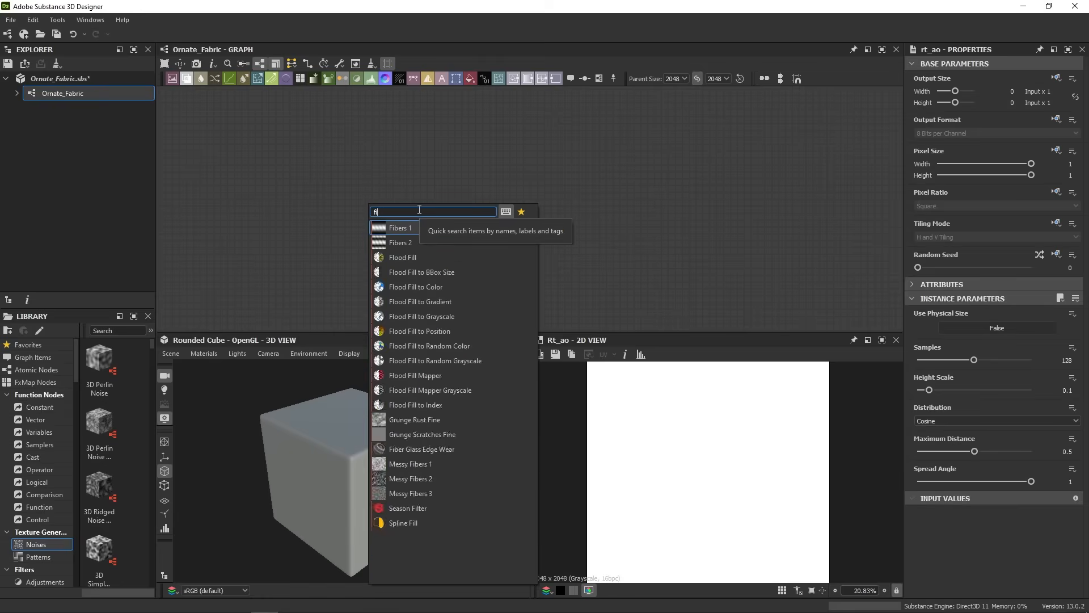
pyautogui.write('iber')
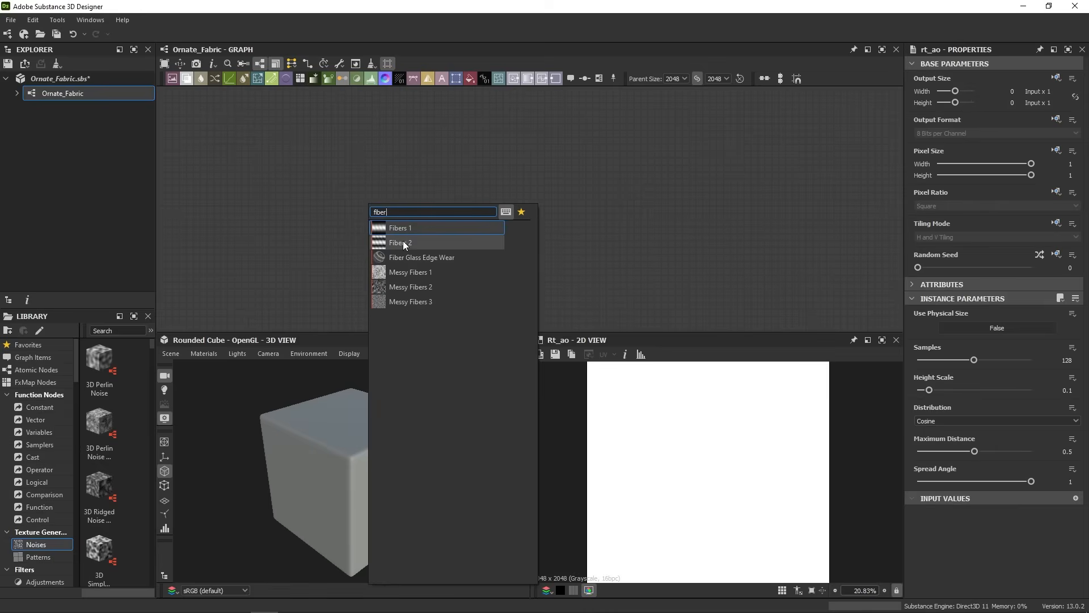
pyautogui.moveTo(451, 229)
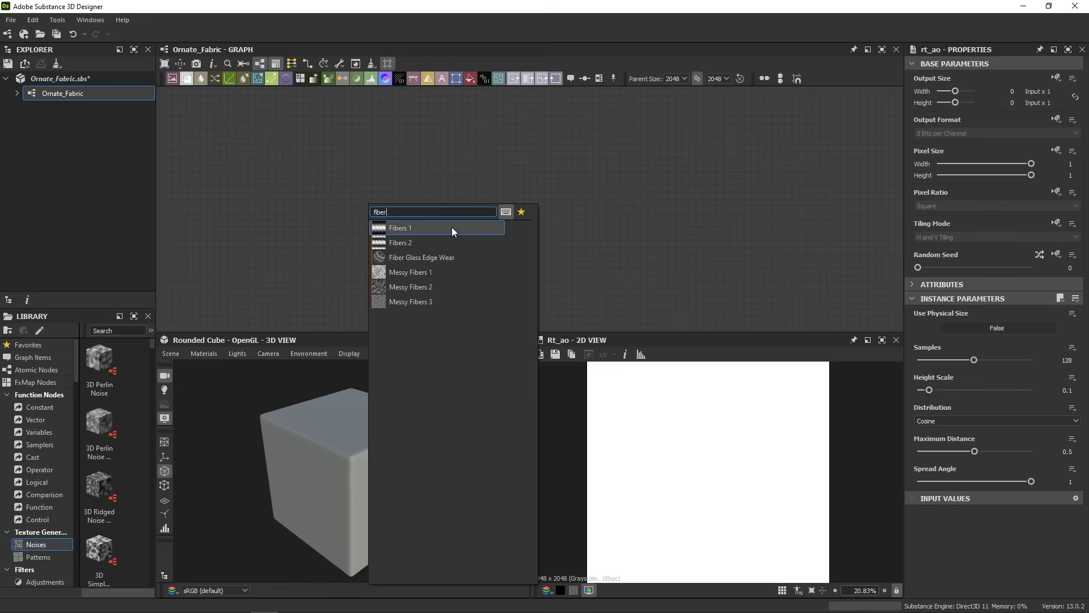
pyautogui.click(400, 227)
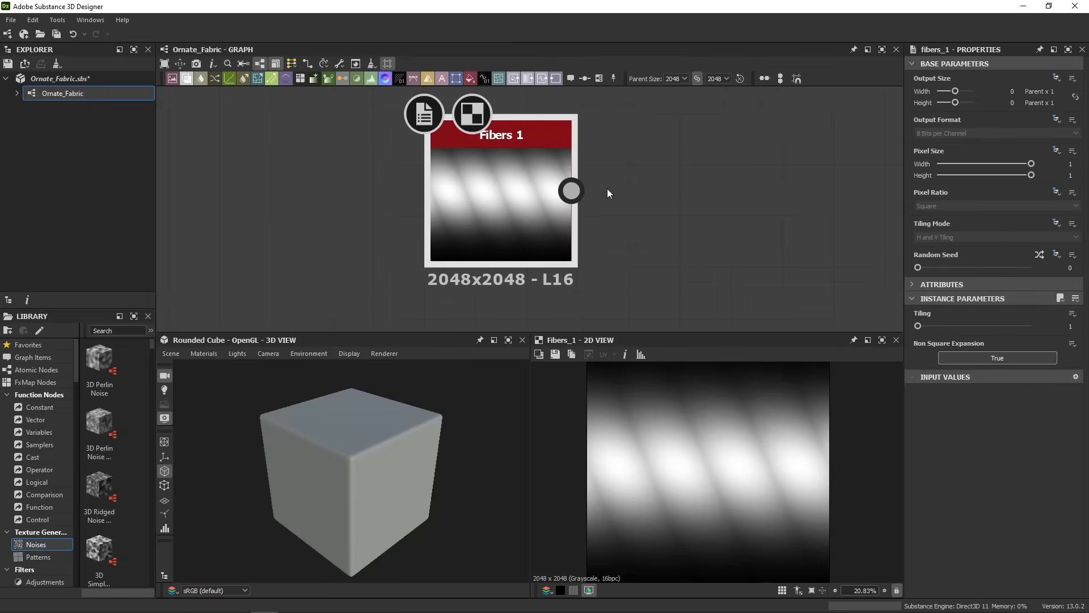
pyautogui.moveTo(636, 360)
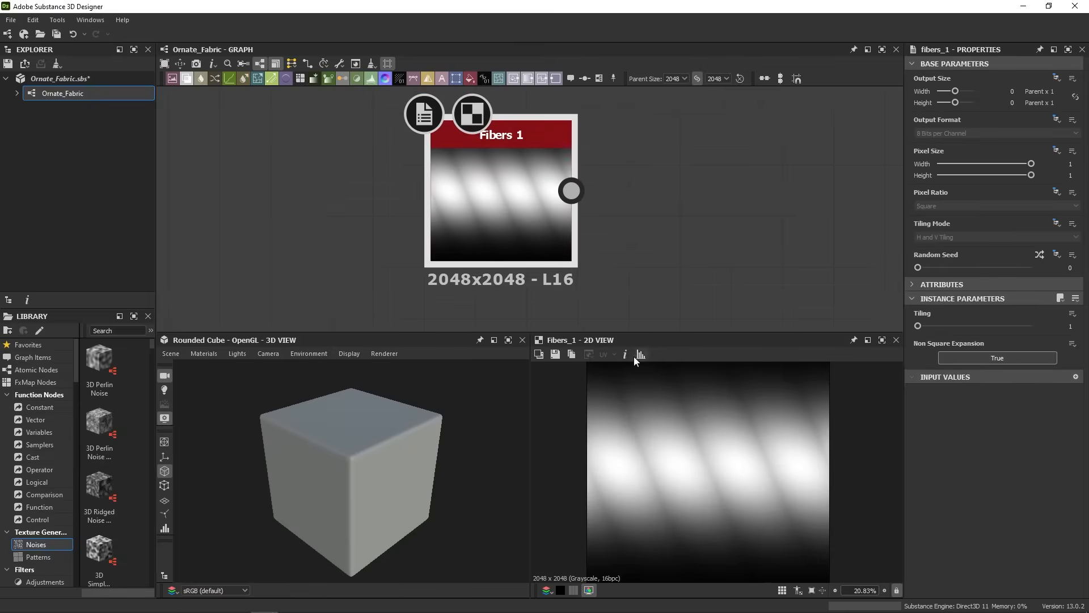
pyautogui.moveTo(632, 391)
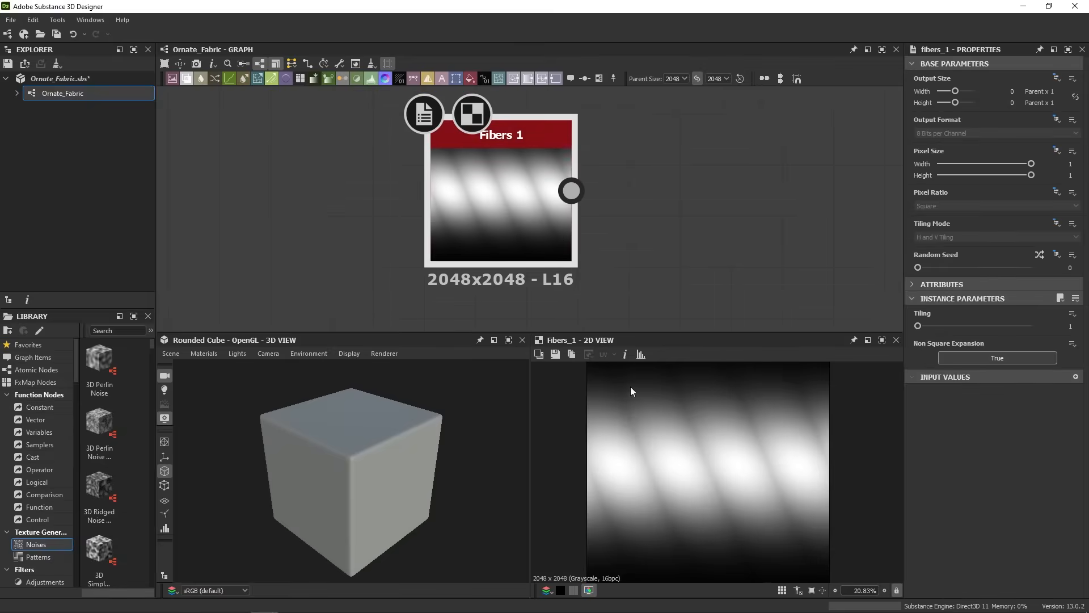
pyautogui.moveTo(835, 478)
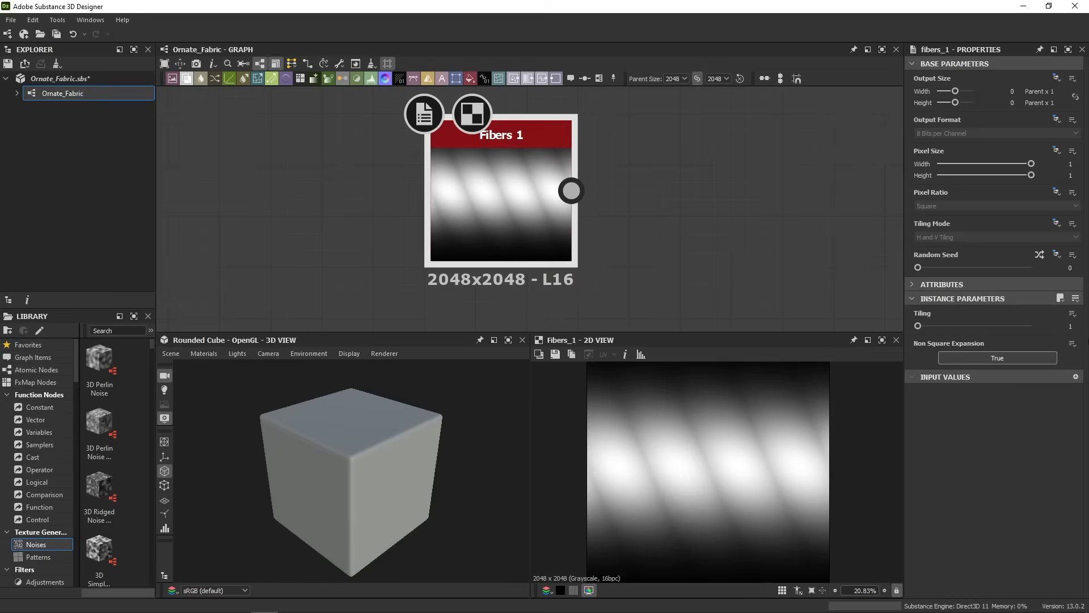
pyautogui.moveTo(918, 330)
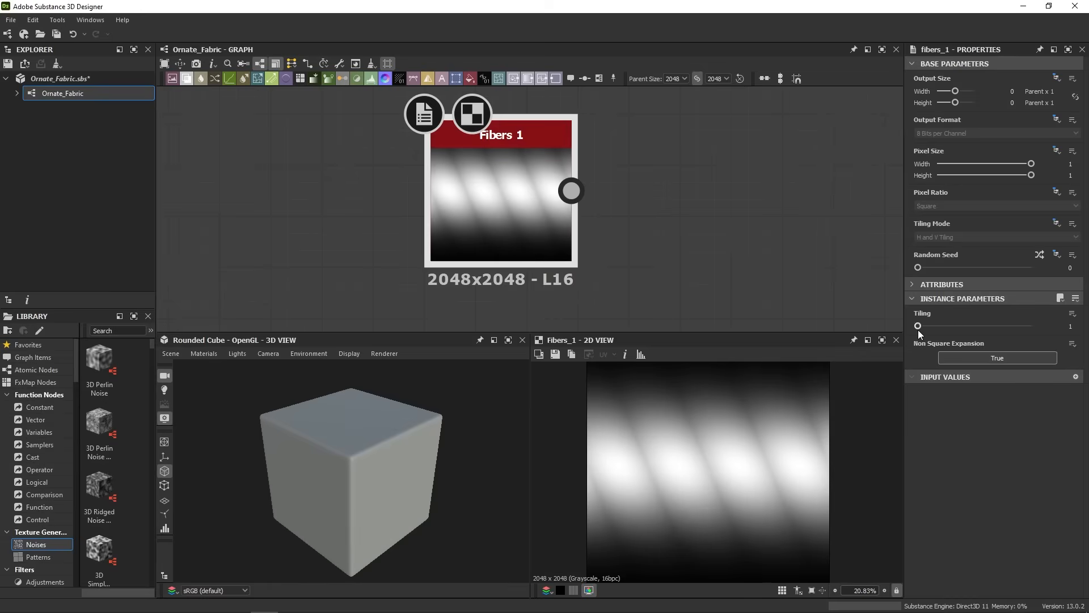
pyautogui.moveTo(918, 325); pyautogui.dragTo(1001, 325)
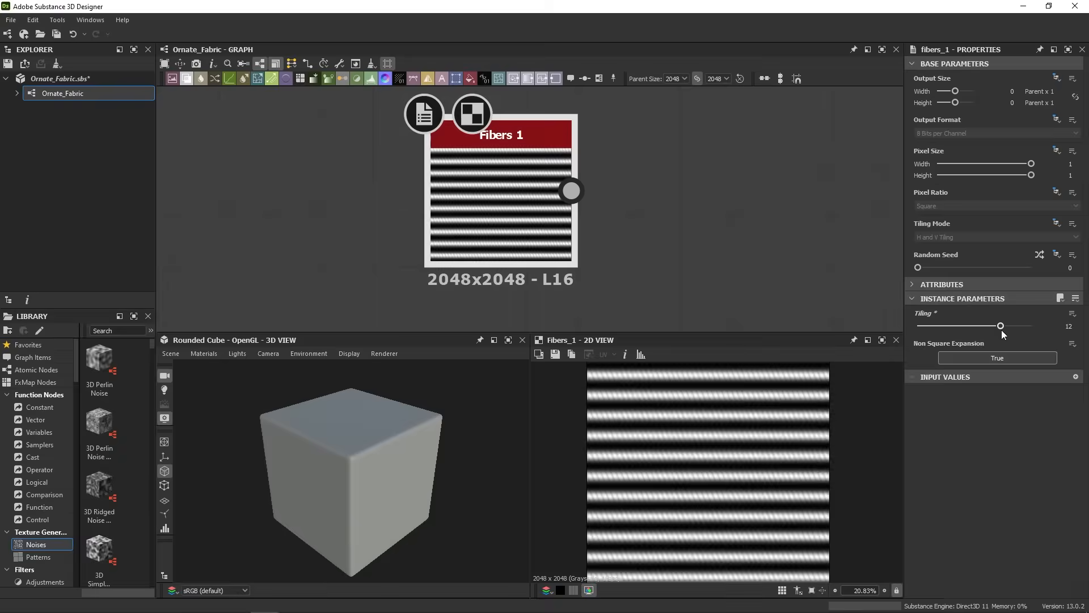
pyautogui.moveTo(1000, 325); pyautogui.dragTo(924, 325)
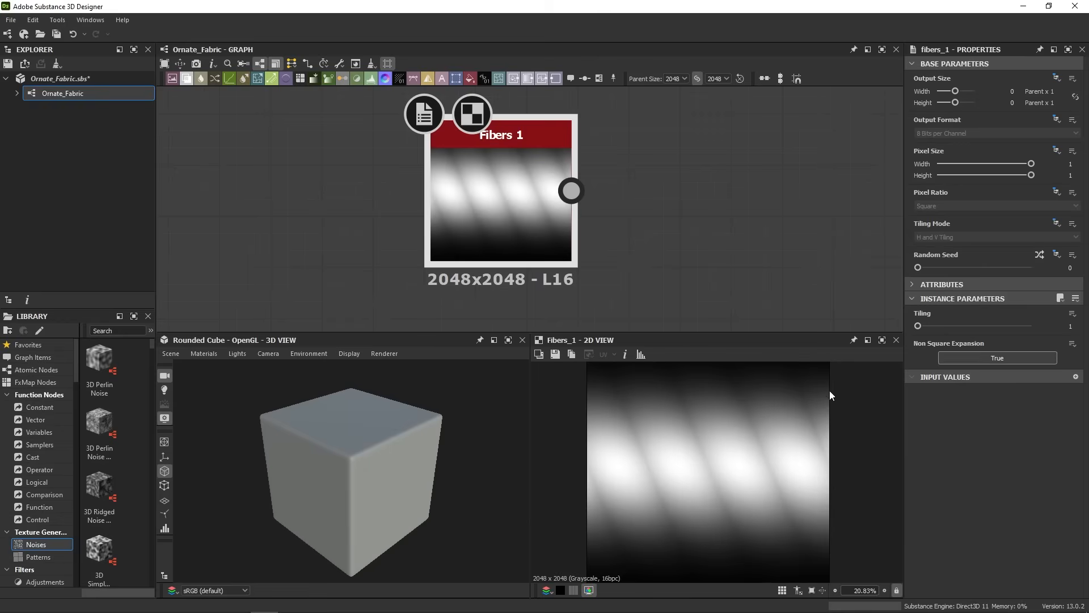
pyautogui.moveTo(712, 484)
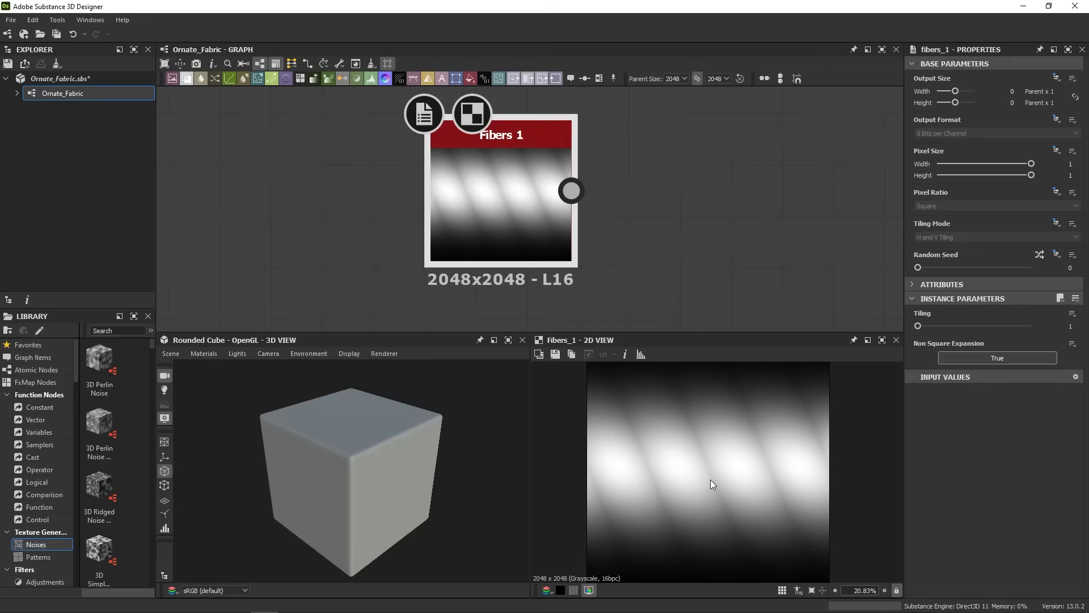
pyautogui.press('space')
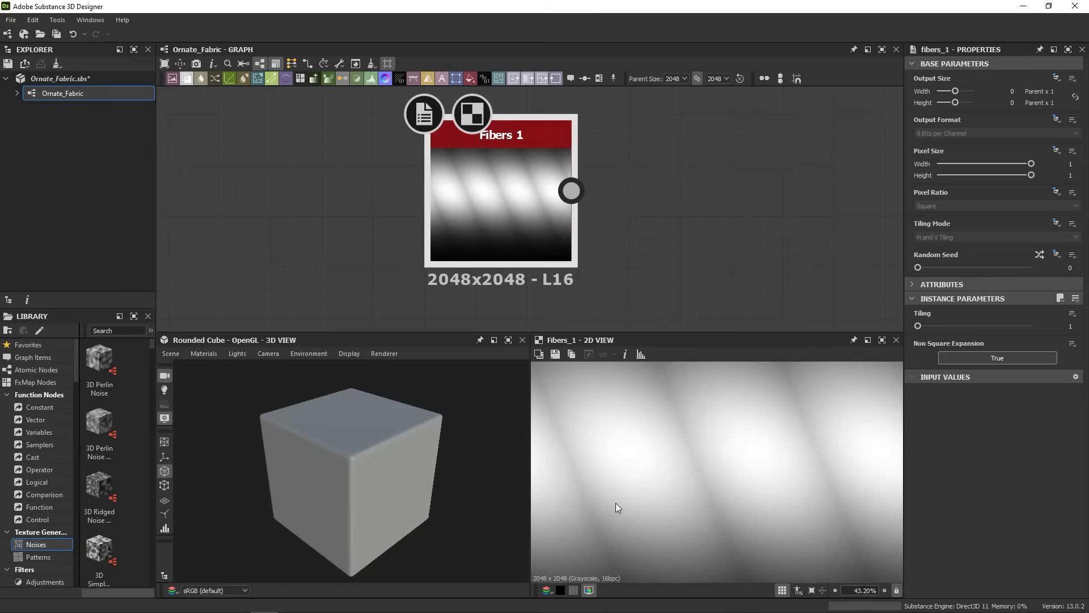
pyautogui.scroll(-3)
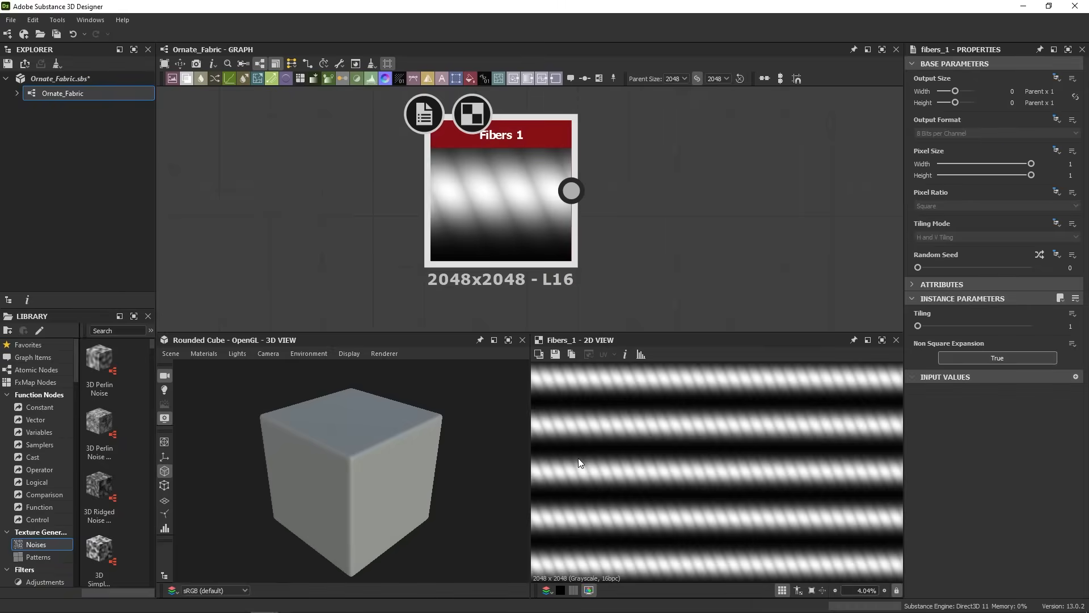
pyautogui.scroll(-3)
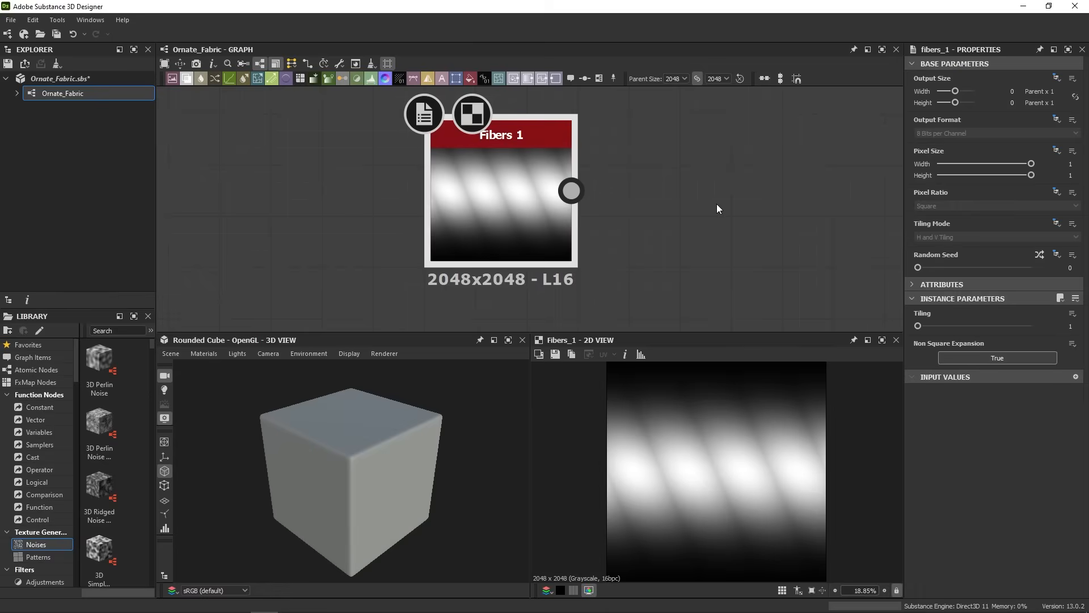
pyautogui.moveTo(683, 211)
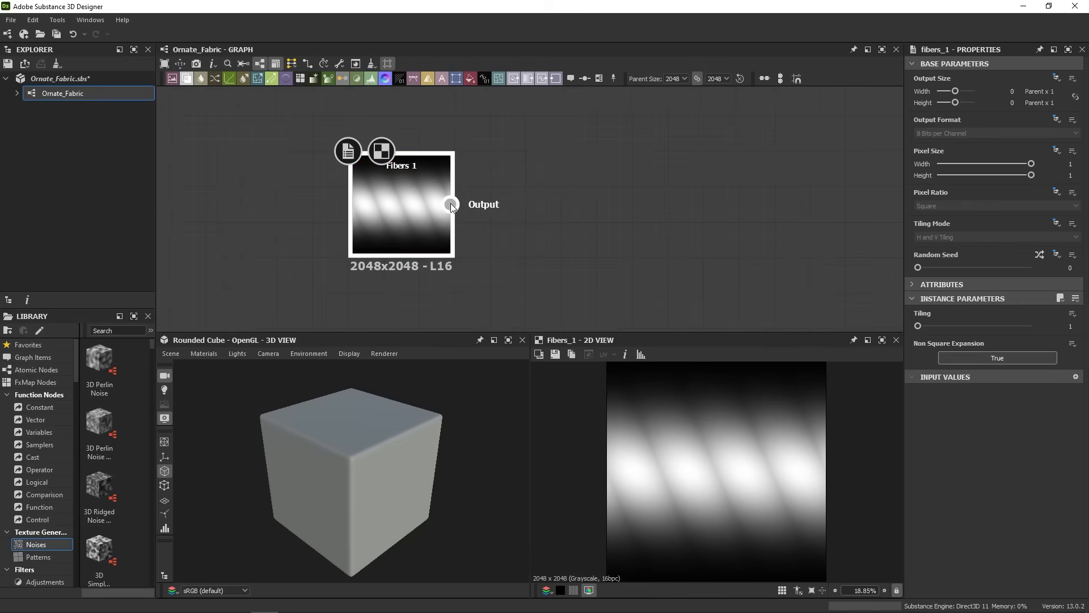
# - Wire the Fibers 1 output into the Normal node and orbit the cube to view ridges
pyautogui.moveTo(450, 204); pyautogui.dragTo(556, 186)
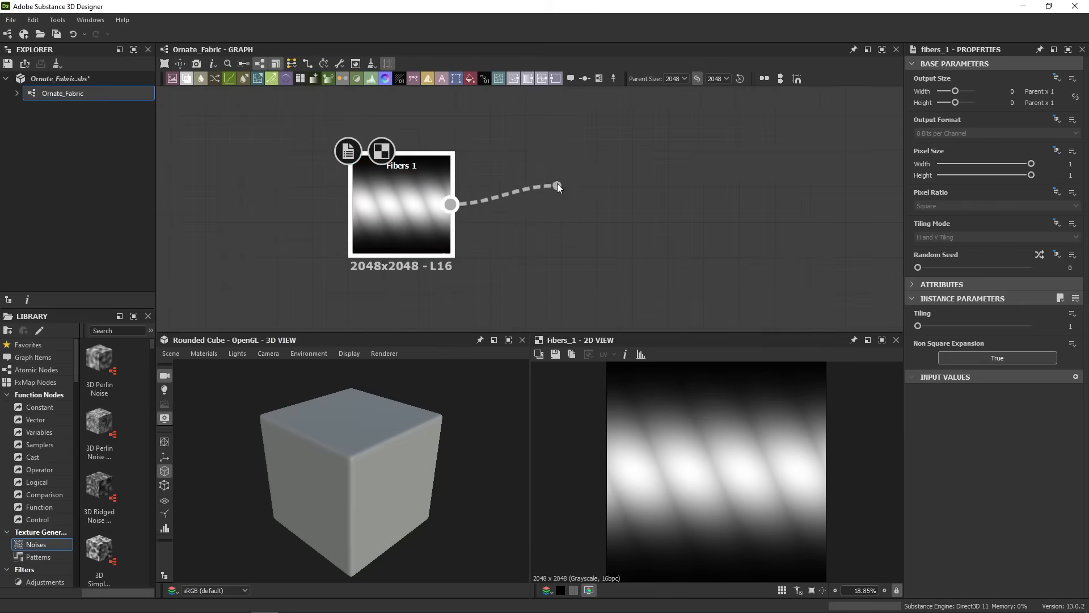
pyautogui.scroll(-3)
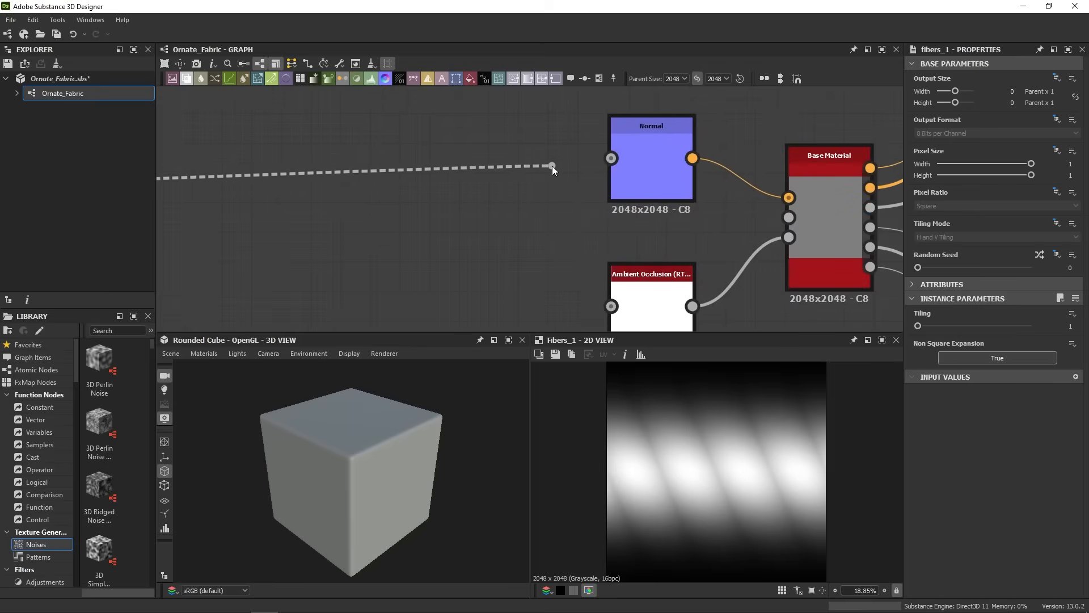
pyautogui.moveTo(552, 169); pyautogui.dragTo(611, 158)
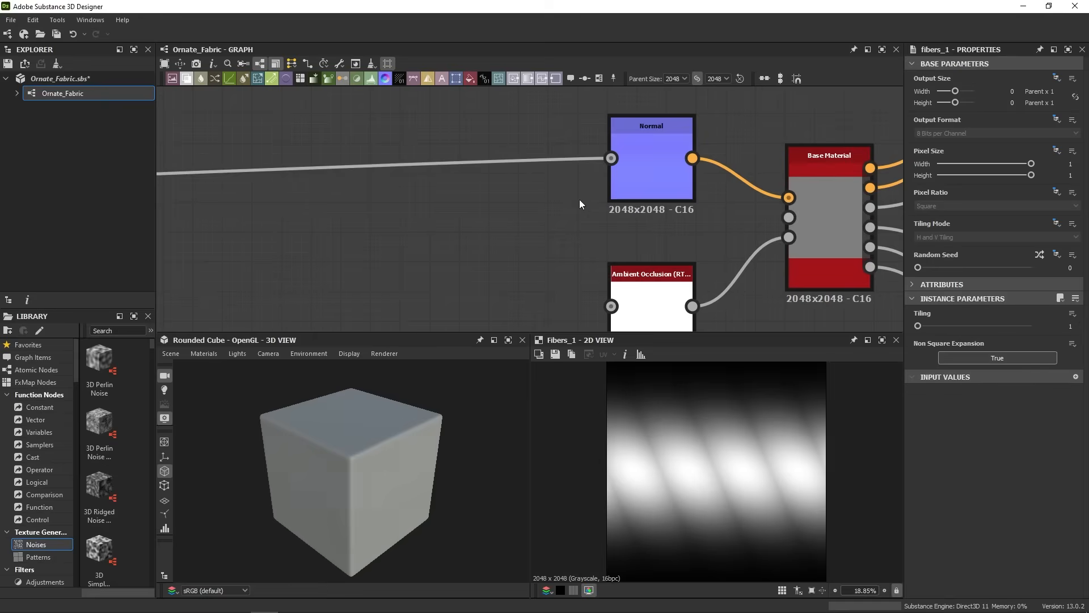
pyautogui.moveTo(349, 494)
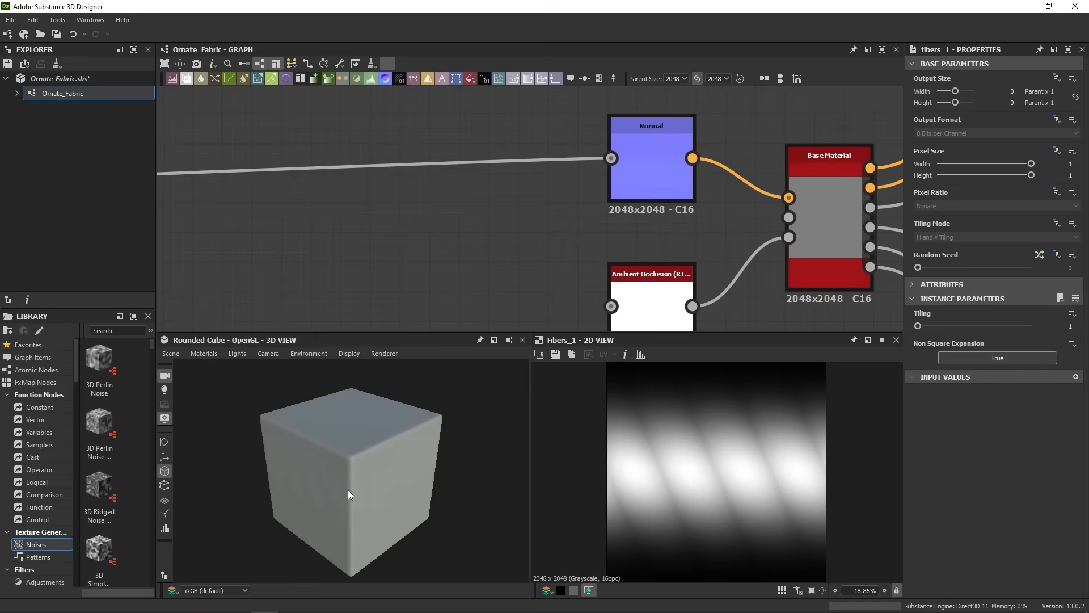
pyautogui.moveTo(347, 495); pyautogui.dragTo(457, 435)
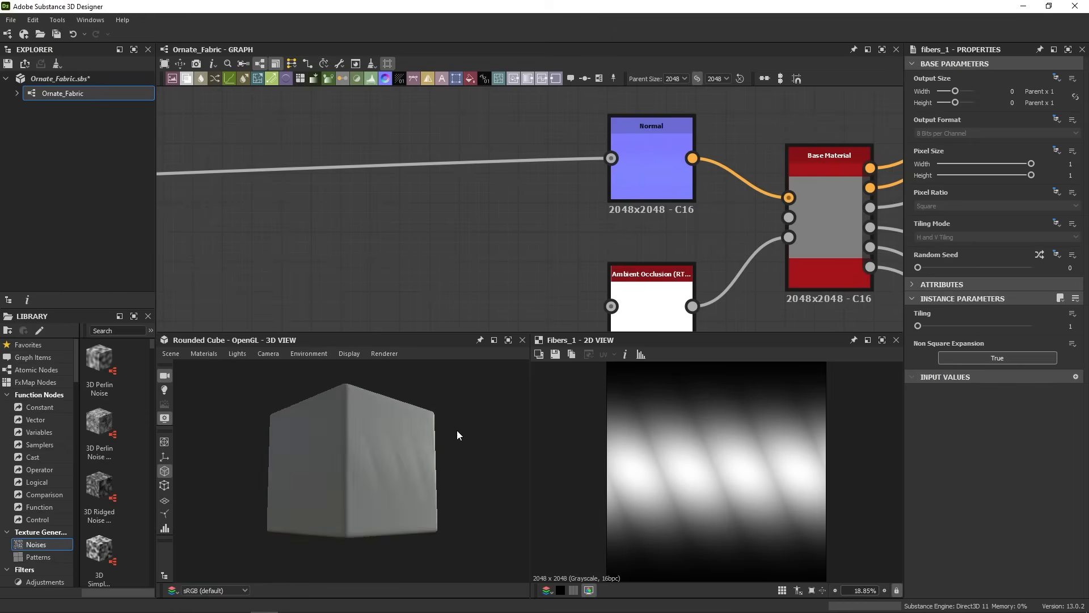
pyautogui.moveTo(464, 256)
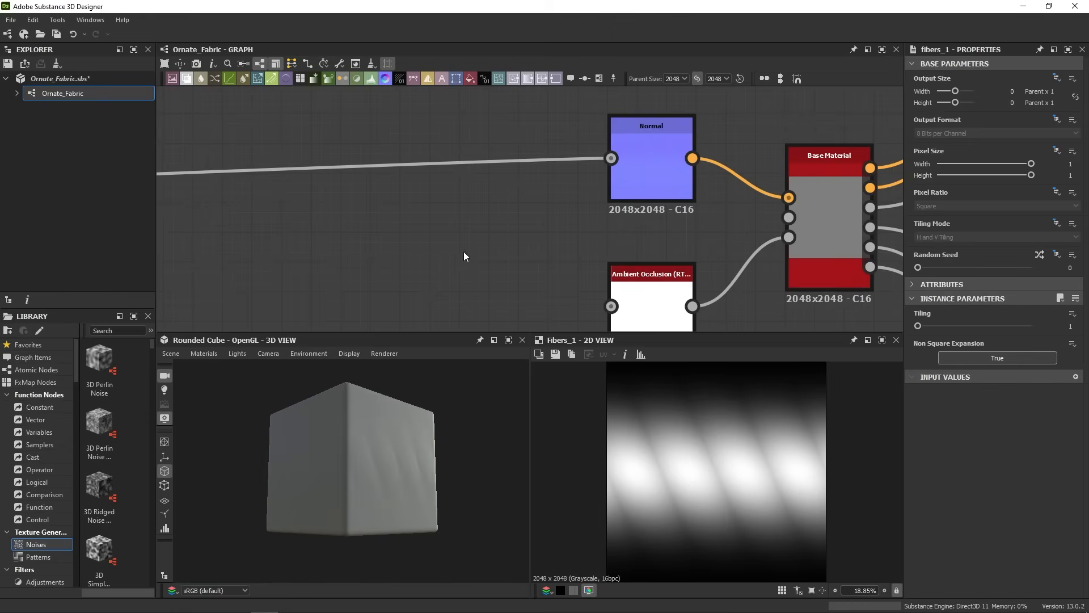
pyautogui.moveTo(493, 241)
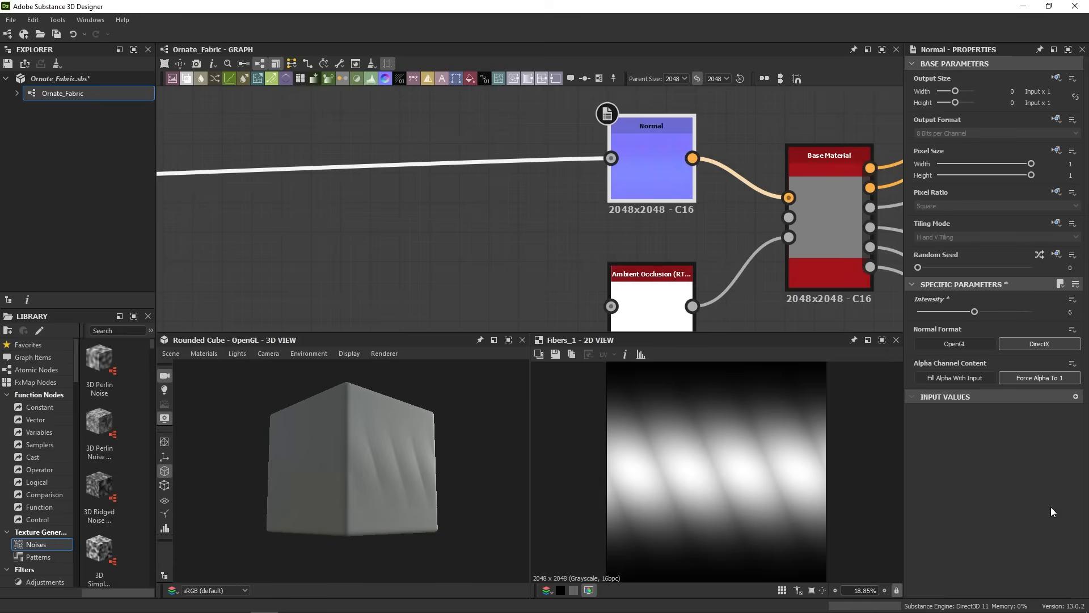
pyautogui.moveTo(601, 167)
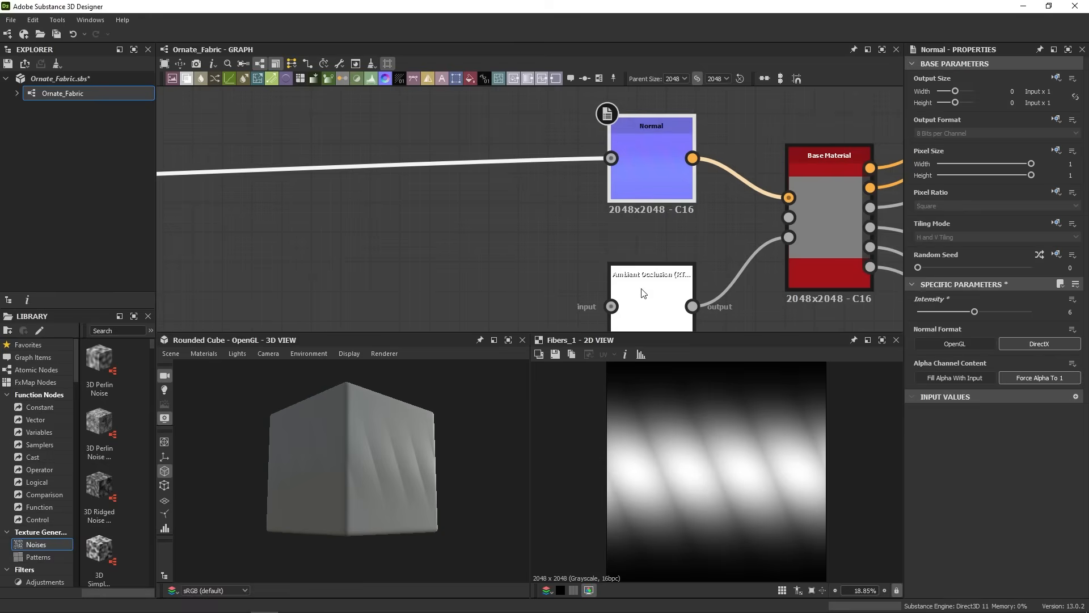
# - Select the Ambient Occlusion node
pyautogui.click(650, 293)
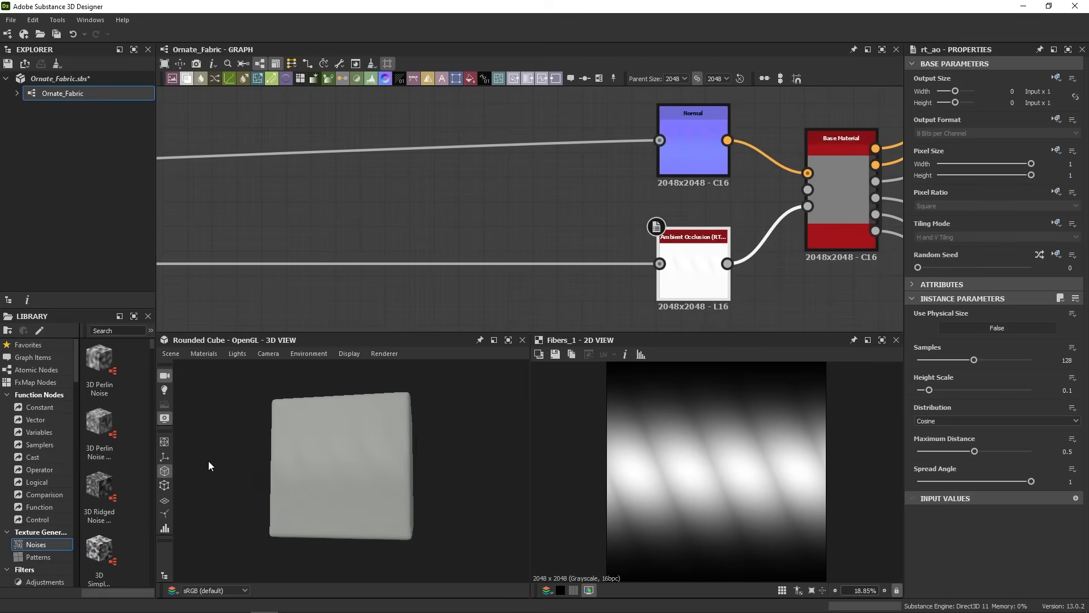
pyautogui.moveTo(210, 465); pyautogui.dragTo(386, 458)
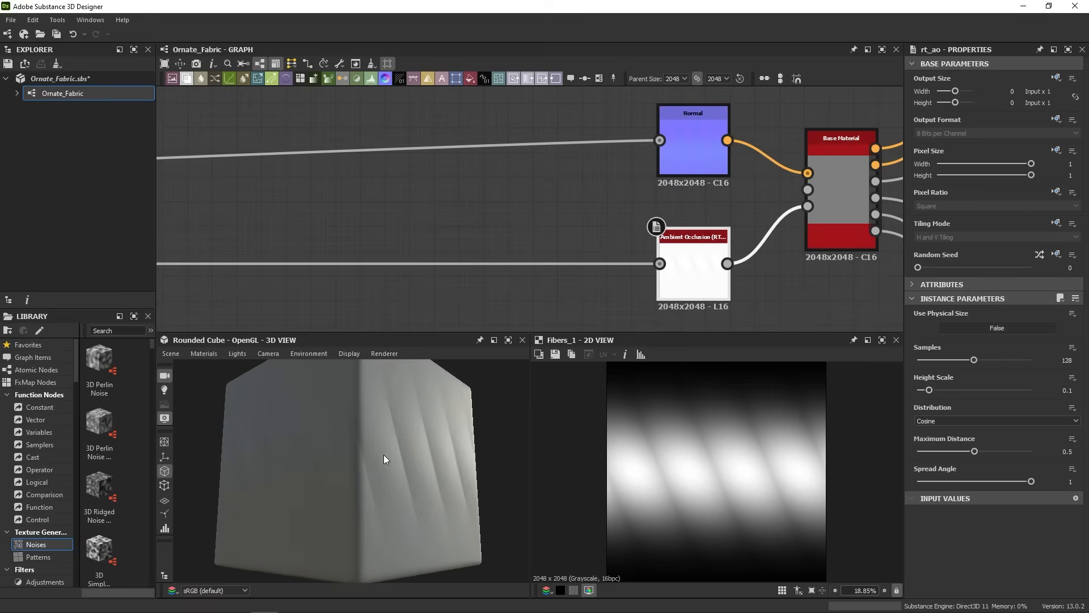
pyautogui.moveTo(386, 459); pyautogui.dragTo(351, 468)
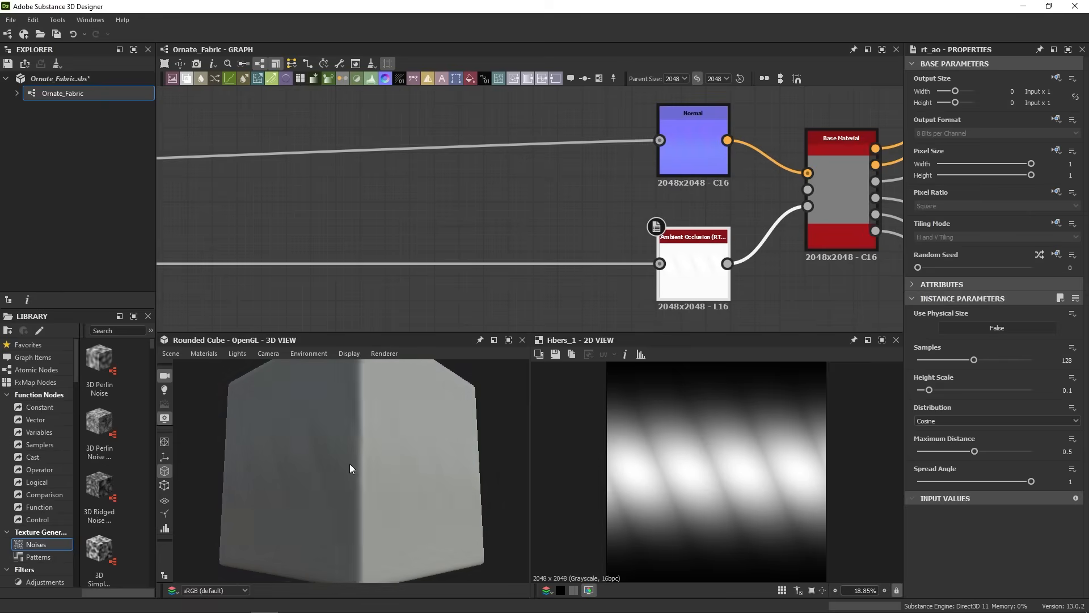
pyautogui.moveTo(350, 468); pyautogui.dragTo(353, 483)
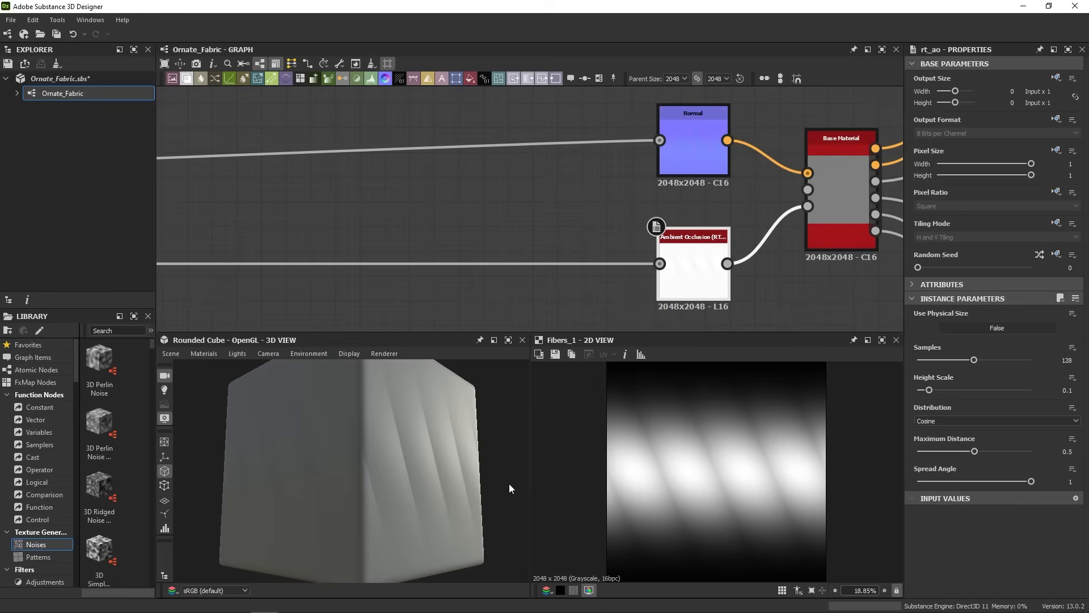
pyautogui.moveTo(467, 480)
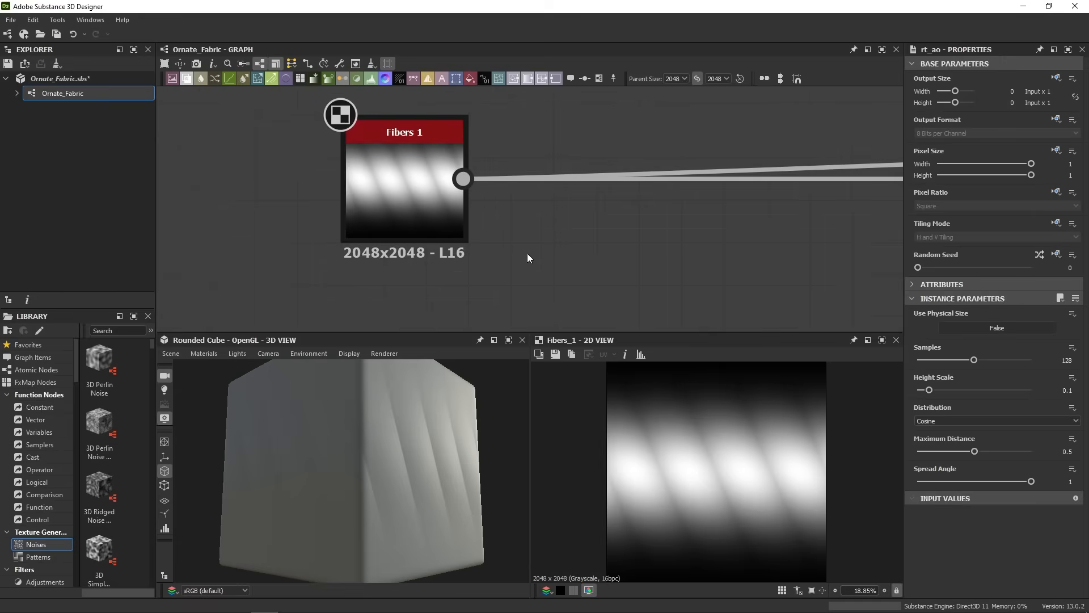
pyautogui.moveTo(723, 552)
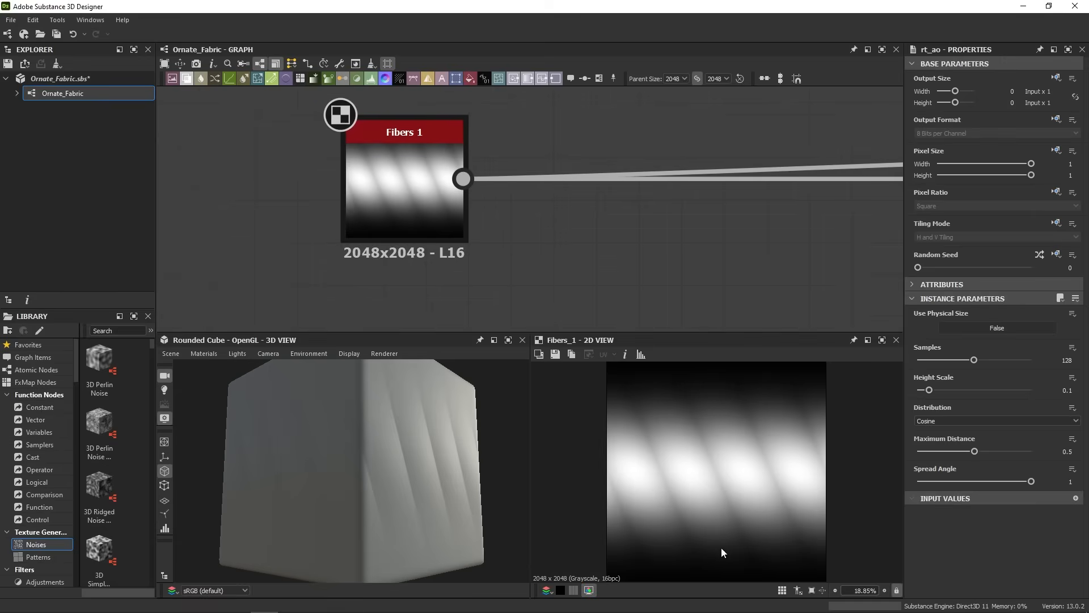
pyautogui.moveTo(723, 452)
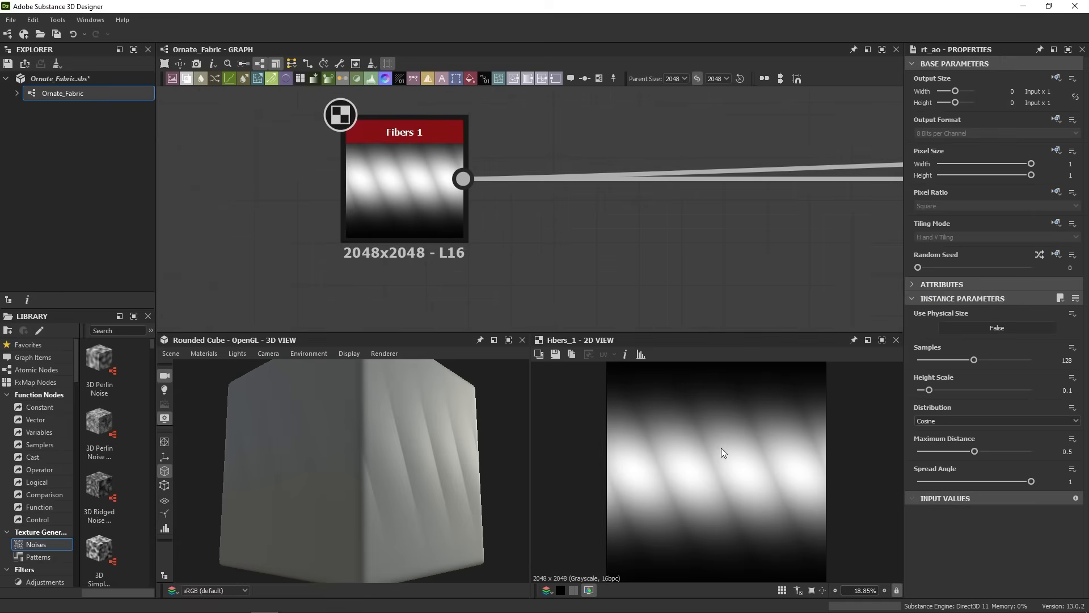
pyautogui.moveTo(655, 445)
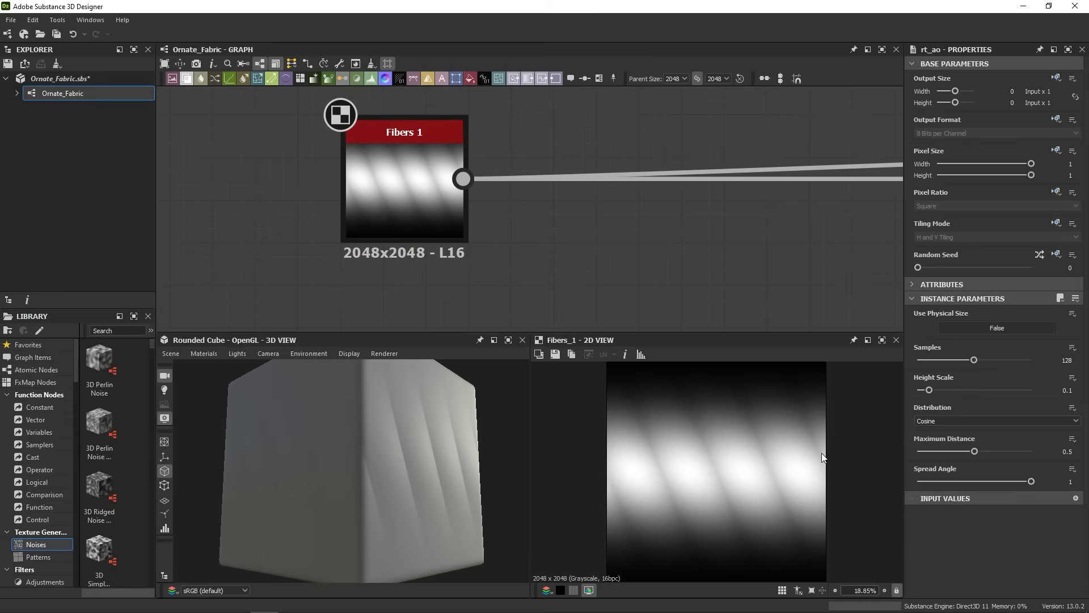
pyautogui.moveTo(582, 504)
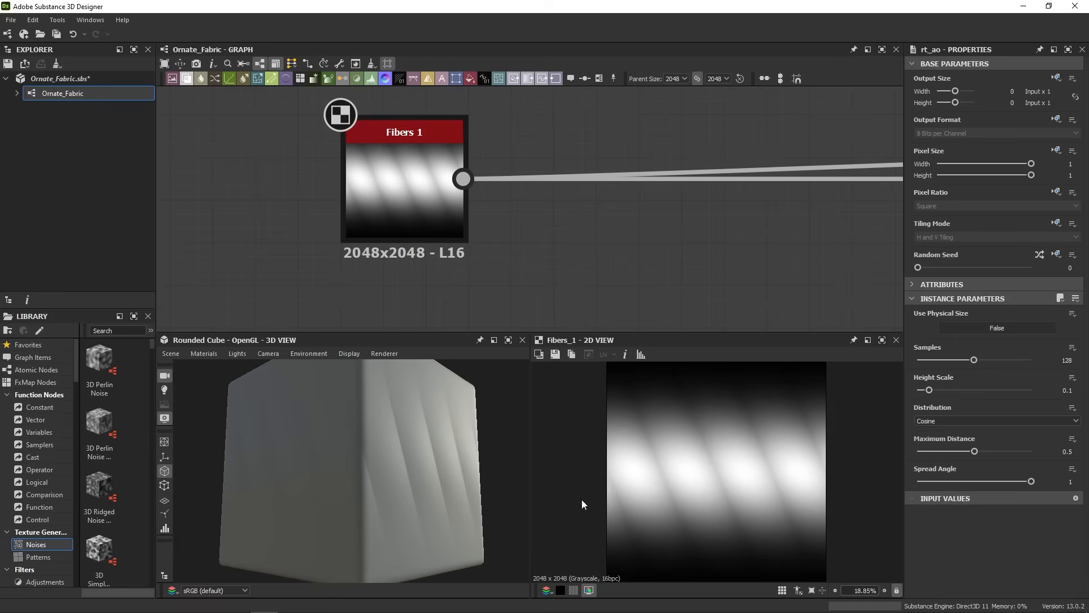
pyautogui.moveTo(731, 403)
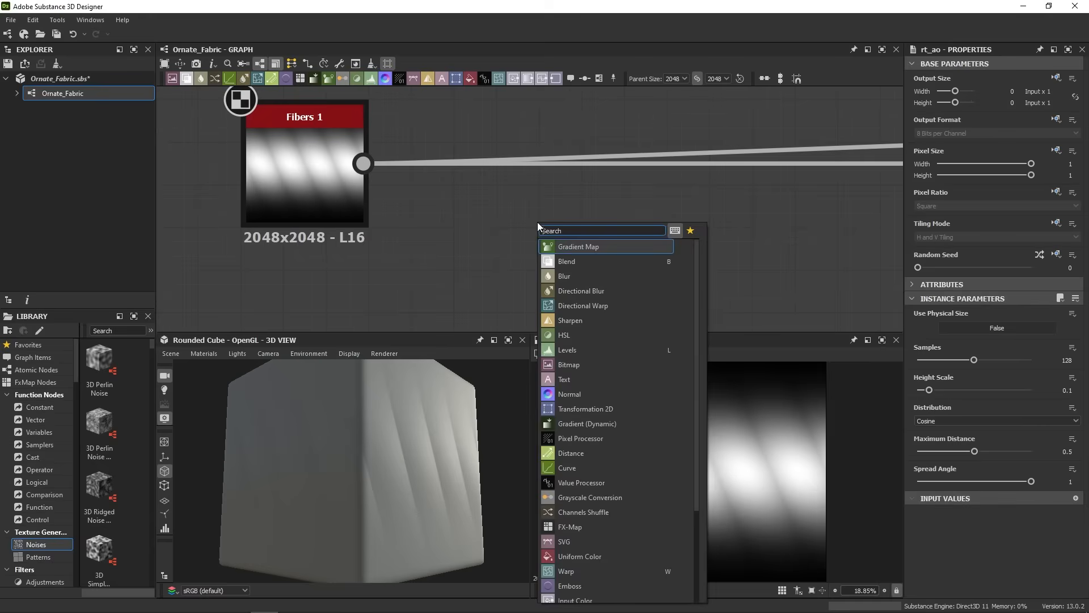
# - Add a Transformation 2D node, skew the fiber pattern, and nudge Offset X and Y
pyautogui.write('2d')
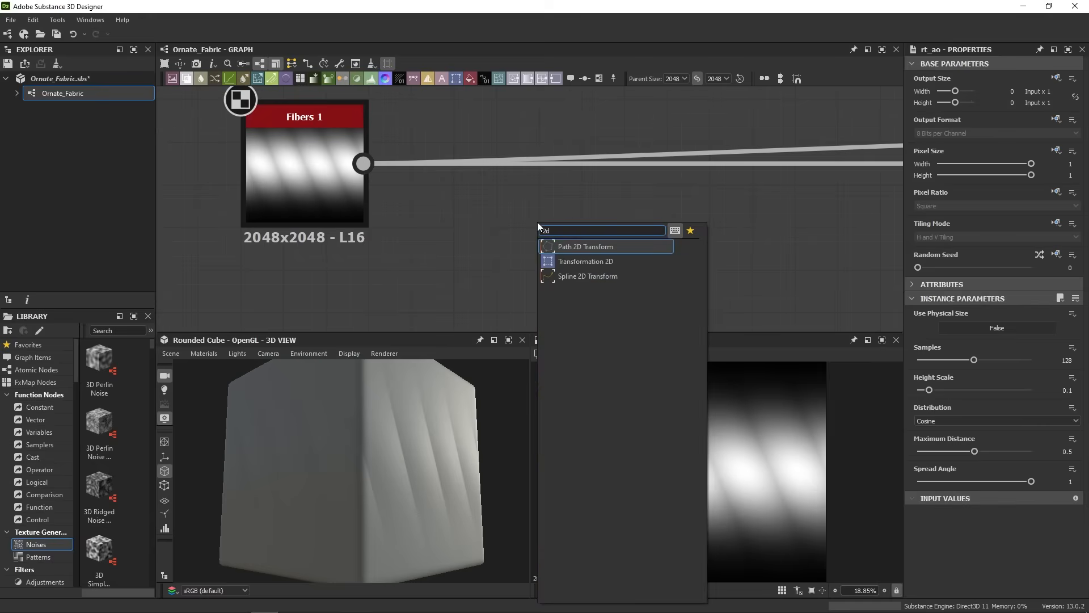
pyautogui.moveTo(586, 261)
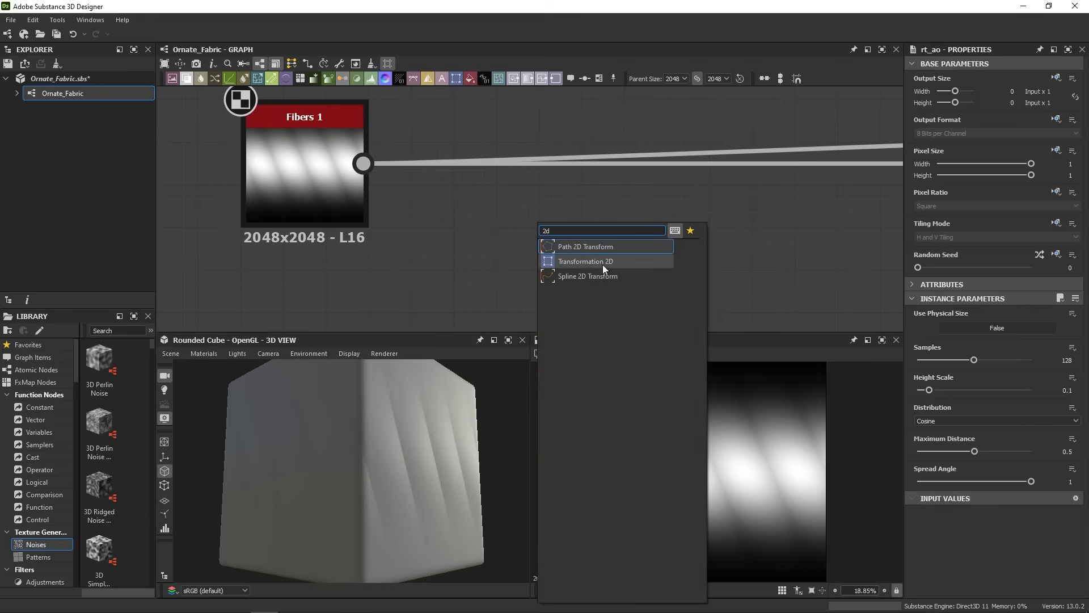
pyautogui.click(585, 261)
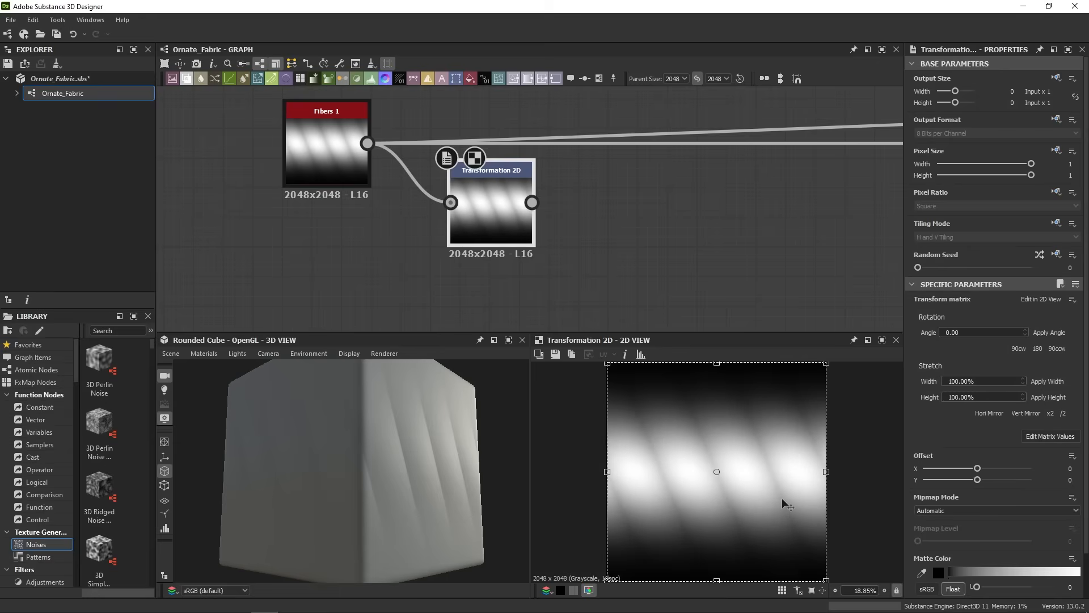
pyautogui.moveTo(805, 456)
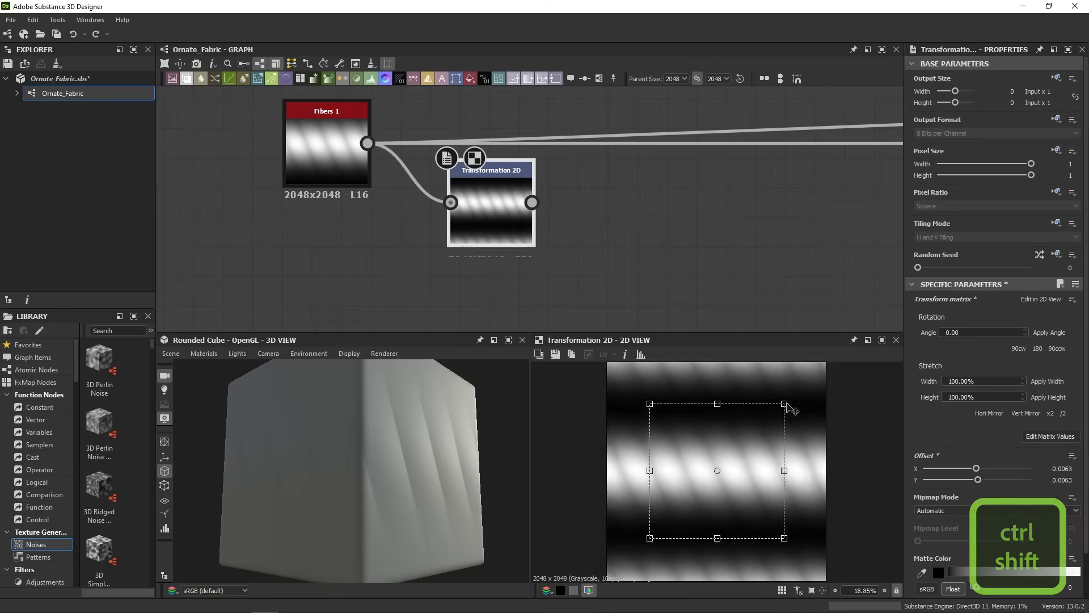
pyautogui.moveTo(784, 405); pyautogui.dragTo(810, 377)
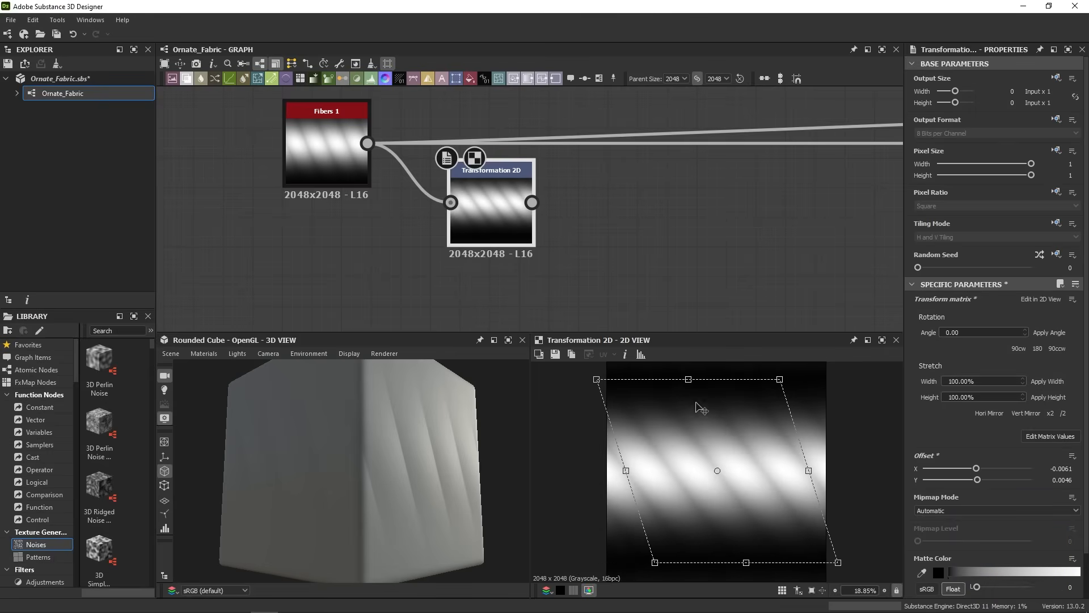
pyautogui.moveTo(851, 279)
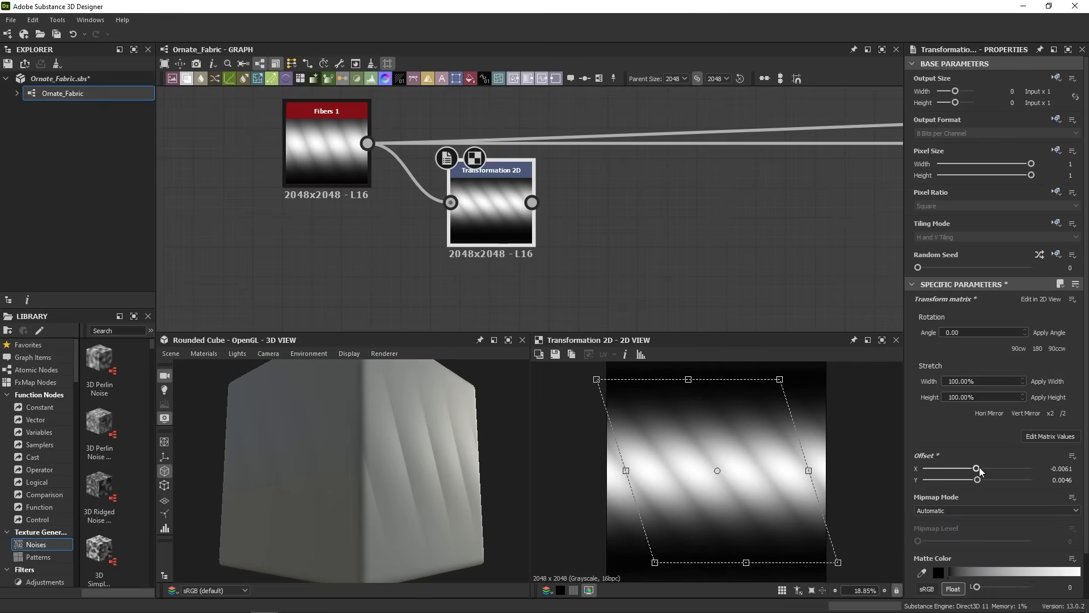
pyautogui.moveTo(972, 470); pyautogui.dragTo(979, 469)
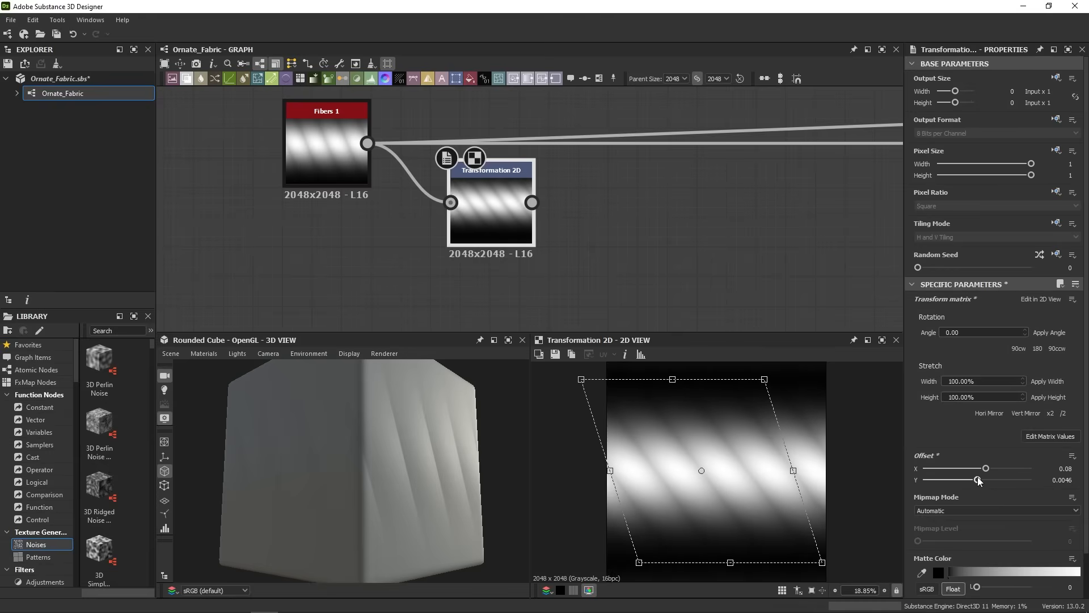
pyautogui.moveTo(978, 480); pyautogui.dragTo(981, 480)
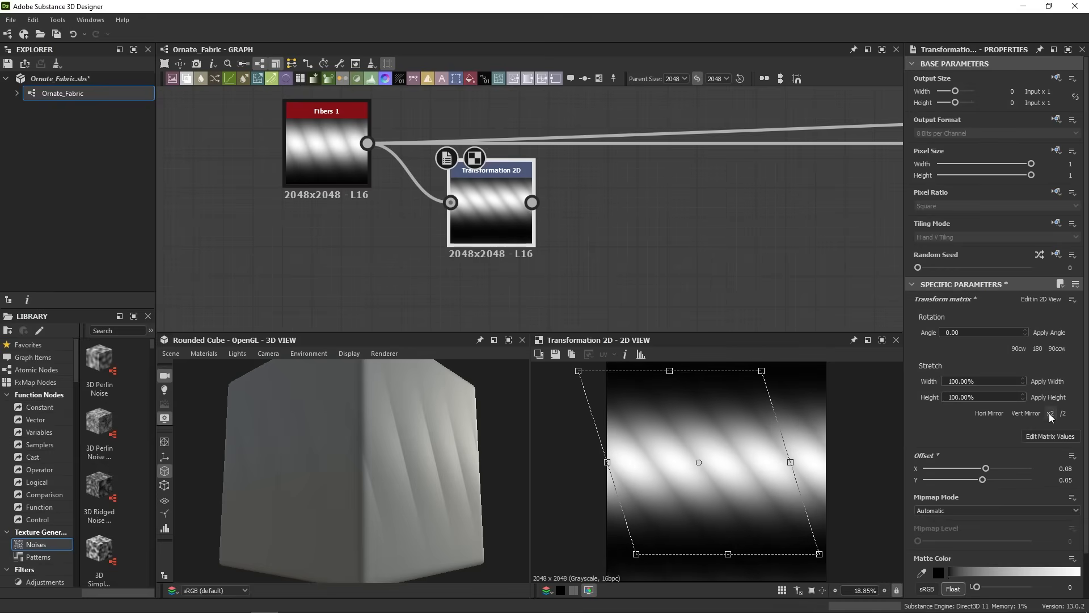
pyautogui.click(1064, 412)
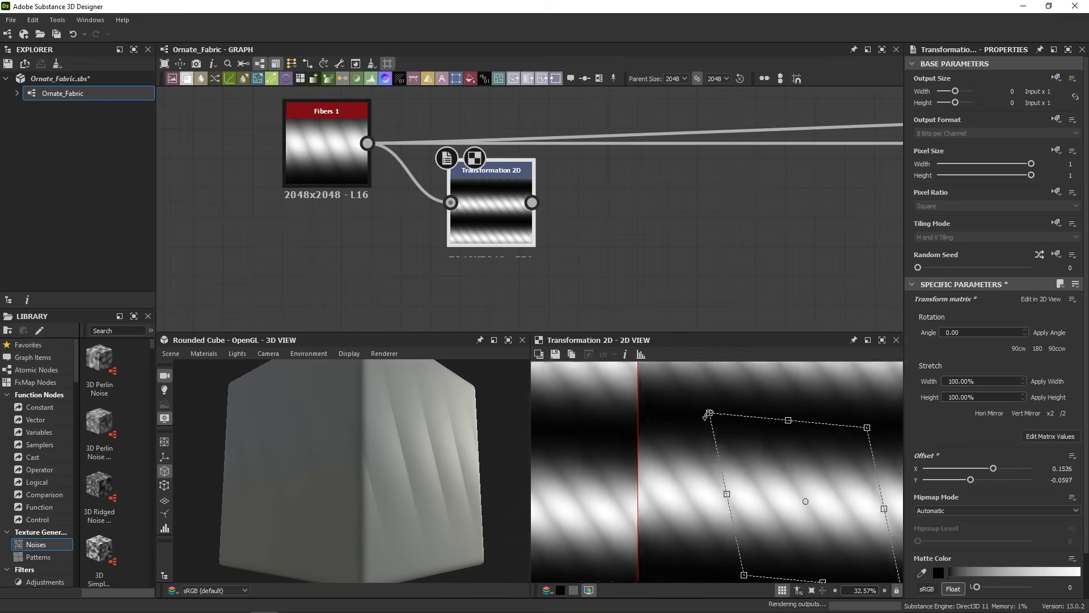
# - Fine-tune the pattern's skew and offset, then add a Safe Transform Grayscale node
pyautogui.moveTo(707, 414); pyautogui.dragTo(690, 438)
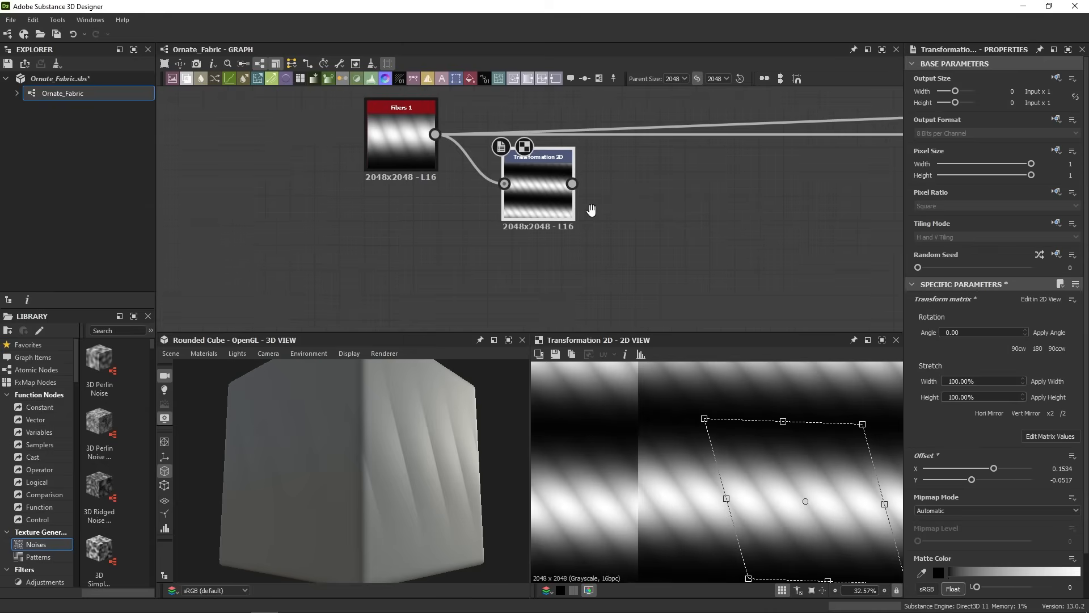
pyautogui.write('sa')
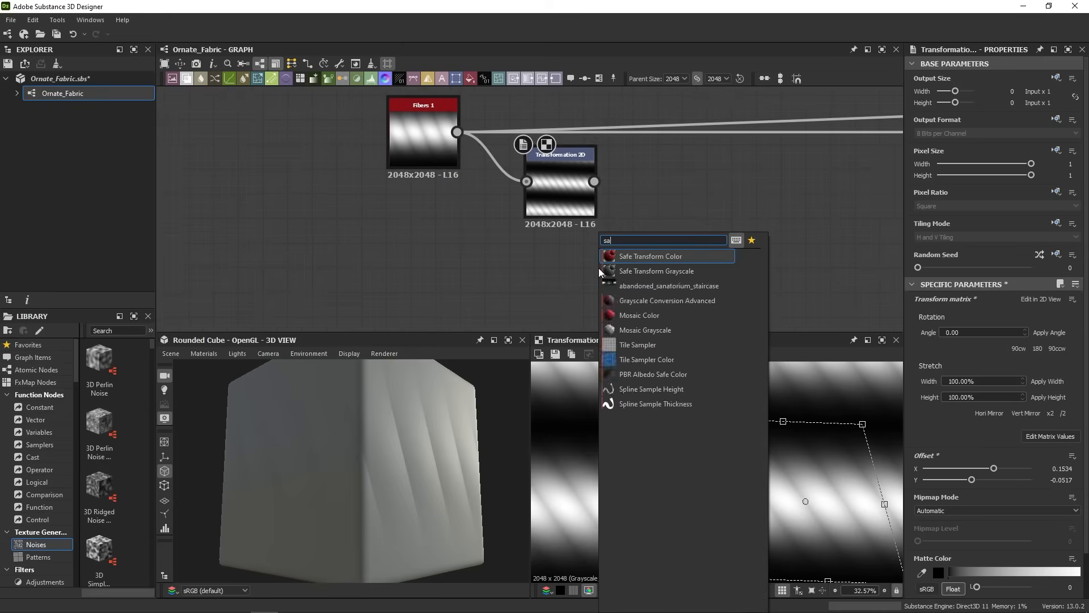
pyautogui.click(657, 271)
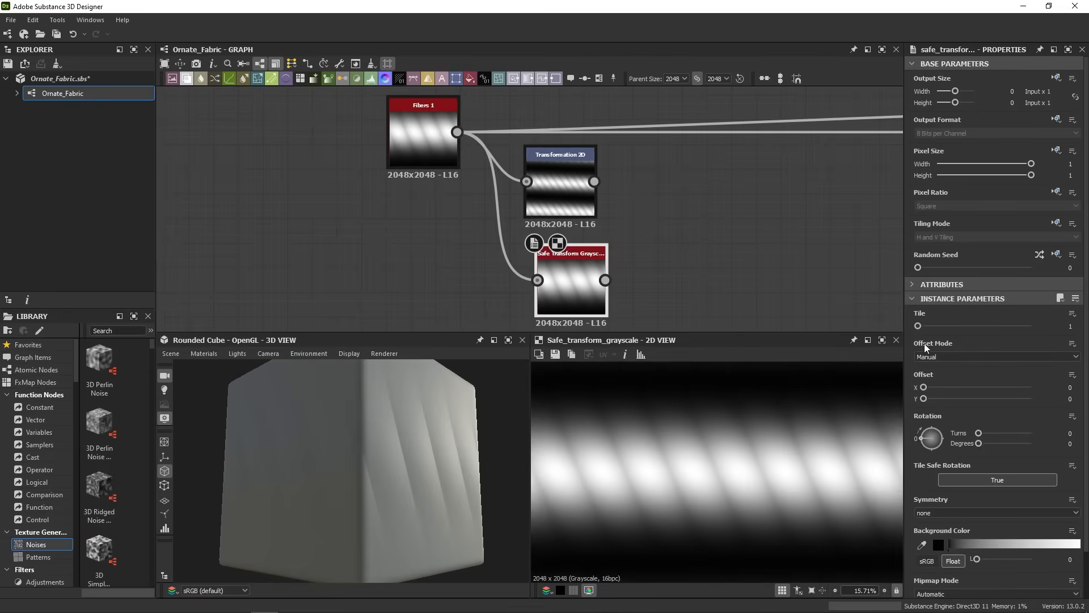
pyautogui.moveTo(923, 387); pyautogui.dragTo(953, 387)
pyautogui.write('2d')
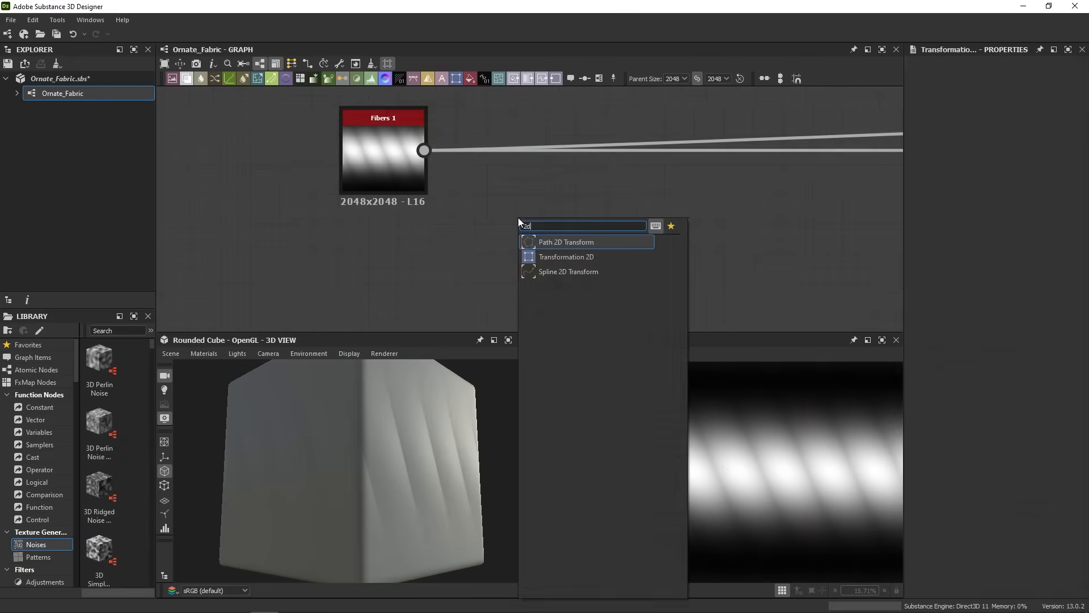
# - Add a default Transformation 2D node, connect Fibers 1 to its input, and select it
pyautogui.click(566, 256)
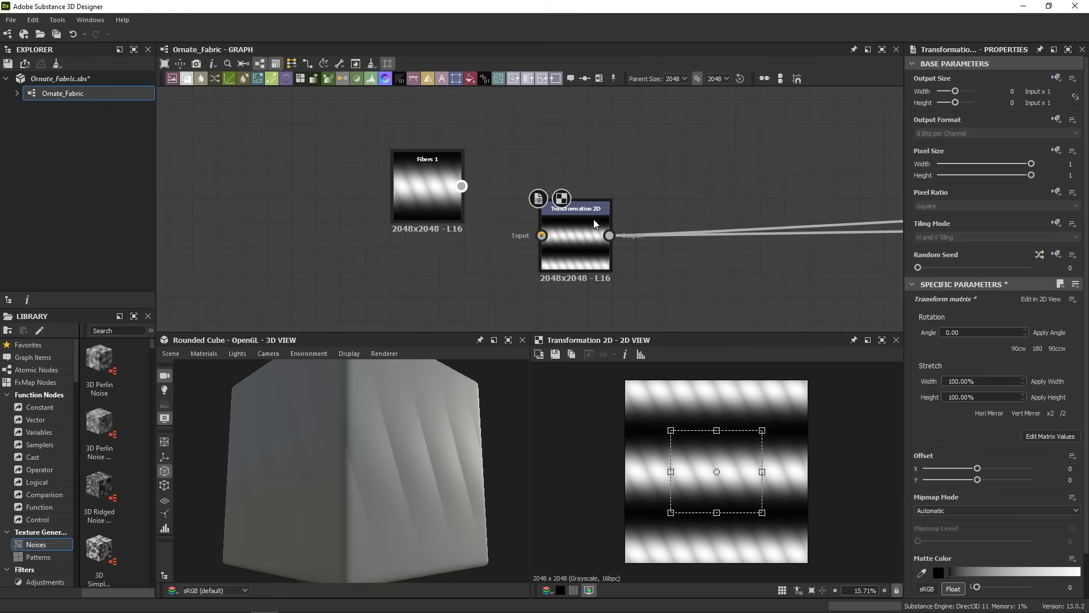
pyautogui.moveTo(462, 185); pyautogui.dragTo(542, 235)
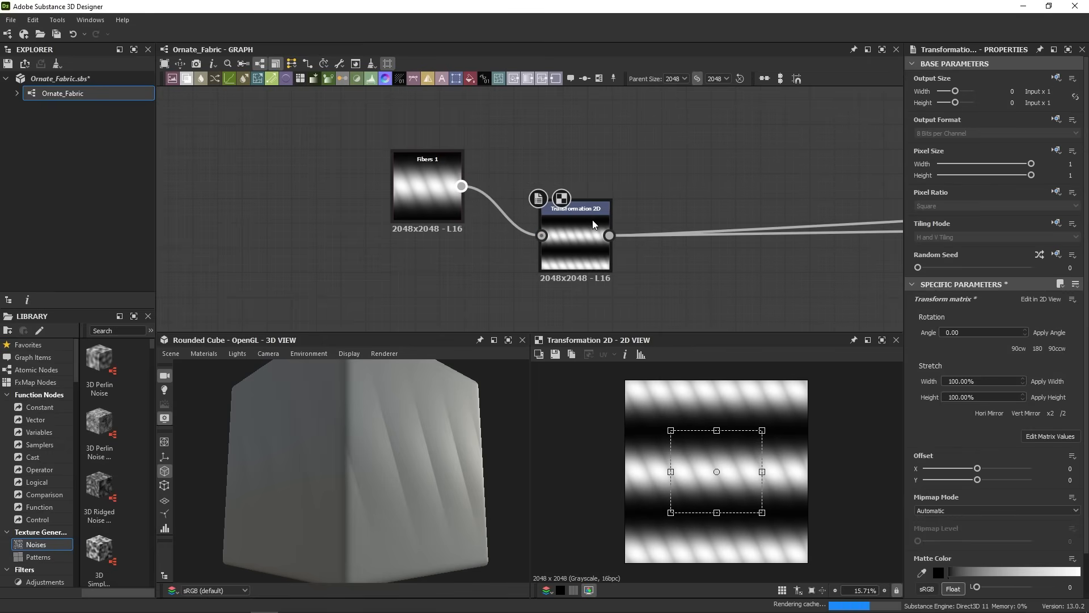
pyautogui.click(427, 158)
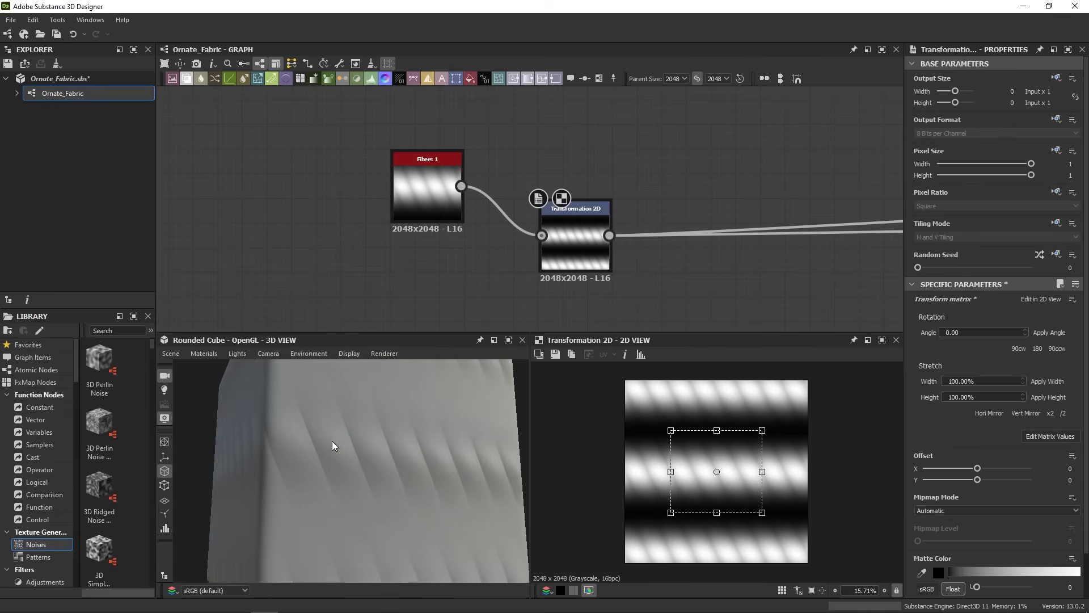
pyautogui.moveTo(449, 514)
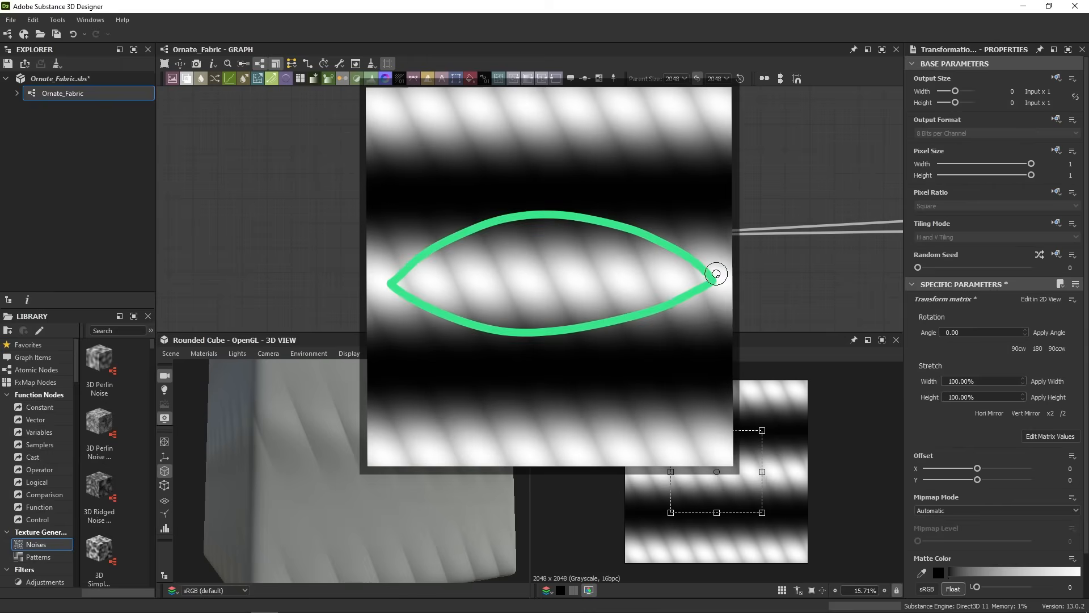
pyautogui.moveTo(716, 273); pyautogui.dragTo(656, 320)
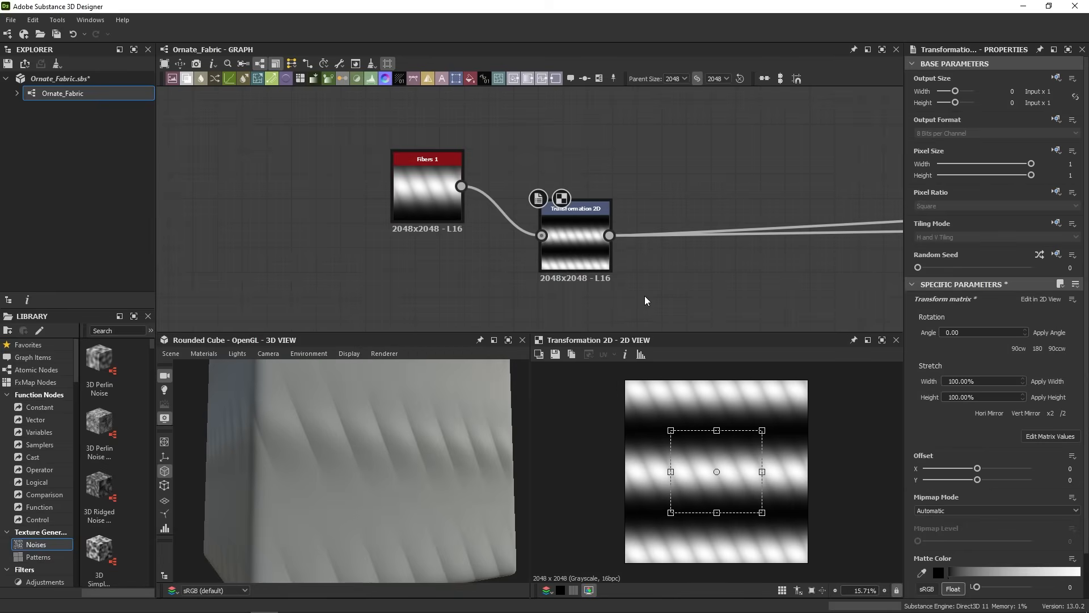
pyautogui.moveTo(632, 305)
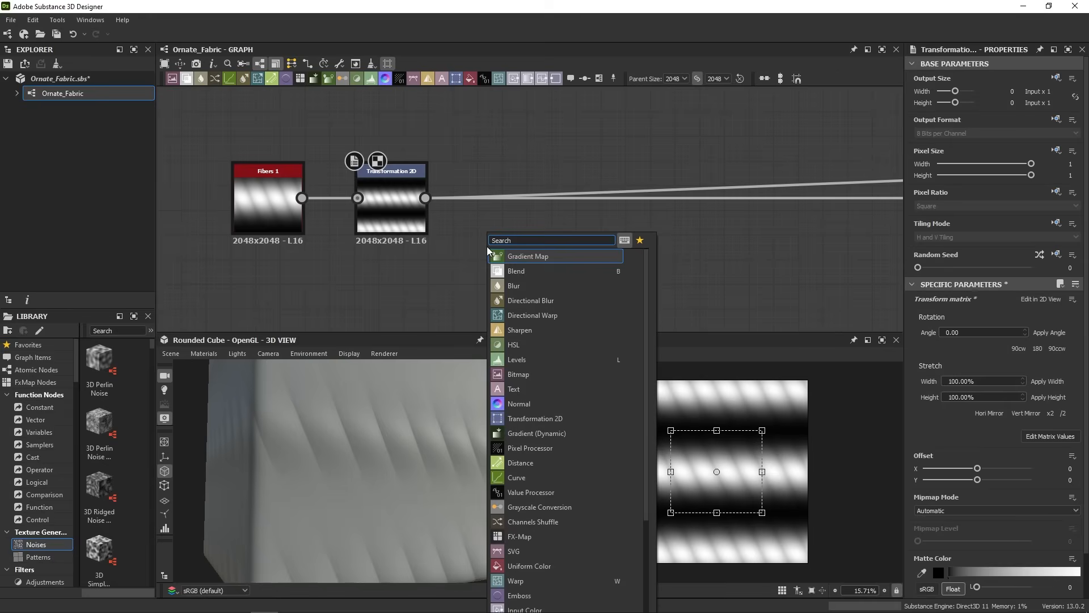
# - Add a Blend node after Transformation 2D, then add a Shape node
pyautogui.write('ble')
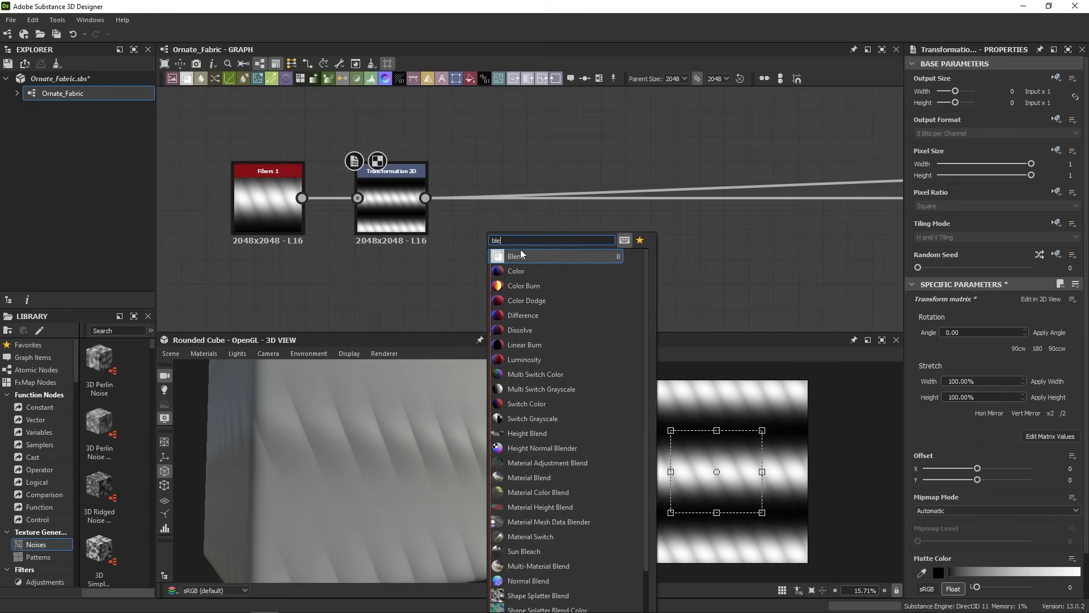
pyautogui.click(517, 256)
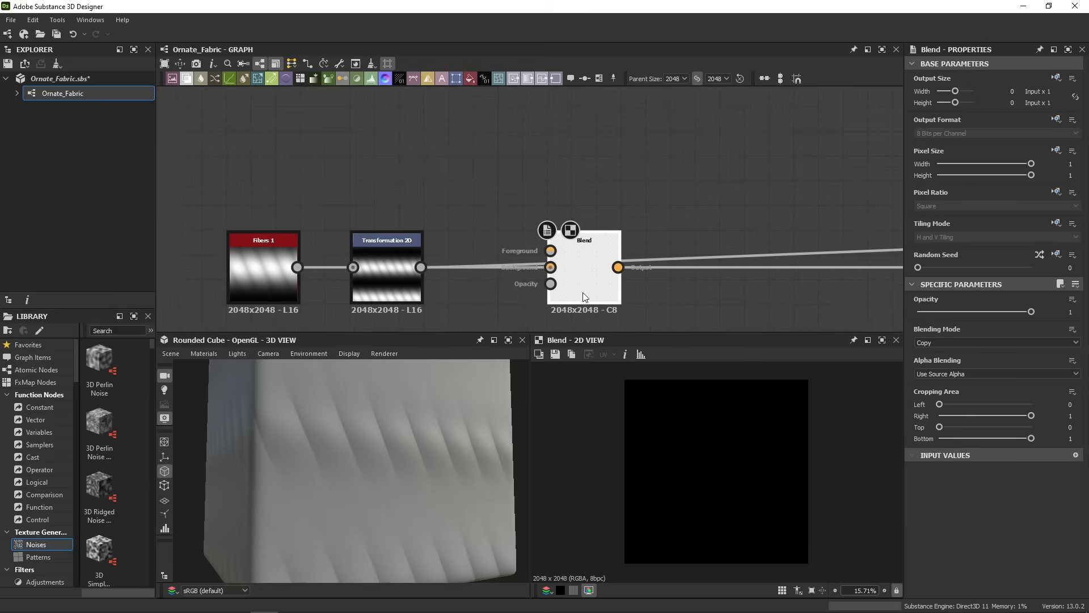
pyautogui.write('sha')
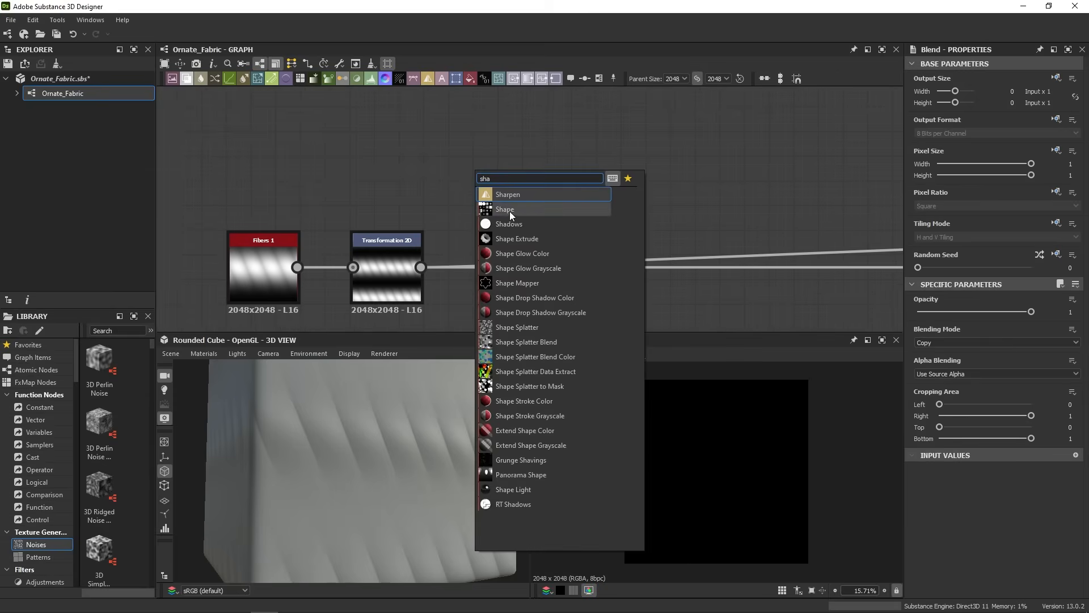
pyautogui.click(505, 209)
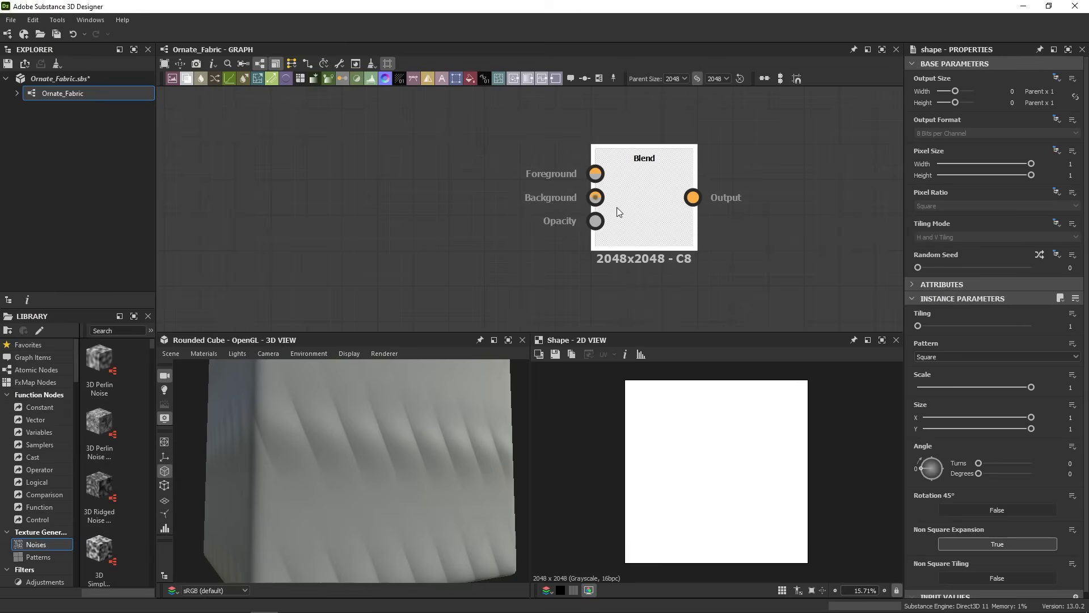
pyautogui.moveTo(619, 211)
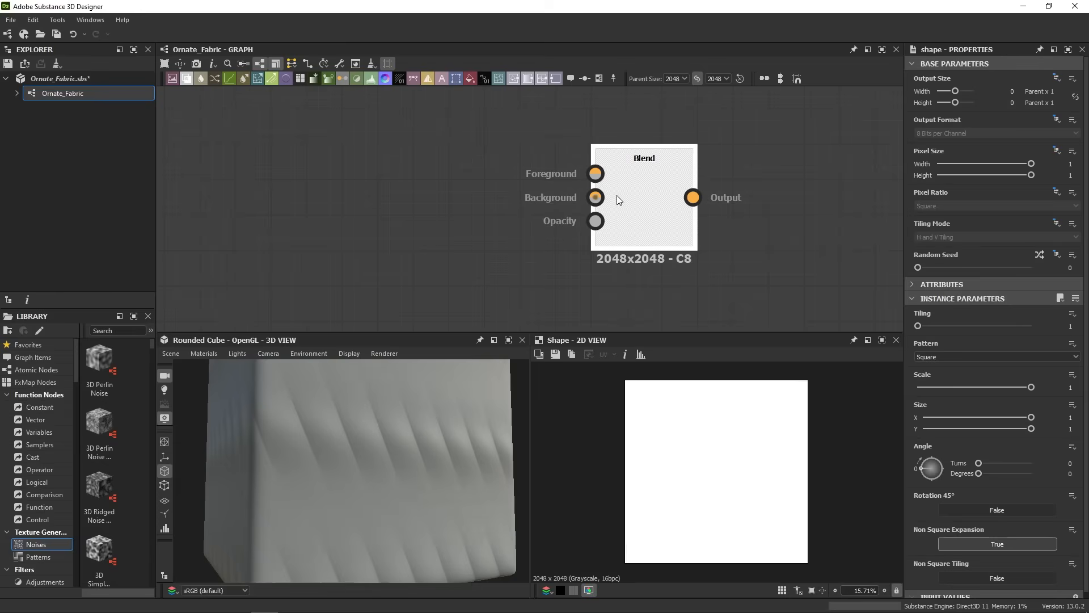
pyautogui.moveTo(594, 174)
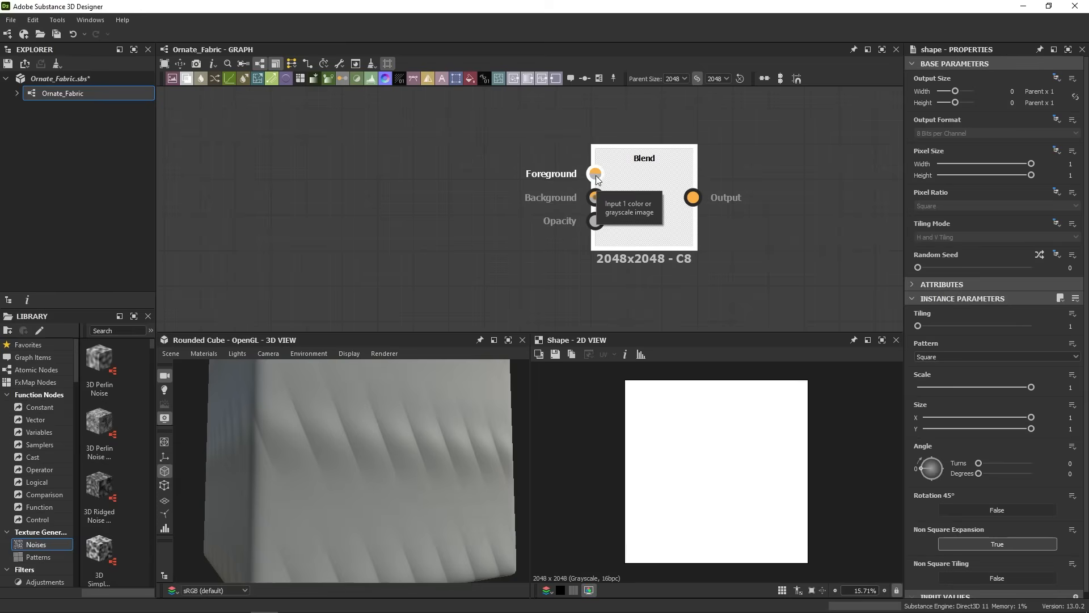
pyautogui.moveTo(632, 278)
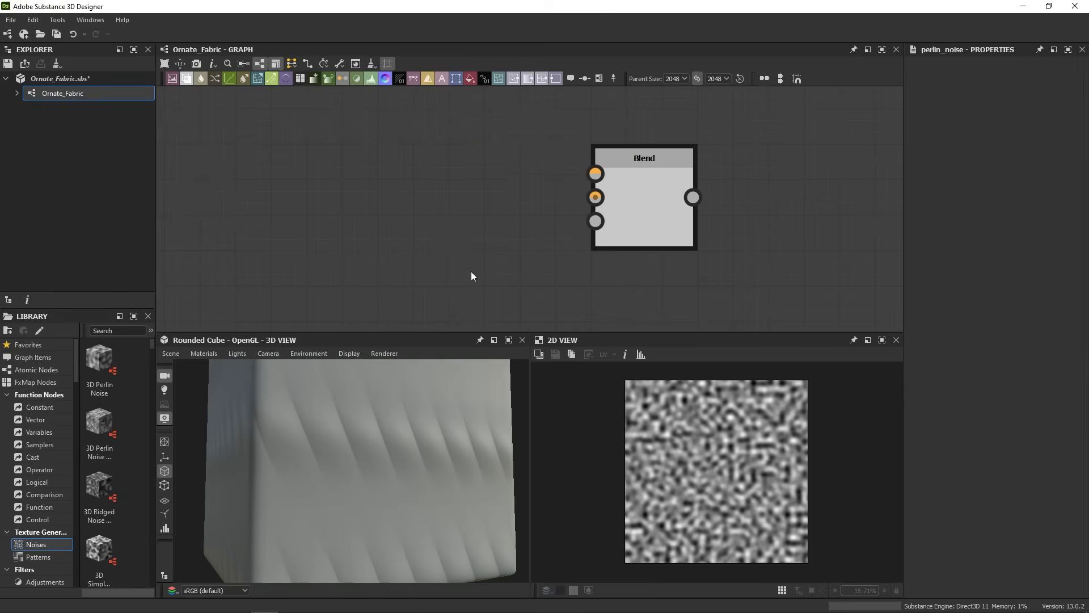
pyautogui.moveTo(551, 202)
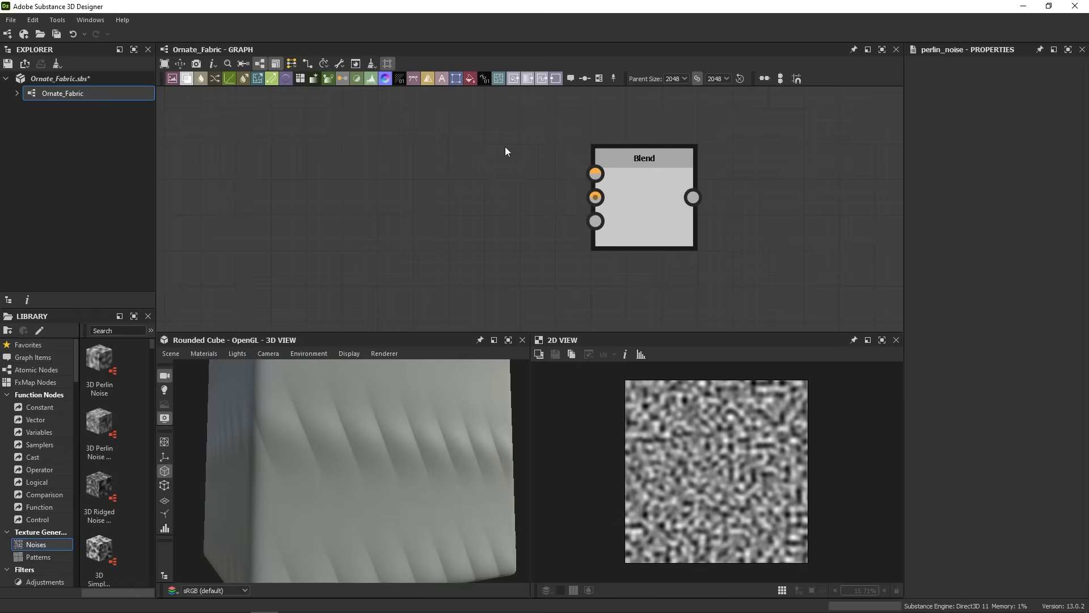
pyautogui.moveTo(566, 253)
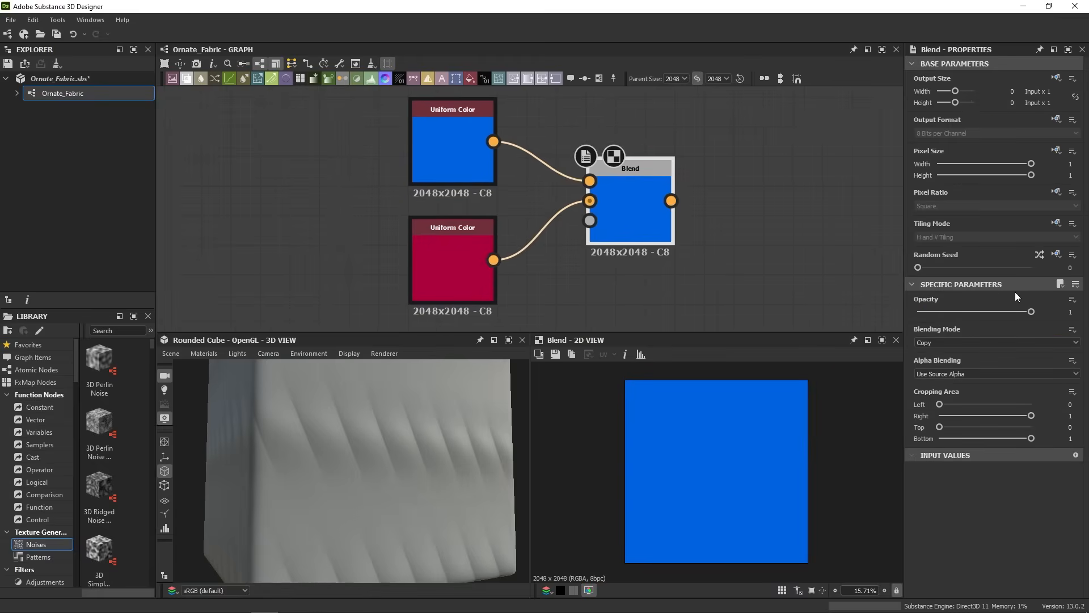
pyautogui.moveTo(1023, 334)
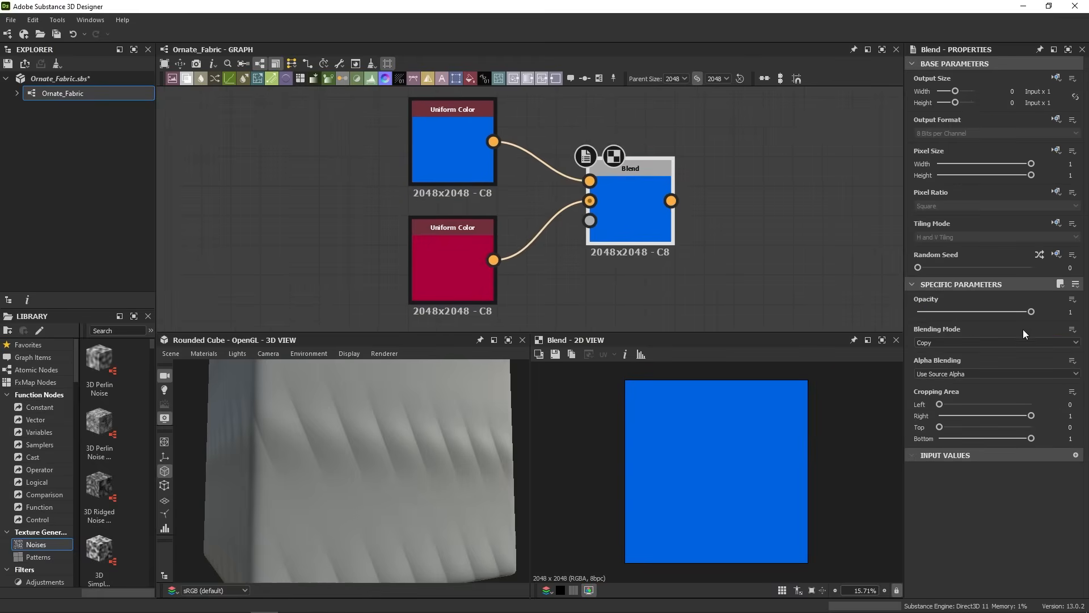
# - Sweep the Blend Opacity slider down to near zero and back up to test it
pyautogui.moveTo(1032, 312); pyautogui.dragTo(1021, 311)
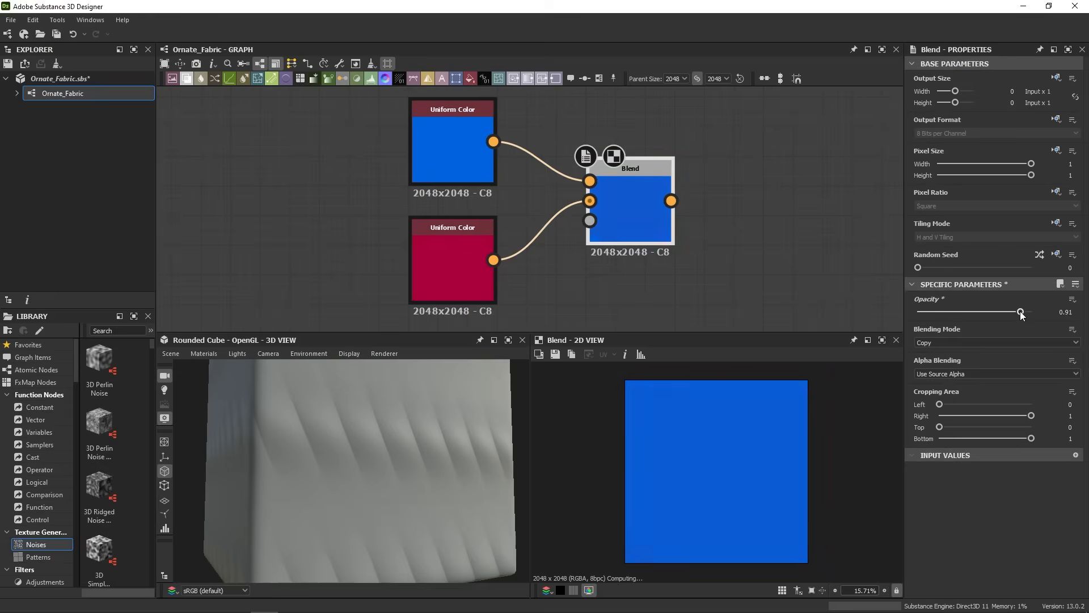
pyautogui.moveTo(1021, 312); pyautogui.dragTo(919, 312)
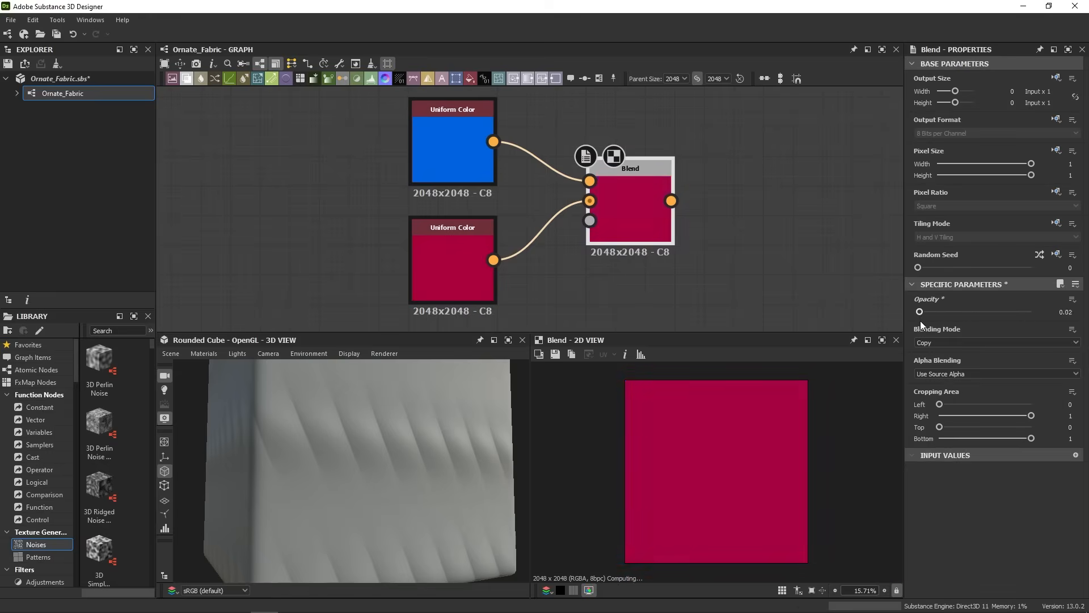
pyautogui.moveTo(920, 312); pyautogui.dragTo(956, 311)
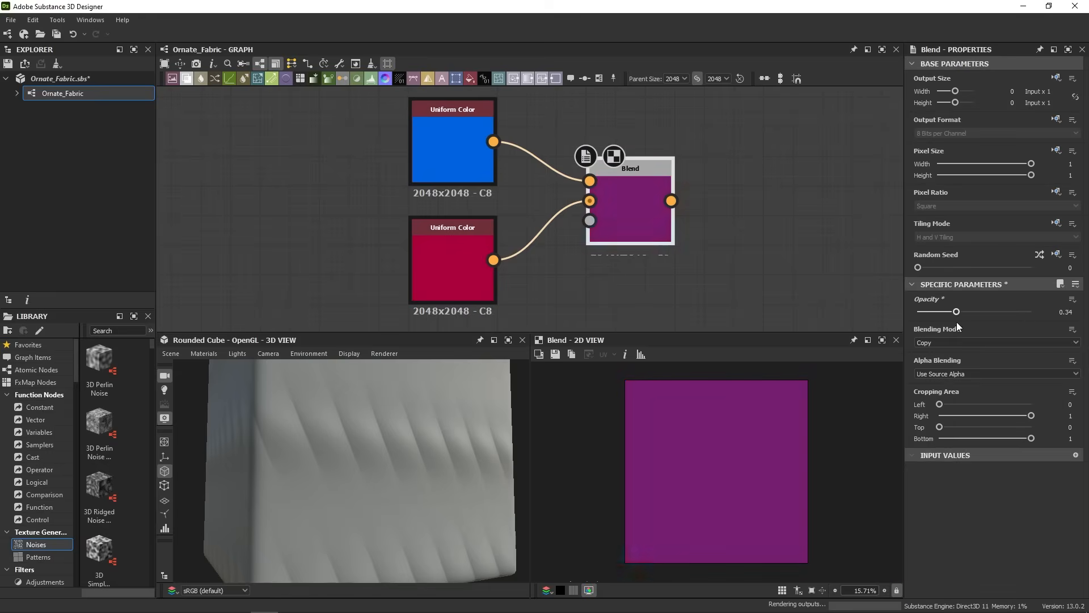
pyautogui.moveTo(956, 312); pyautogui.dragTo(1031, 311)
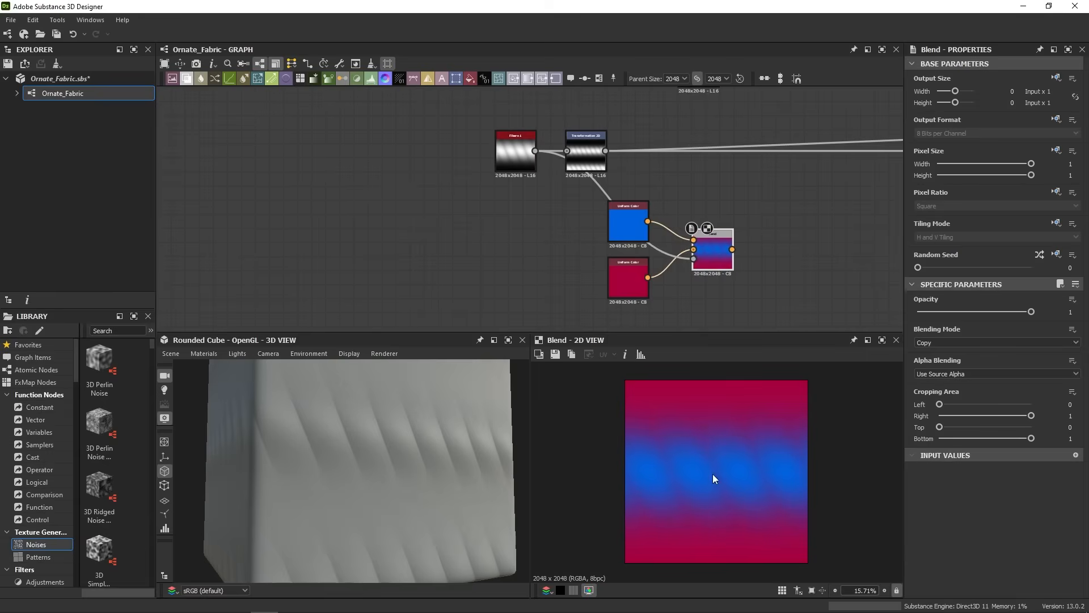
pyautogui.moveTo(687, 448)
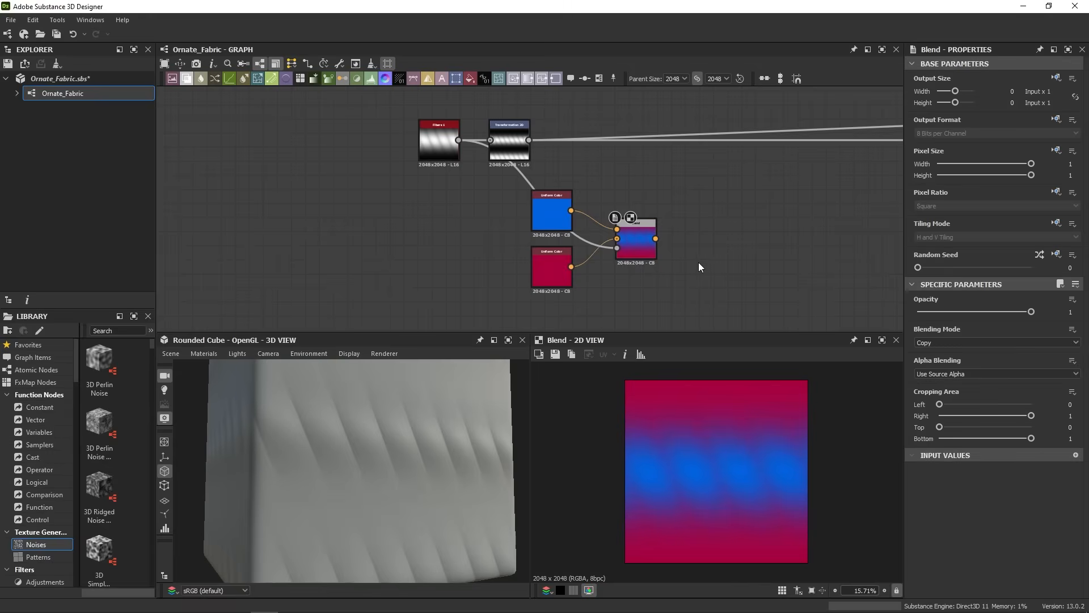
pyautogui.moveTo(685, 260)
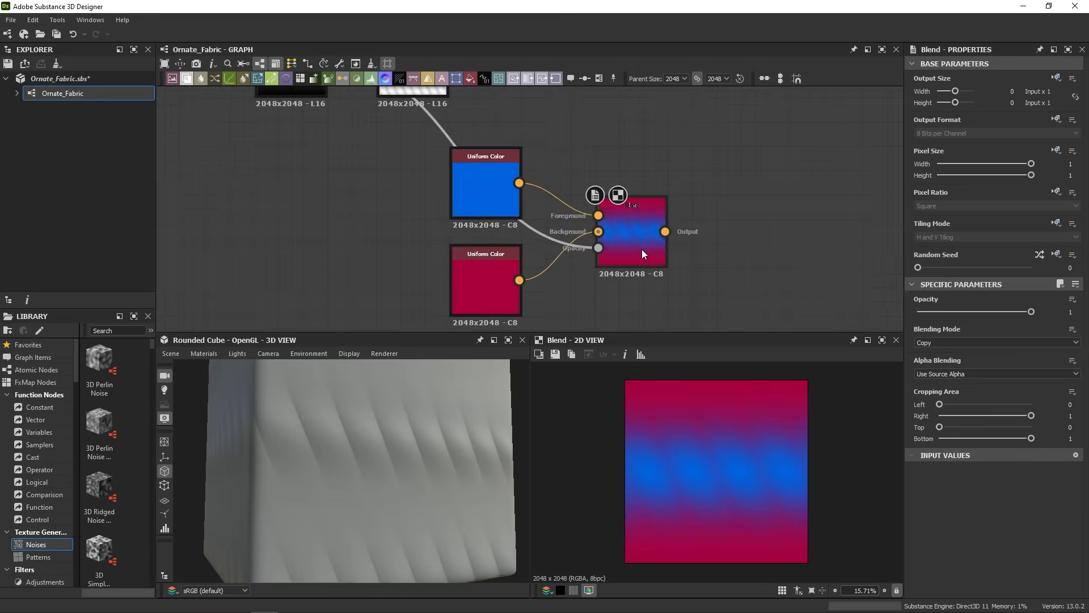
# - Try Add (Linear Dodge) and Add Sub blend modes, then set Blending Mode to Screen
pyautogui.click(994, 342)
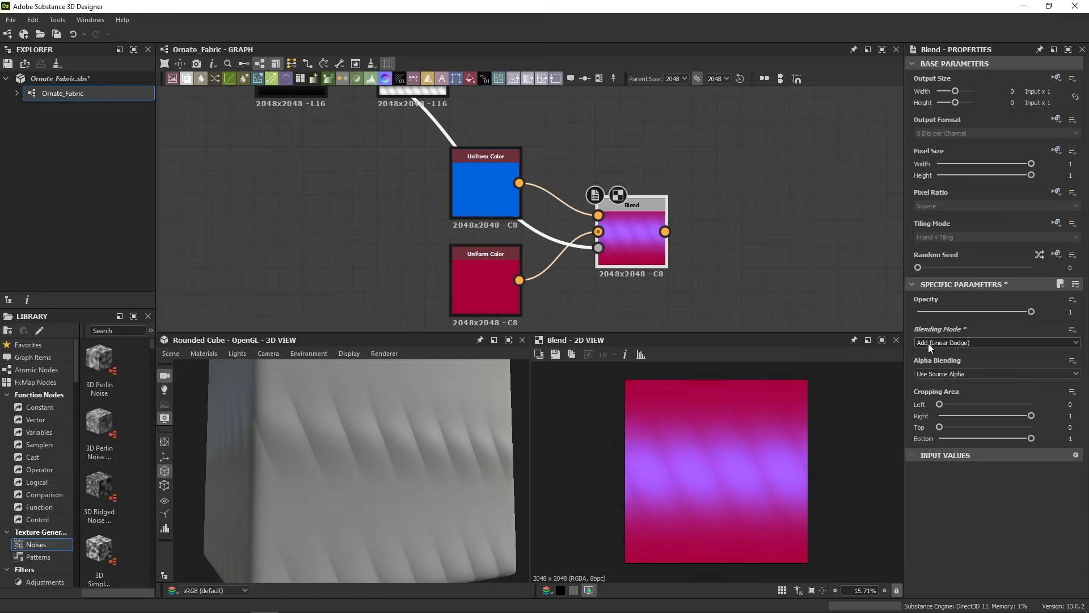
pyautogui.click(994, 342)
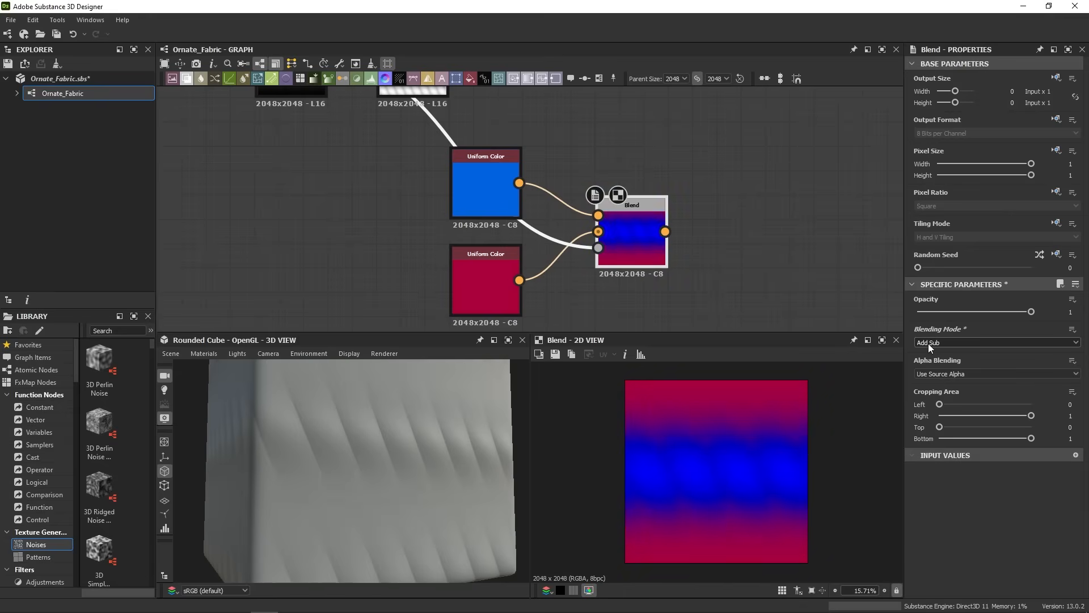
pyautogui.click(996, 342)
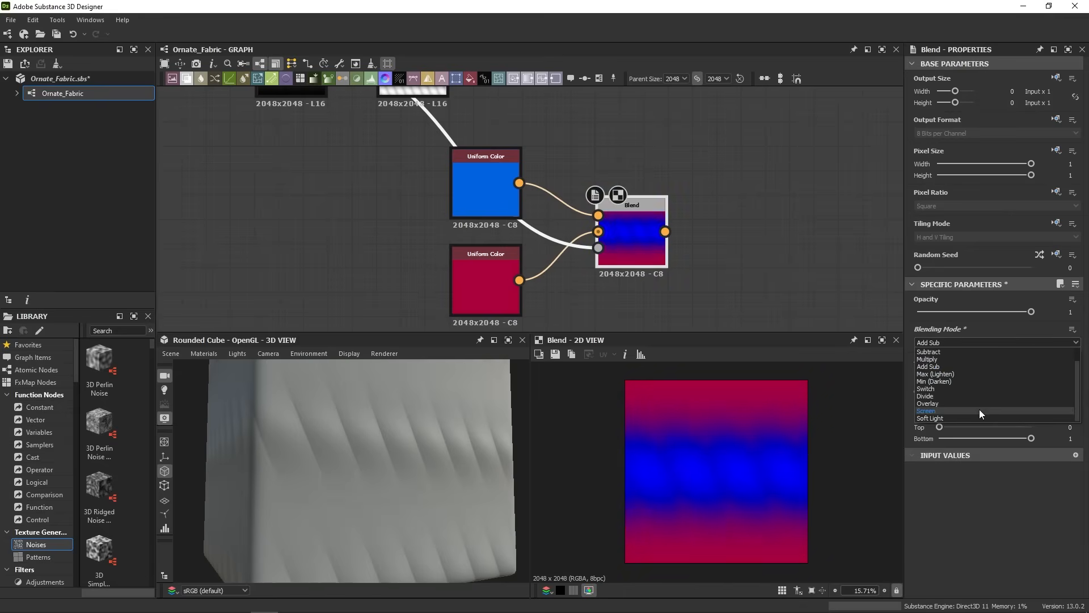
pyautogui.click(926, 410)
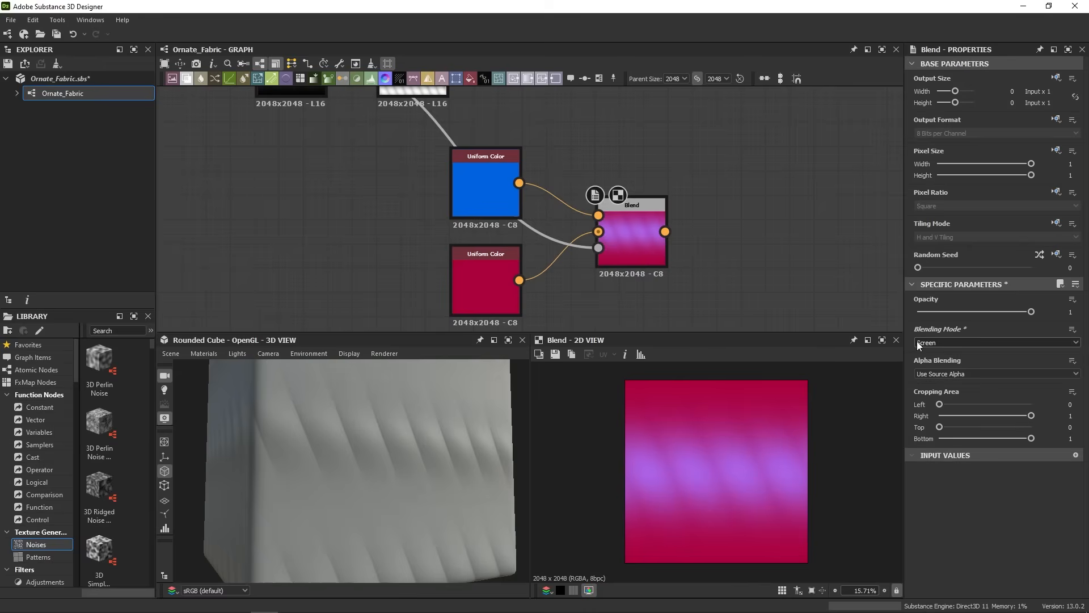
pyautogui.click(996, 343)
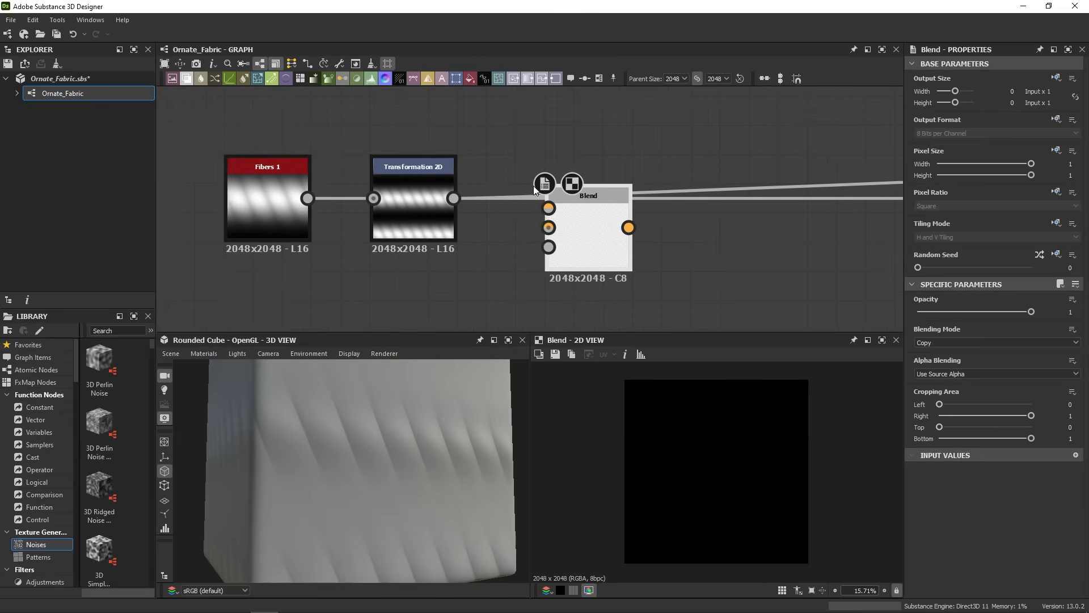
# - Drop a new Blend node onto the link after Transformation 2D in the Fibers 1 chain
pyautogui.moveTo(454, 198); pyautogui.dragTo(504, 165)
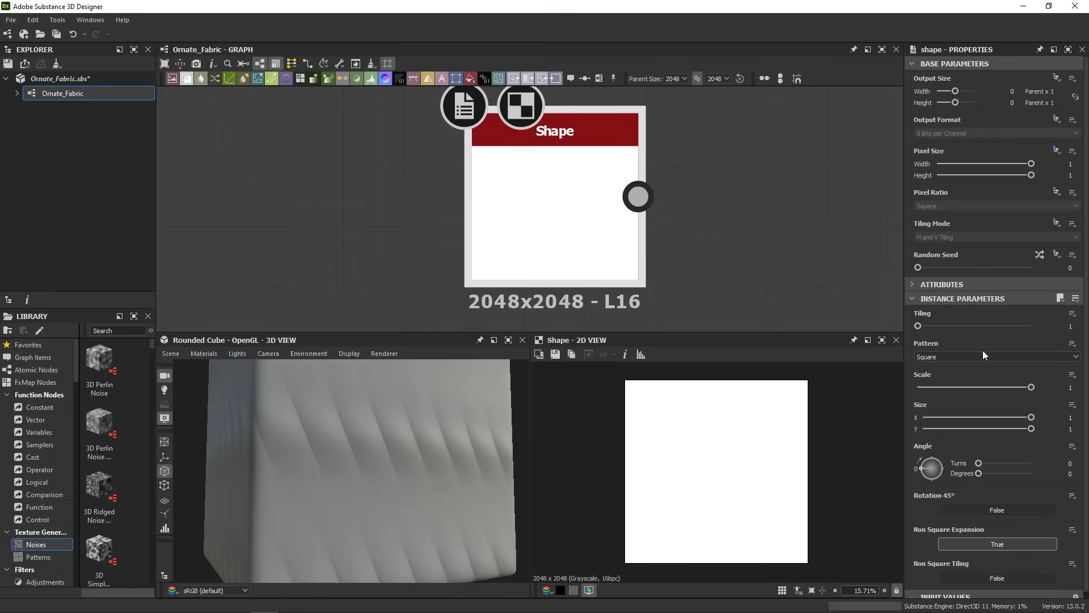
# - Try the Half Bell, Cone and Thorn shape patterns, then settle on Bell
pyautogui.click(994, 357)
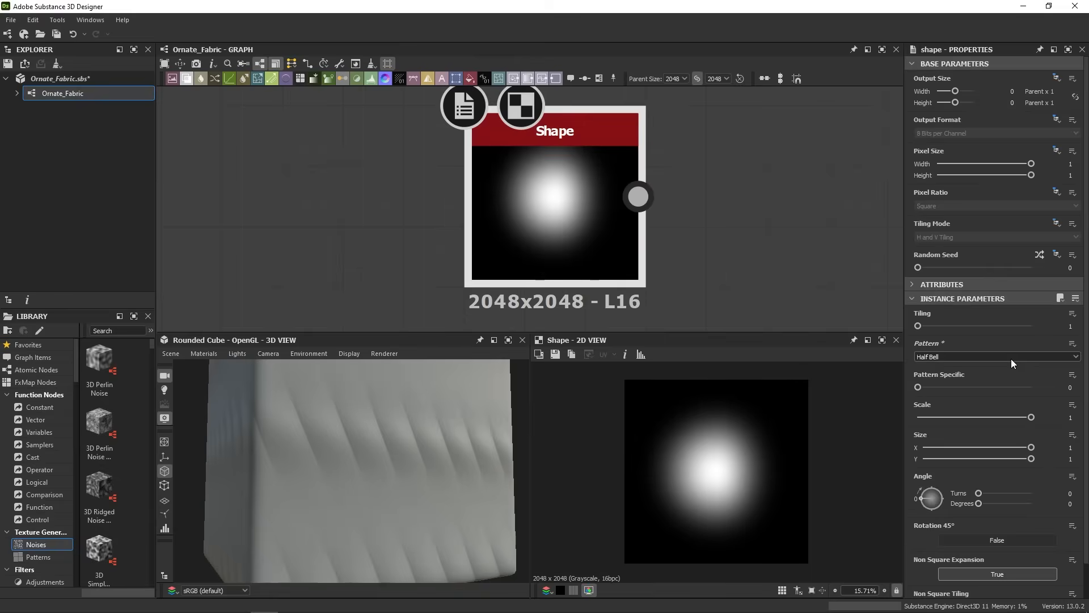
pyautogui.click(995, 356)
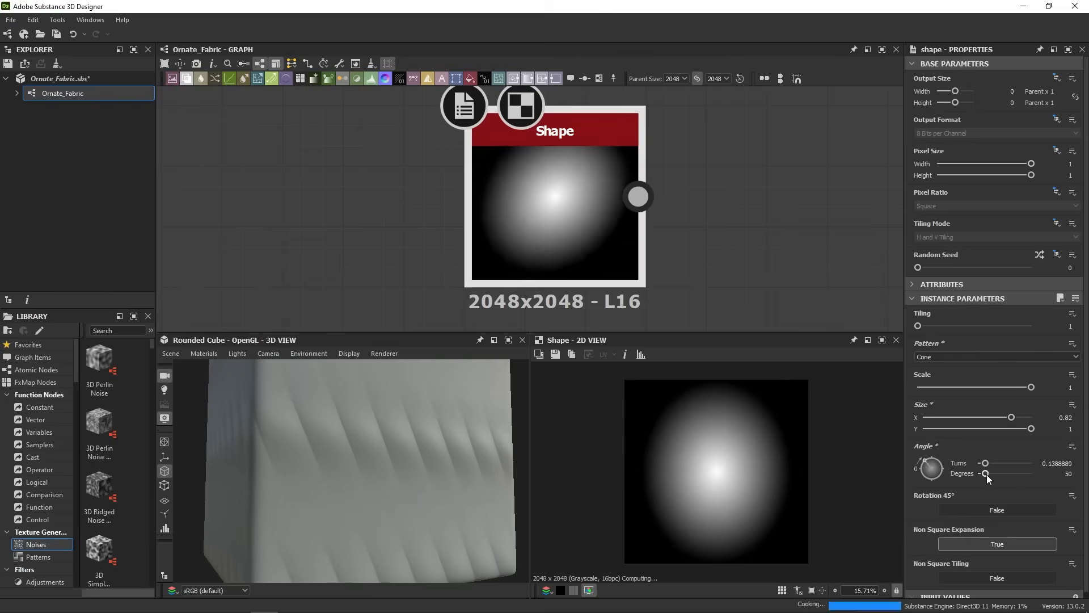
pyautogui.moveTo(1031, 429); pyautogui.dragTo(938, 429)
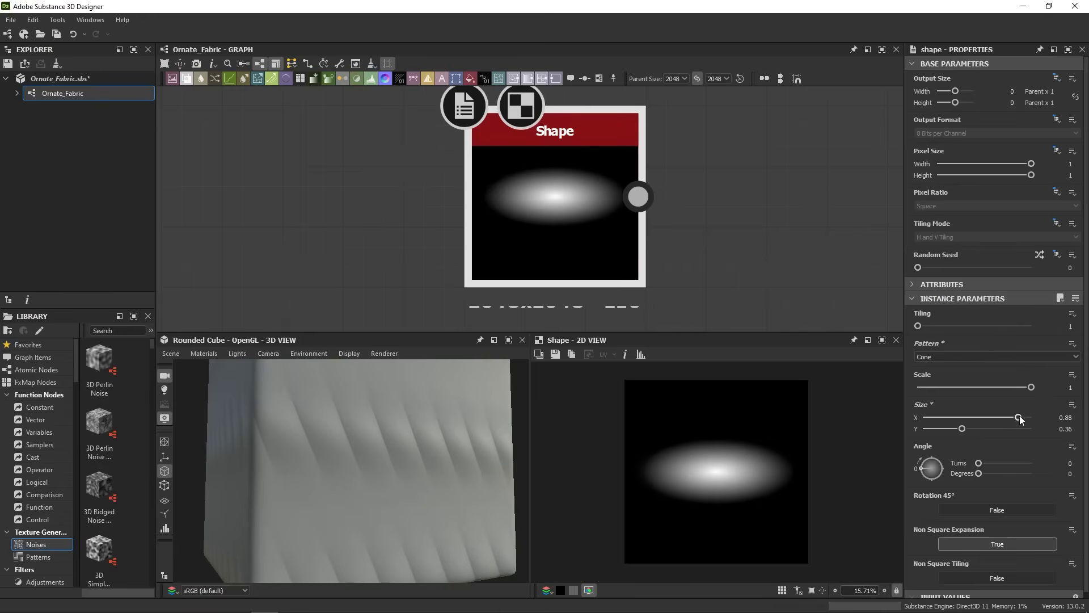
pyautogui.moveTo(1013, 417); pyautogui.dragTo(1021, 417)
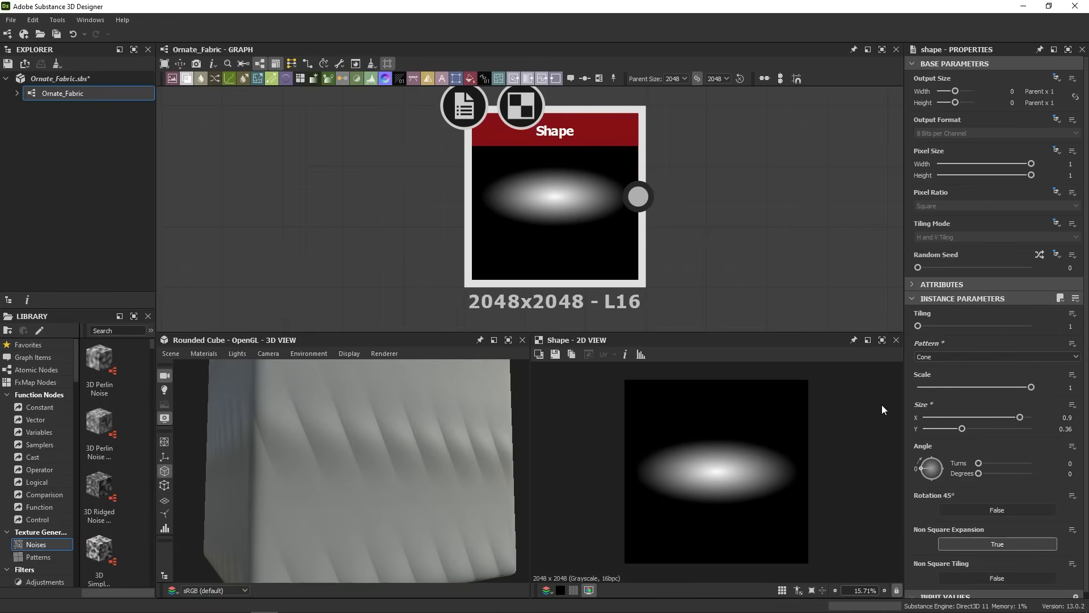
pyautogui.click(996, 356)
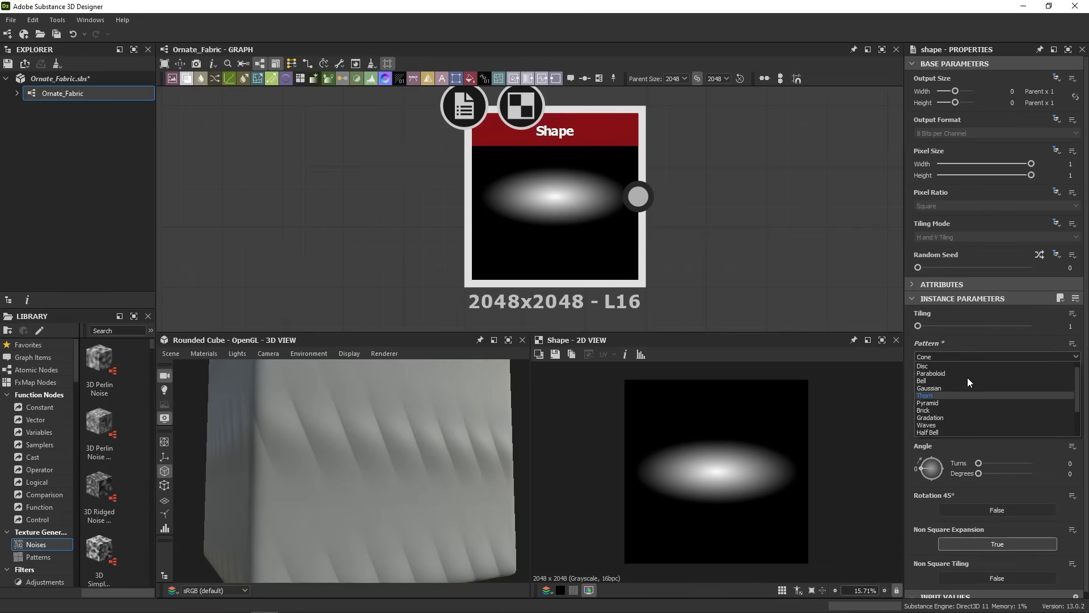
pyautogui.click(926, 395)
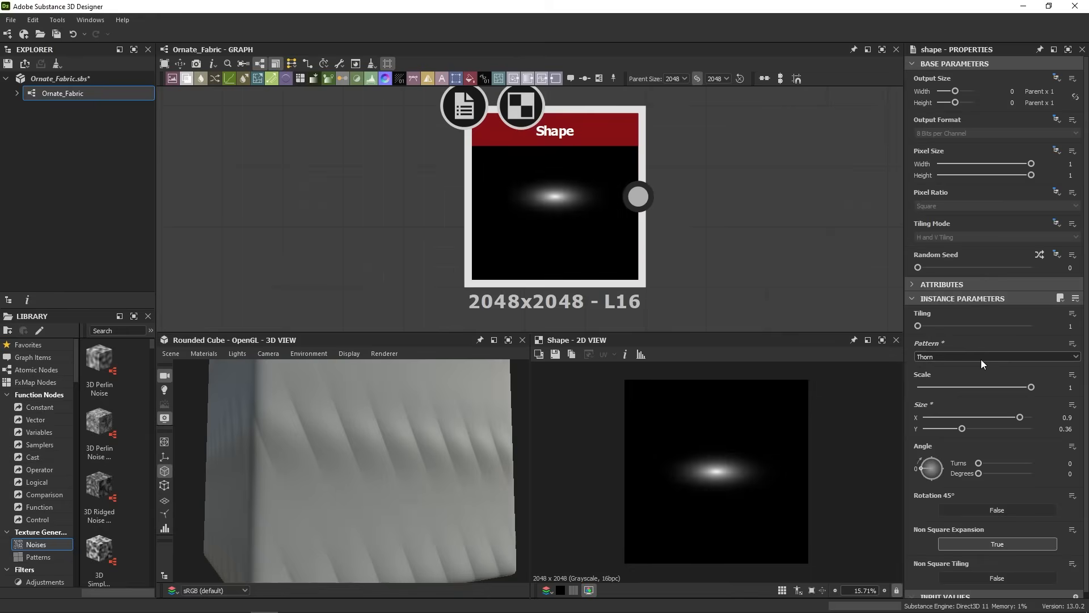
pyautogui.click(996, 356)
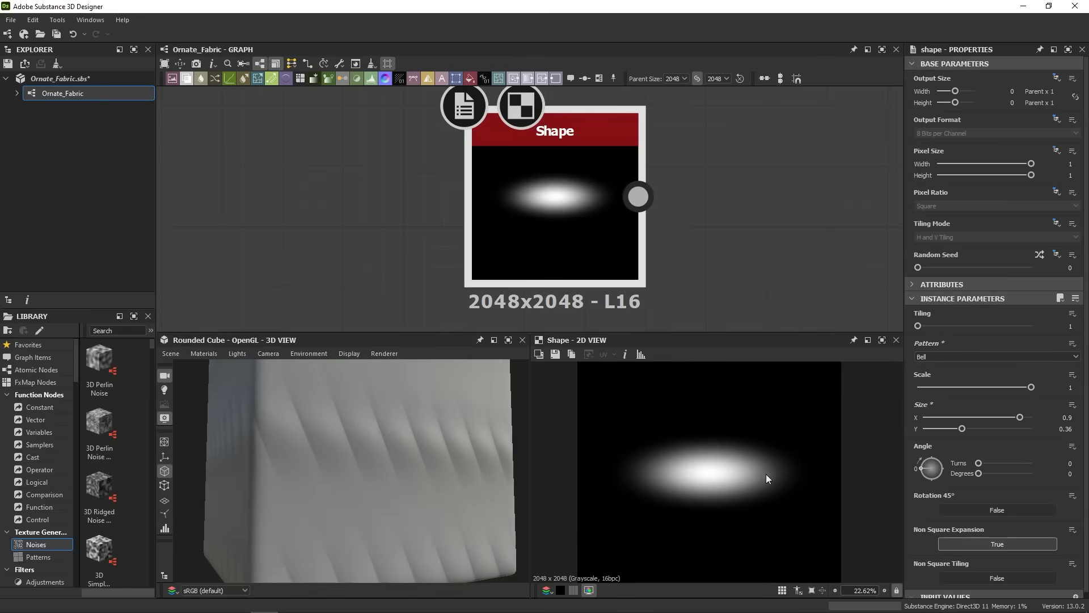
# - Set the Bell shape's Size Y to 0.52 and Size X to 1.2
pyautogui.moveTo(959, 429); pyautogui.dragTo(992, 429)
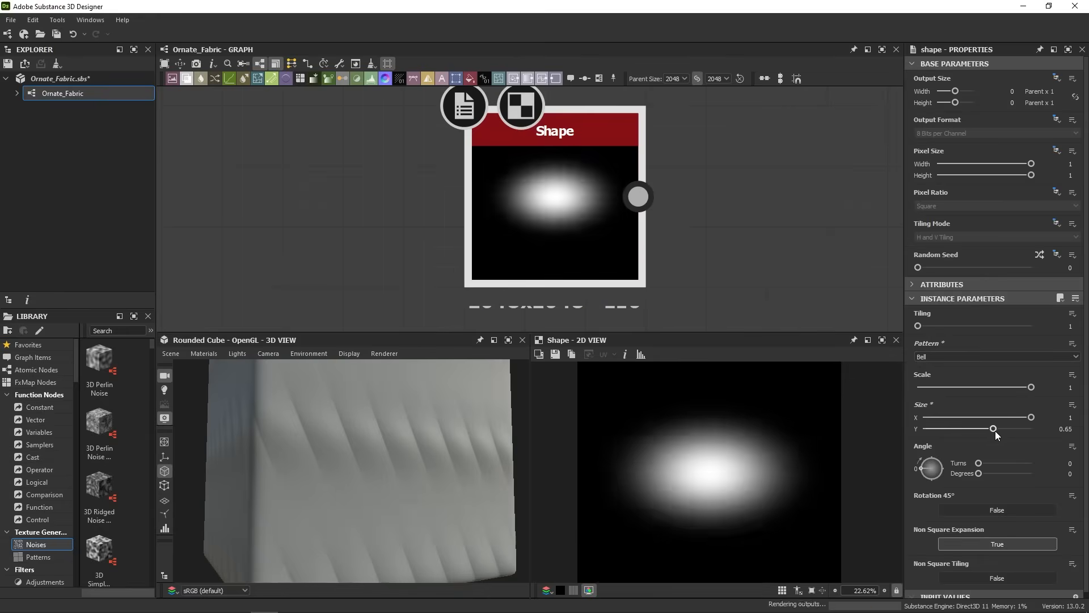
pyautogui.moveTo(993, 429); pyautogui.dragTo(977, 428)
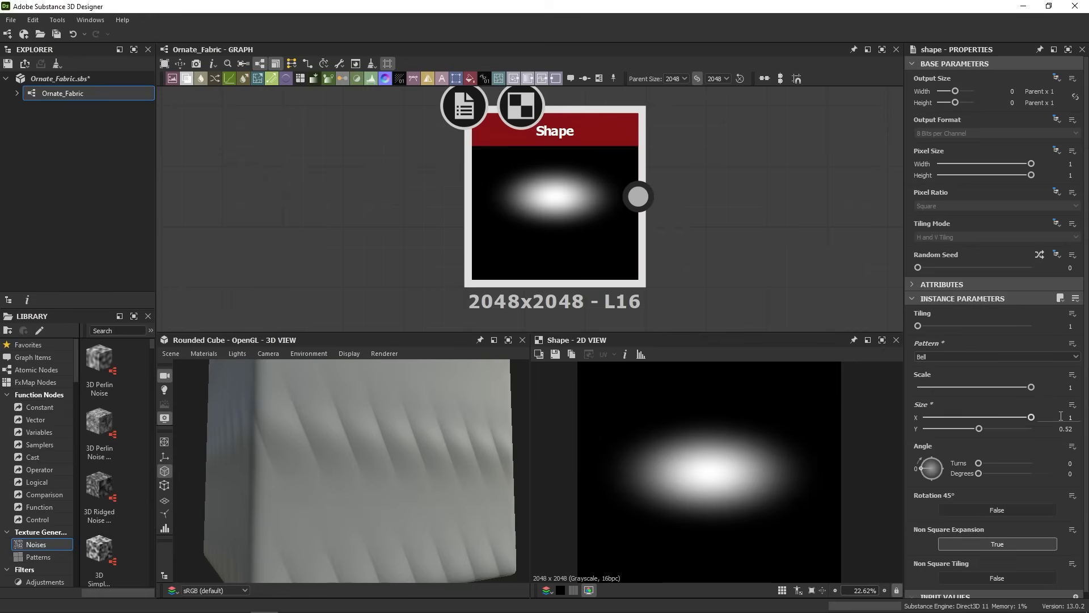
pyautogui.click(1070, 416)
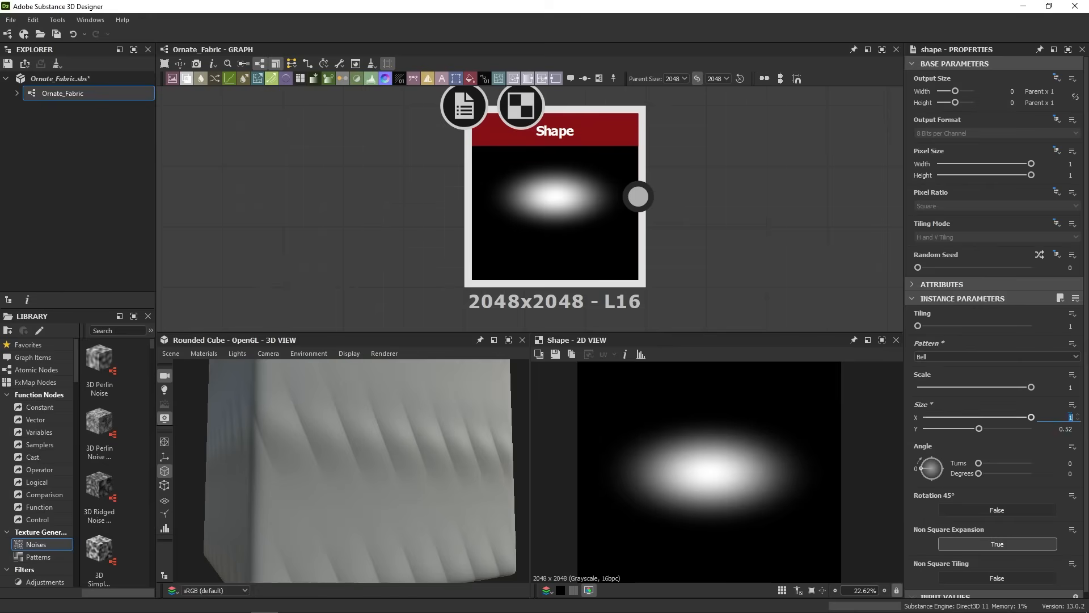
pyautogui.moveTo(1027, 417); pyautogui.dragTo(1031, 417)
pyautogui.write('.2')
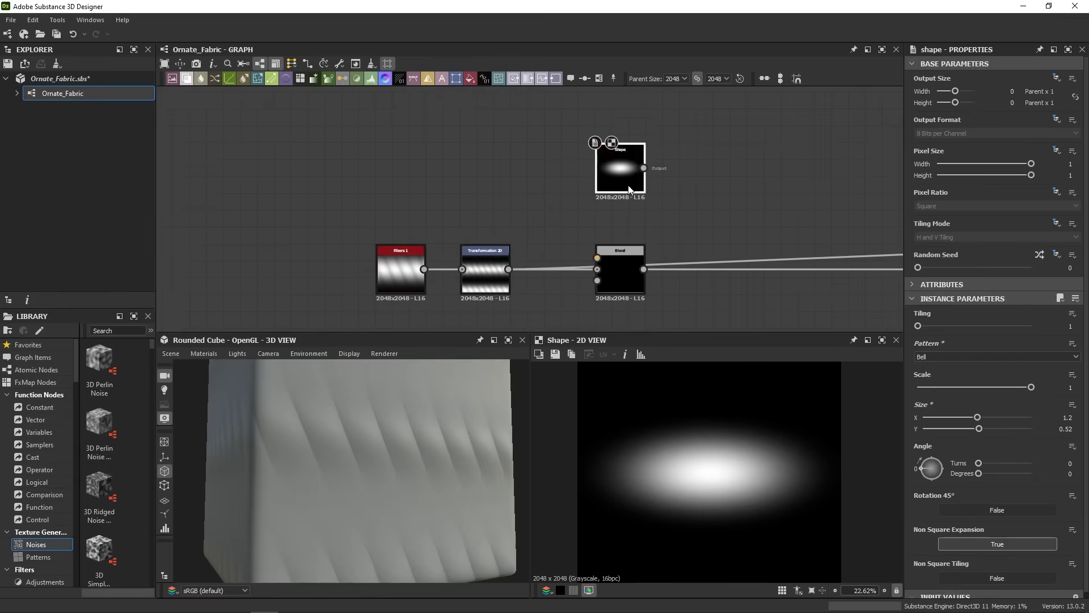
# - Place the Shape above the Blend, wire its output in, and set Blending Mode to Multiply
pyautogui.moveTo(620, 168); pyautogui.dragTo(485, 201)
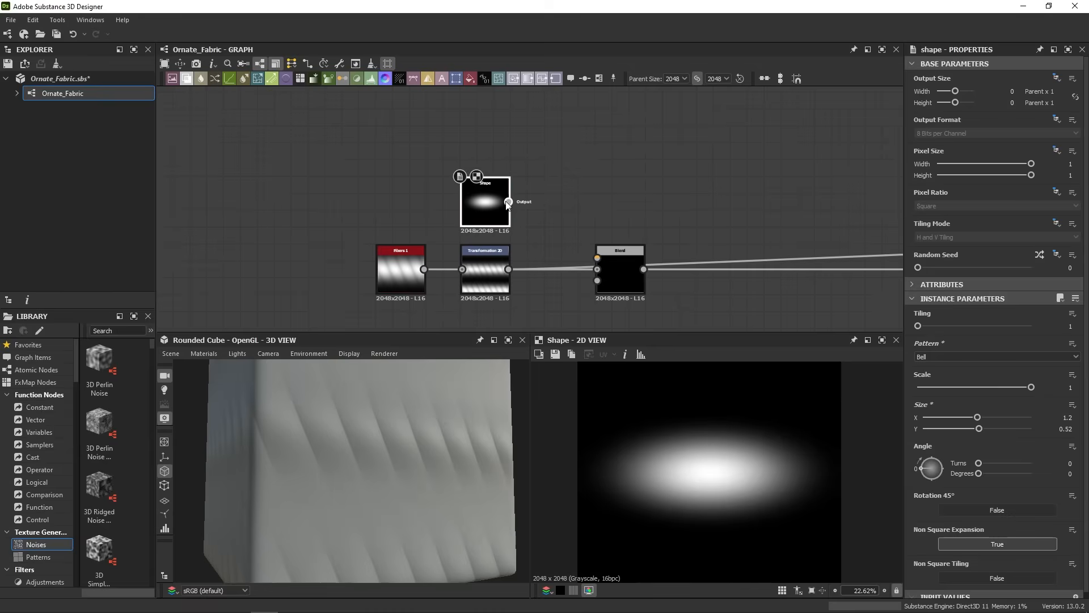
pyautogui.moveTo(507, 202); pyautogui.dragTo(596, 257)
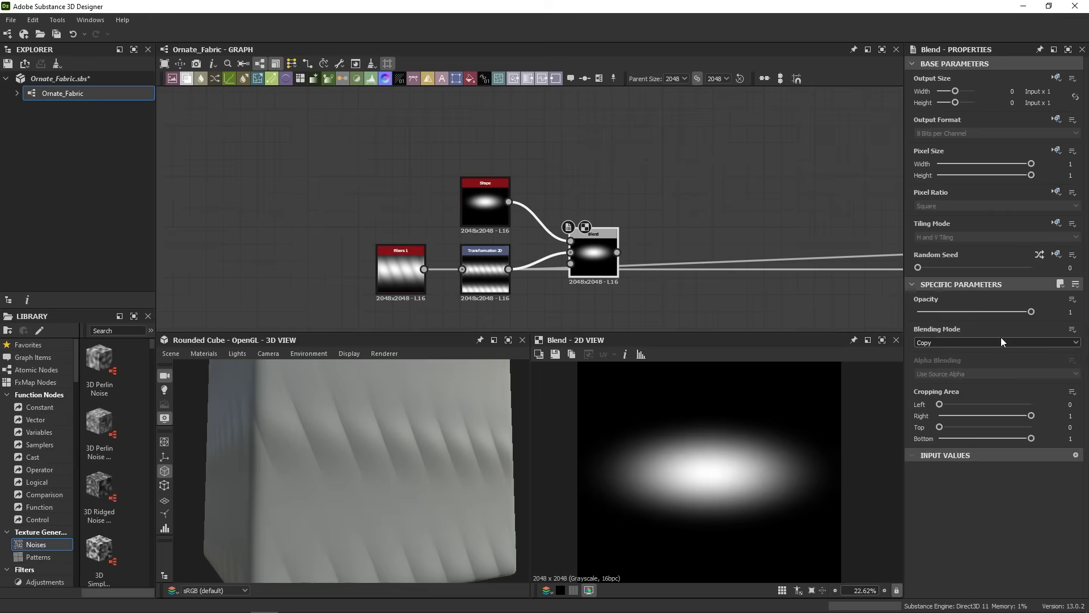
pyautogui.click(995, 341)
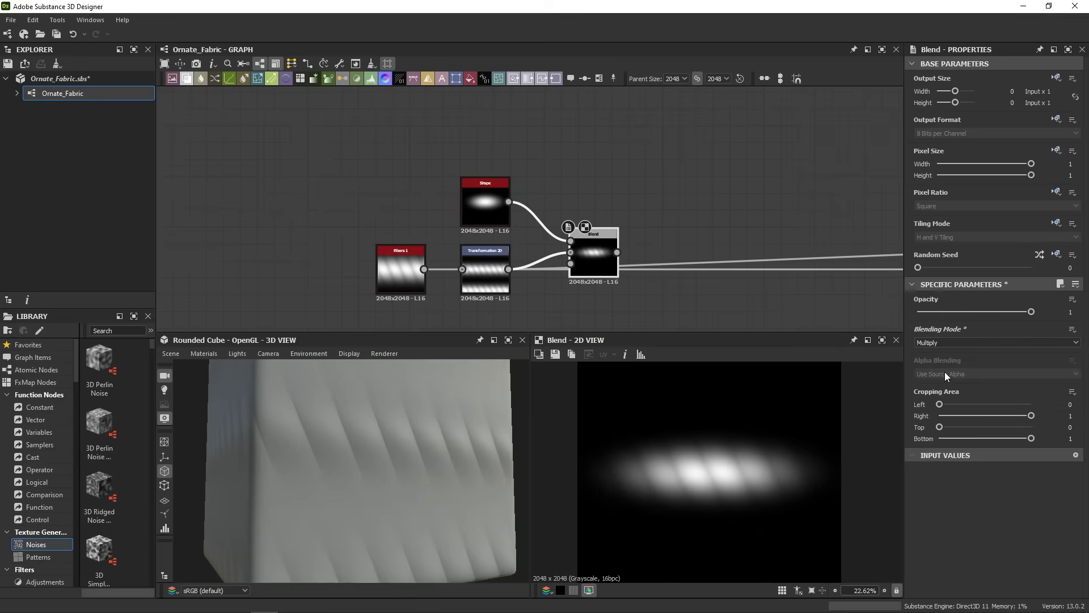
pyautogui.moveTo(700, 486)
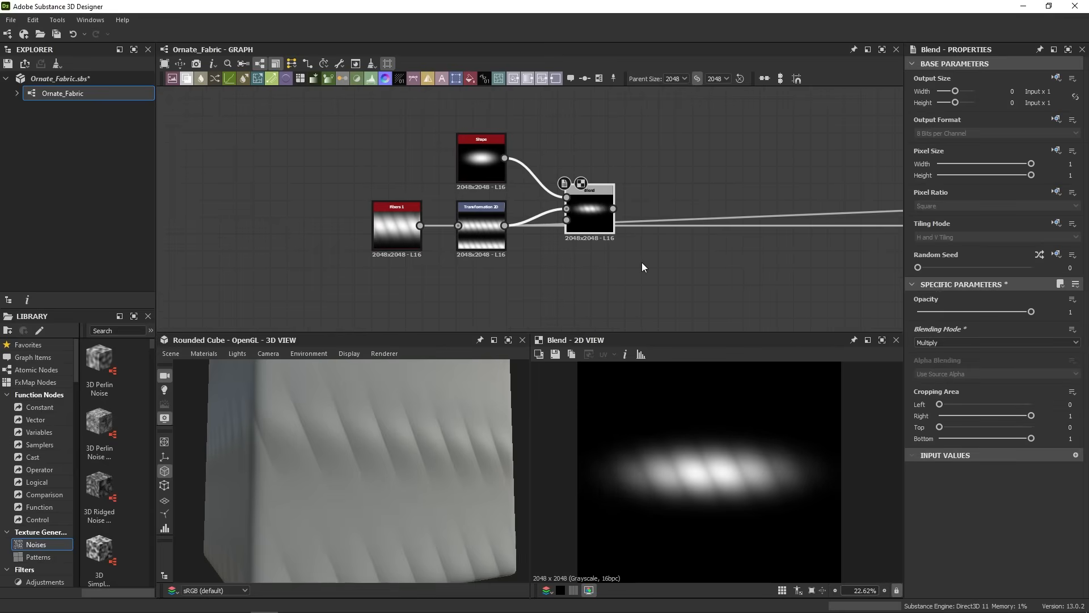
pyautogui.moveTo(680, 245)
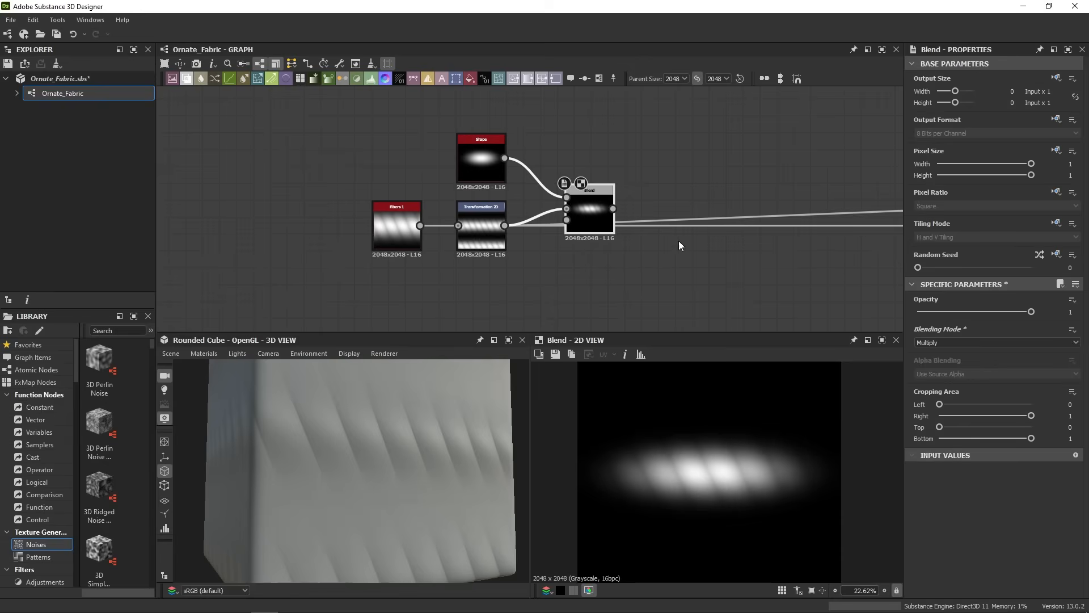
pyautogui.click(481, 206)
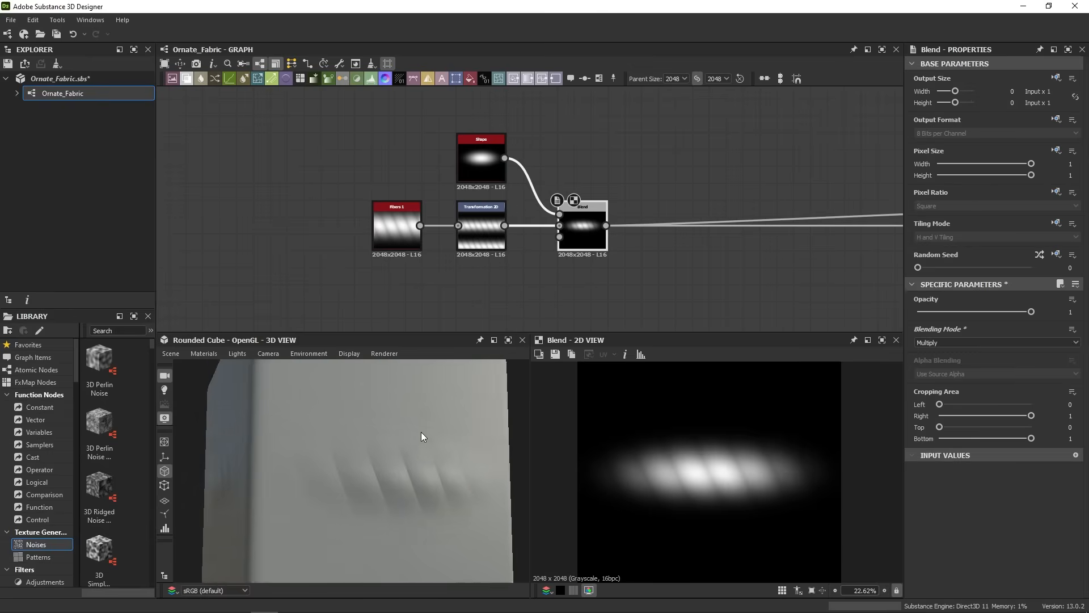
pyautogui.moveTo(424, 436); pyautogui.dragTo(452, 429)
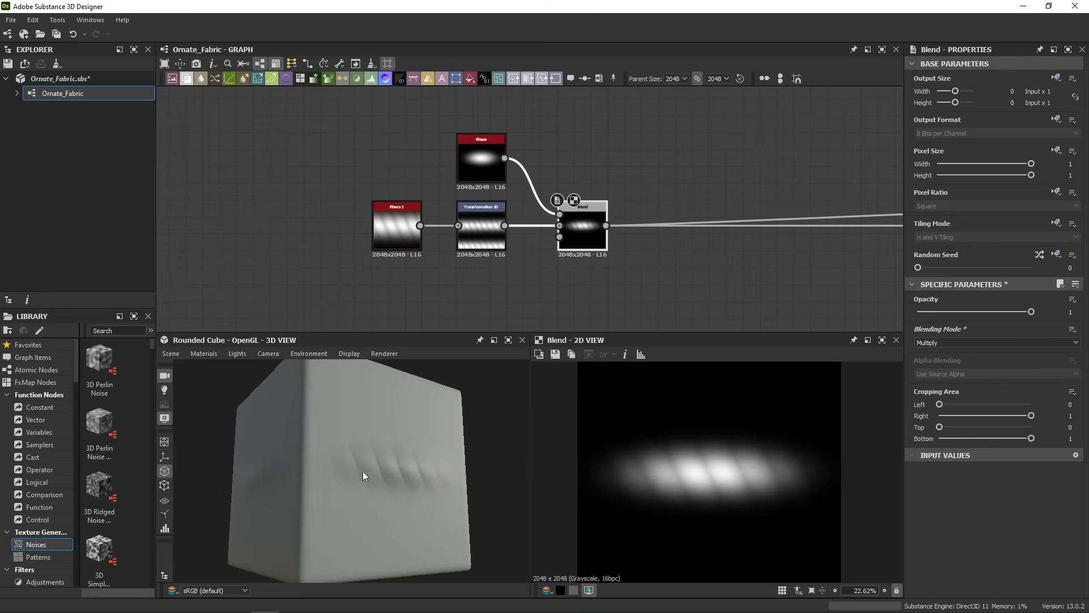
pyautogui.moveTo(486, 464)
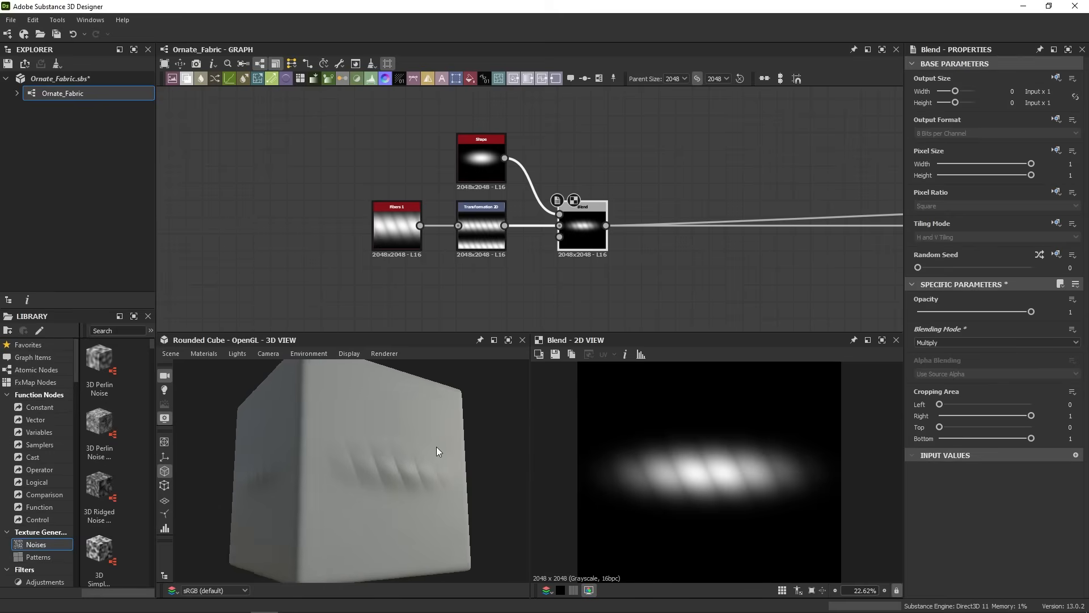
pyautogui.moveTo(437, 451); pyautogui.dragTo(445, 434)
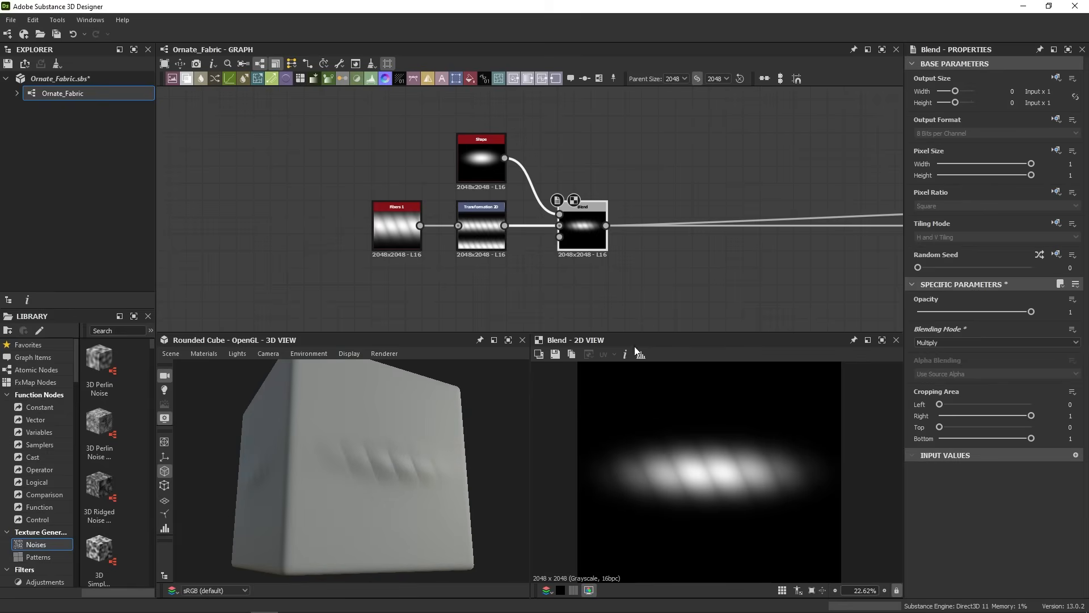
pyautogui.moveTo(690, 275)
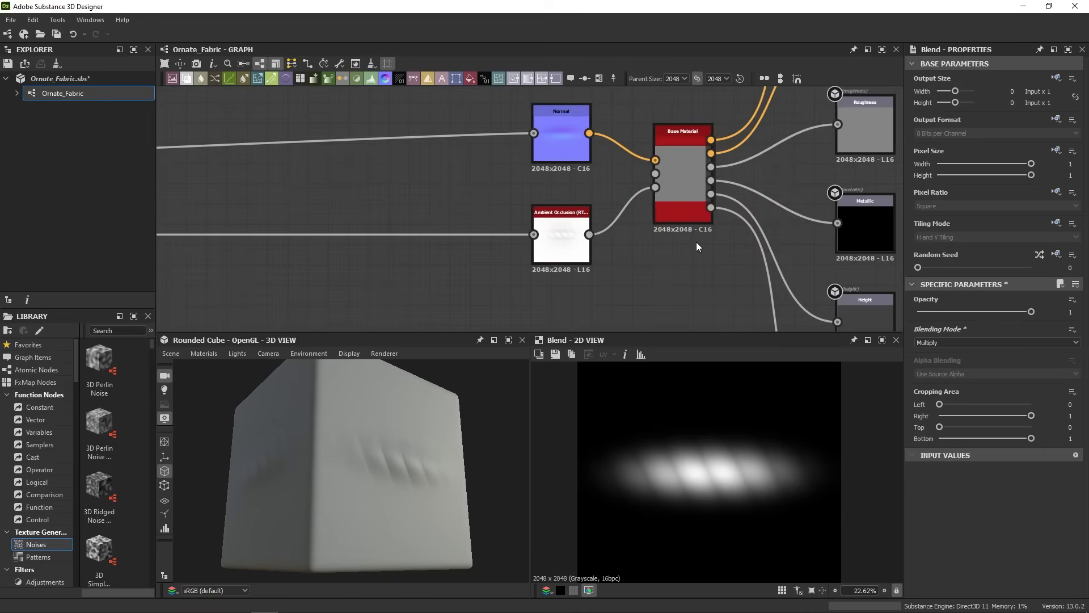
# - Select the Base Material node and scroll through its parameters
pyautogui.click(683, 177)
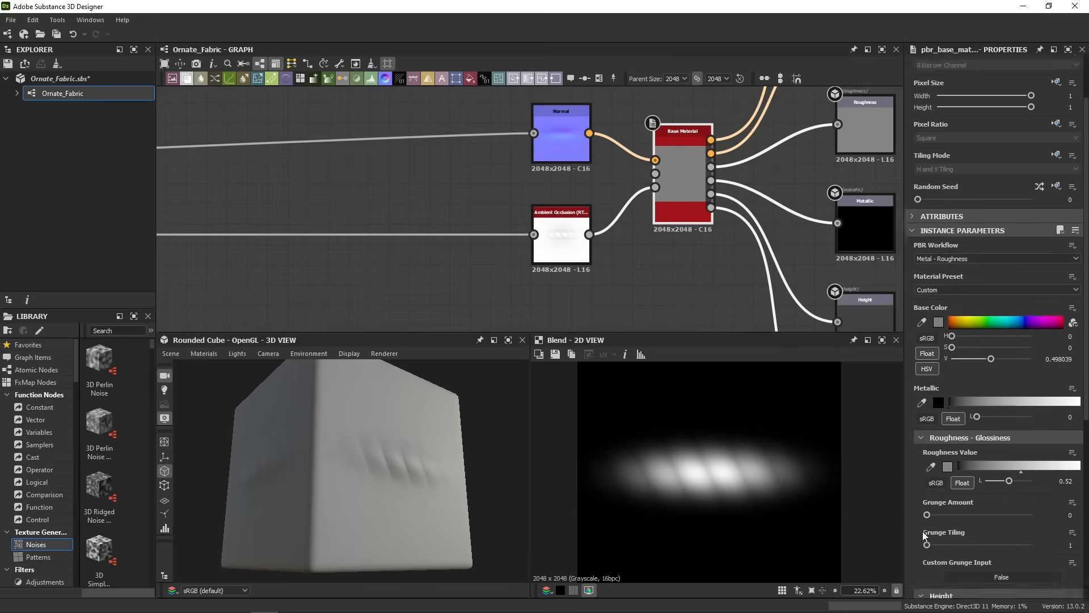
pyautogui.scroll(-3)
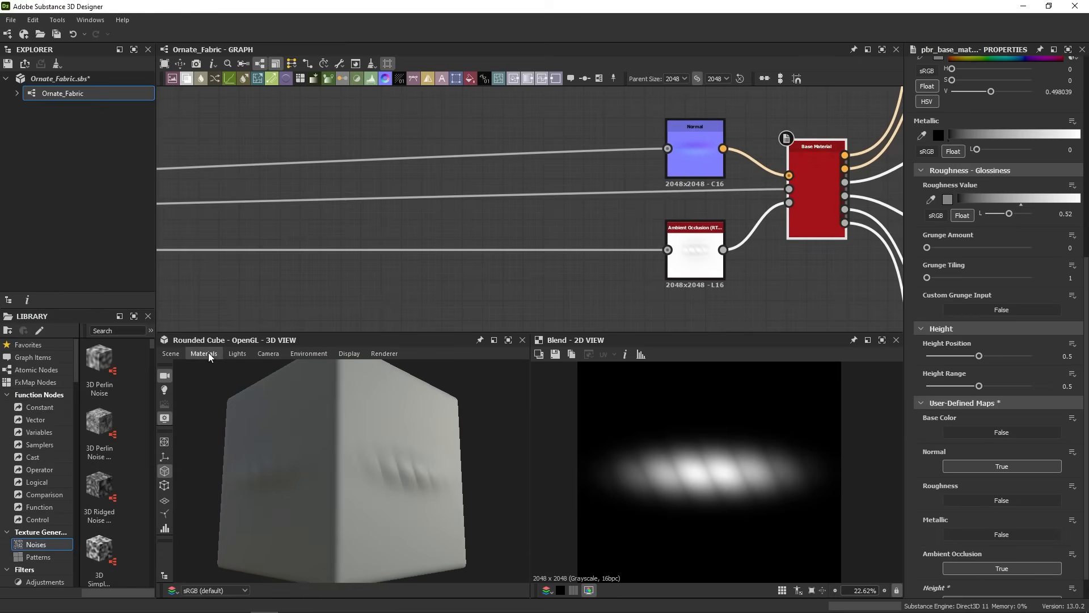
# - Choose the default 3D View material to show its settings
pyautogui.click(204, 353)
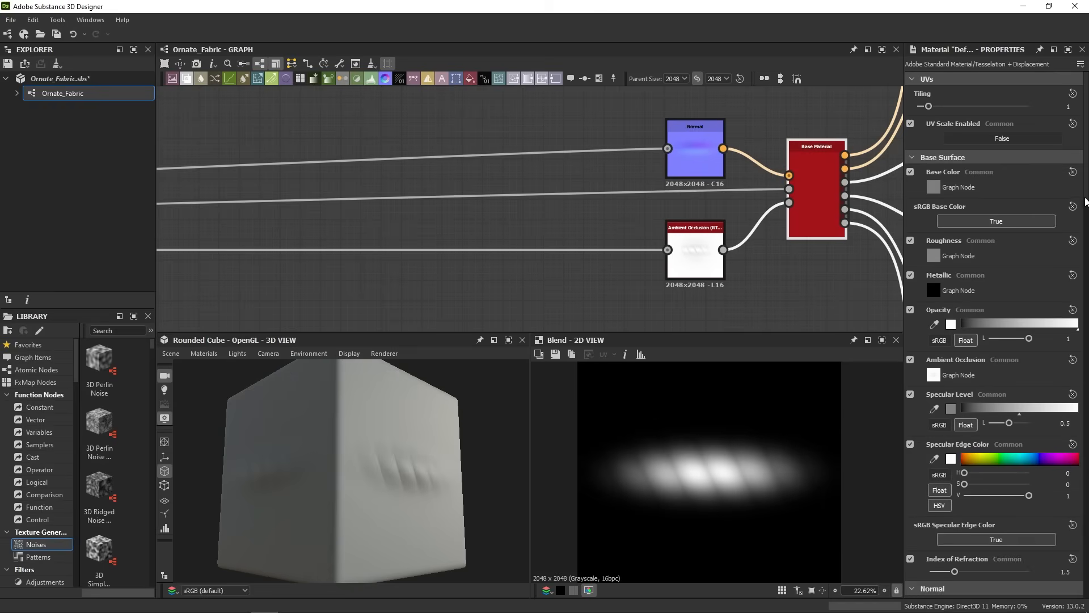
# - Raise the preview material's Height Scale from 1 to 20
pyautogui.scroll(-3)
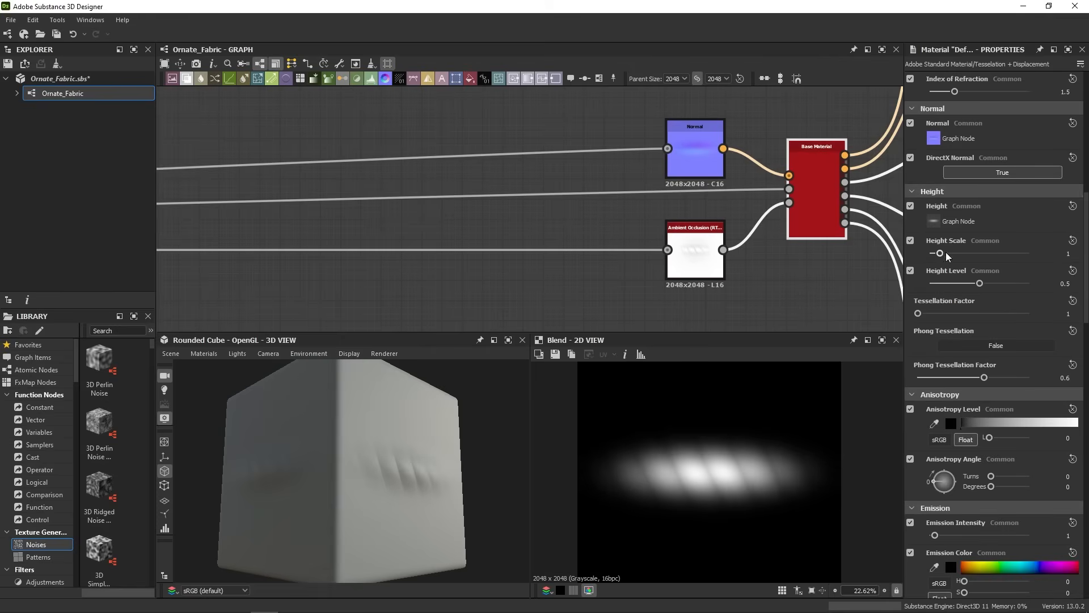
pyautogui.moveTo(939, 253); pyautogui.dragTo(1028, 253)
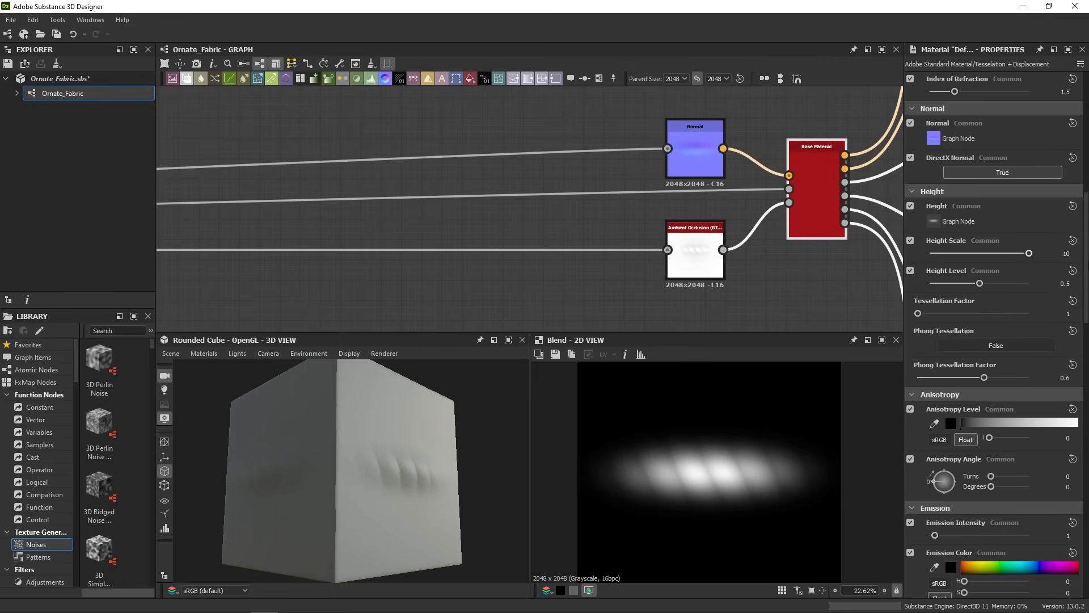
pyautogui.moveTo(1056, 259)
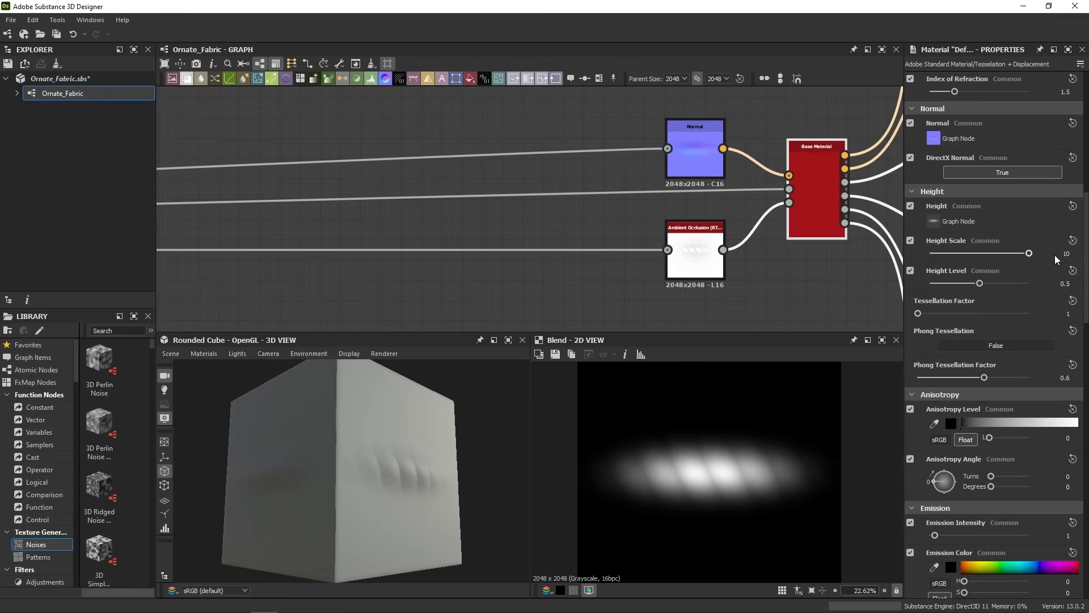
pyautogui.moveTo(1028, 253); pyautogui.dragTo(979, 253)
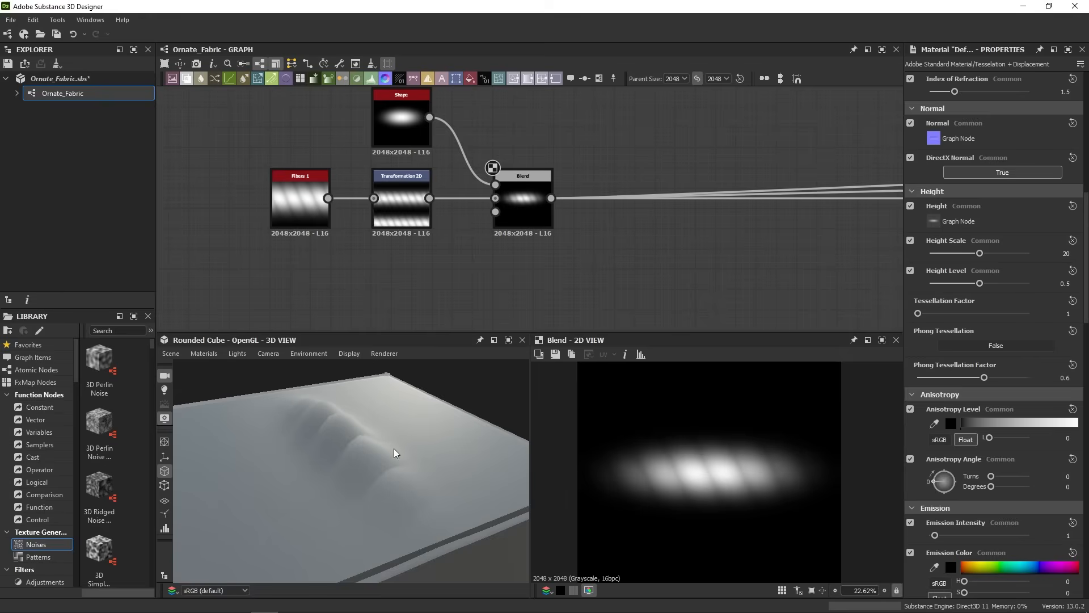
pyautogui.moveTo(634, 453)
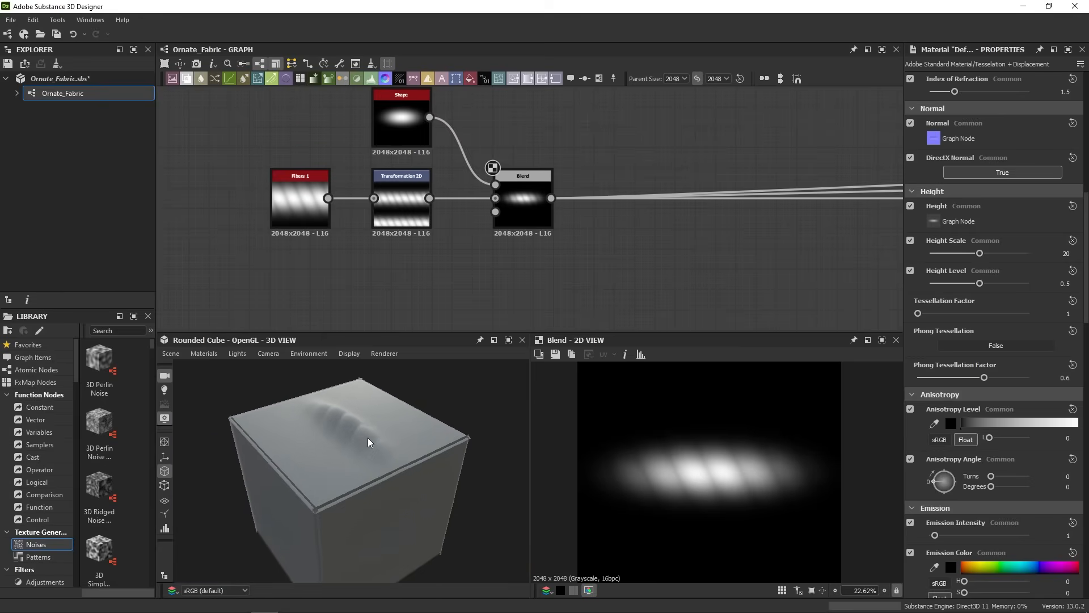
pyautogui.moveTo(639, 260)
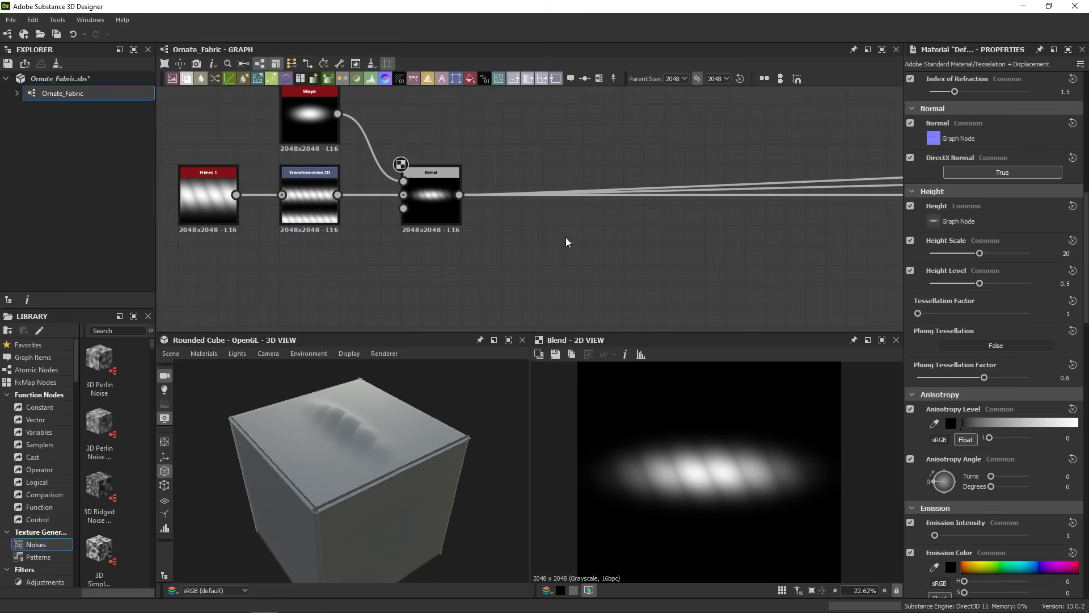
# - Search 'leve' and add a Levels node after the Blend
pyautogui.write('leve')
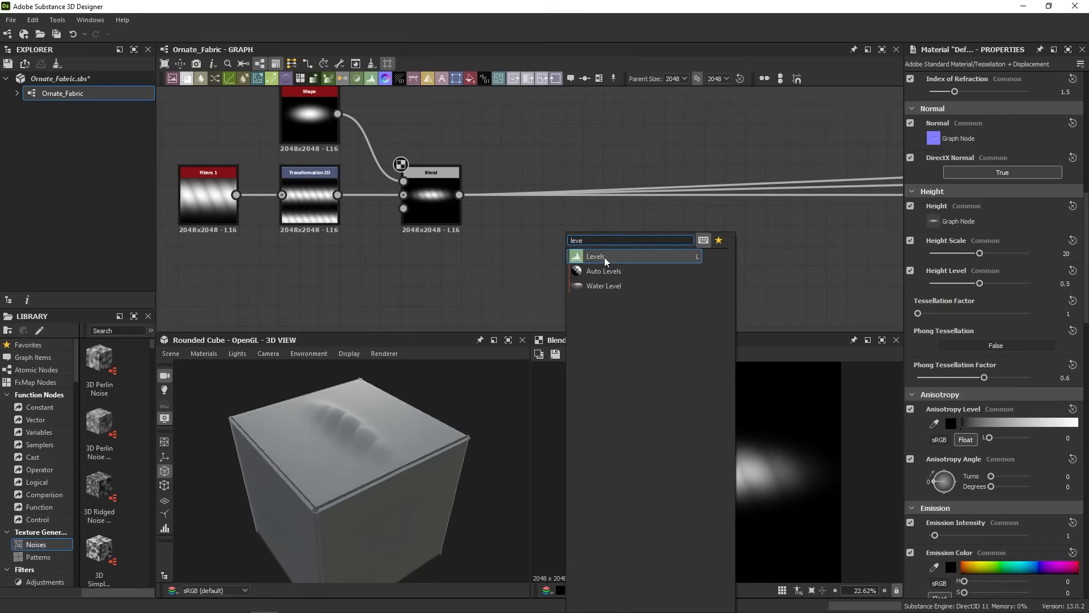
pyautogui.click(595, 256)
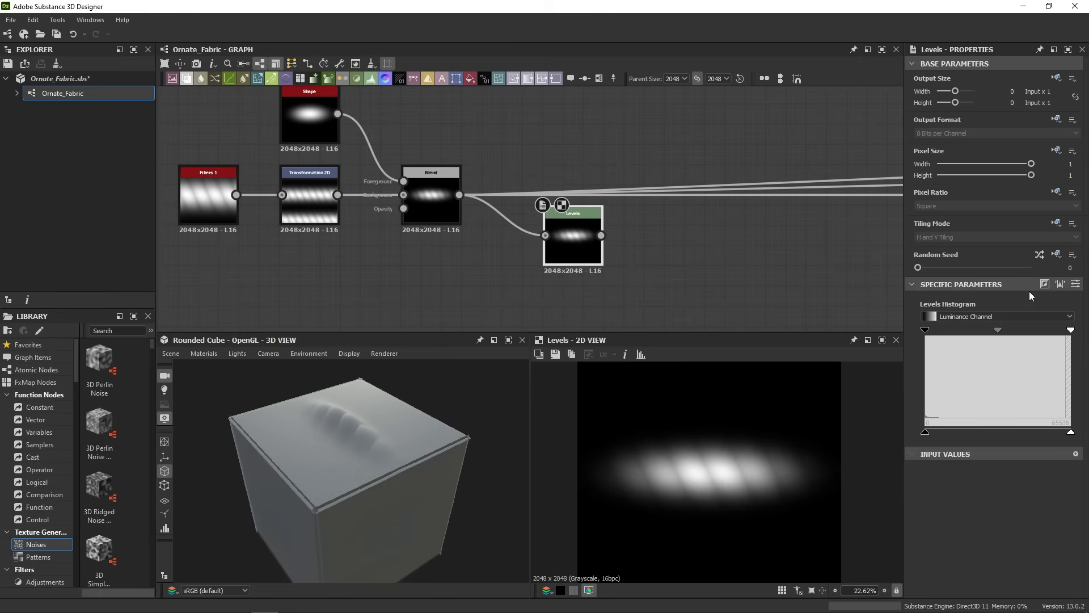
pyautogui.moveTo(964, 443)
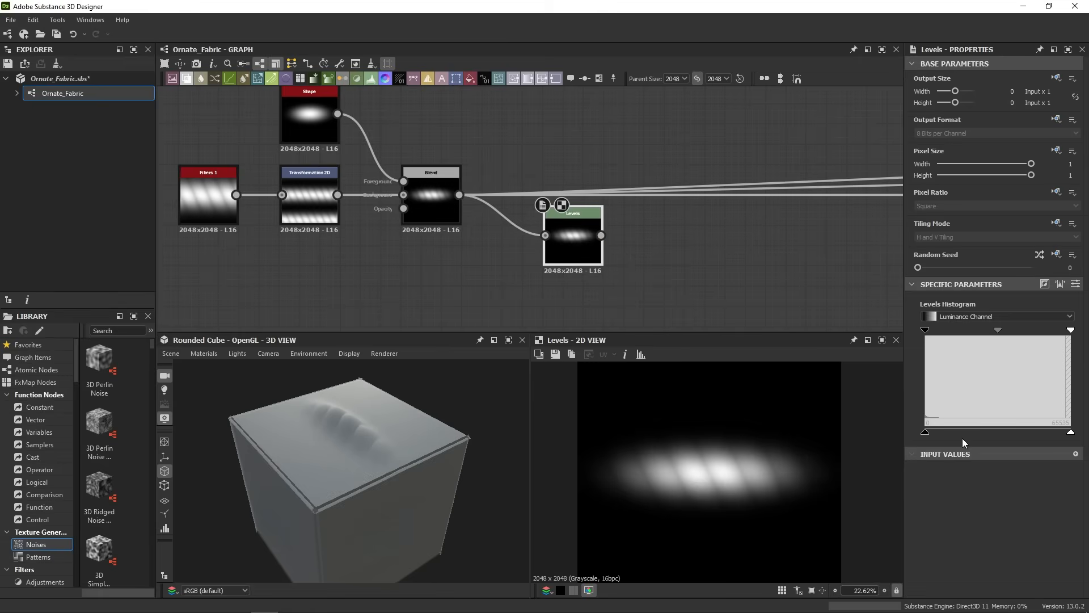
pyautogui.moveTo(949, 430)
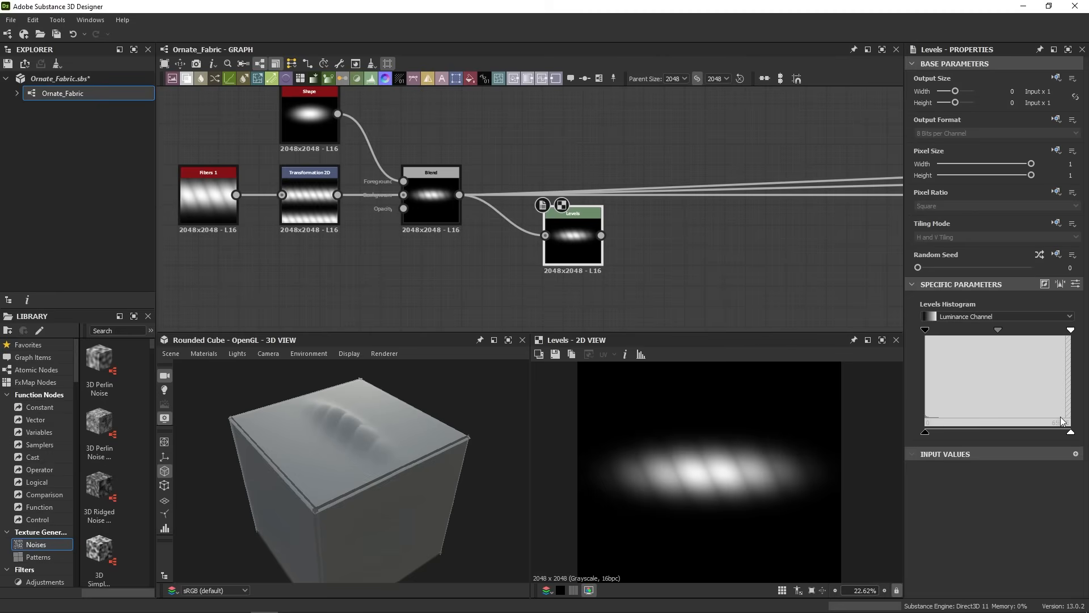
pyautogui.moveTo(916, 419)
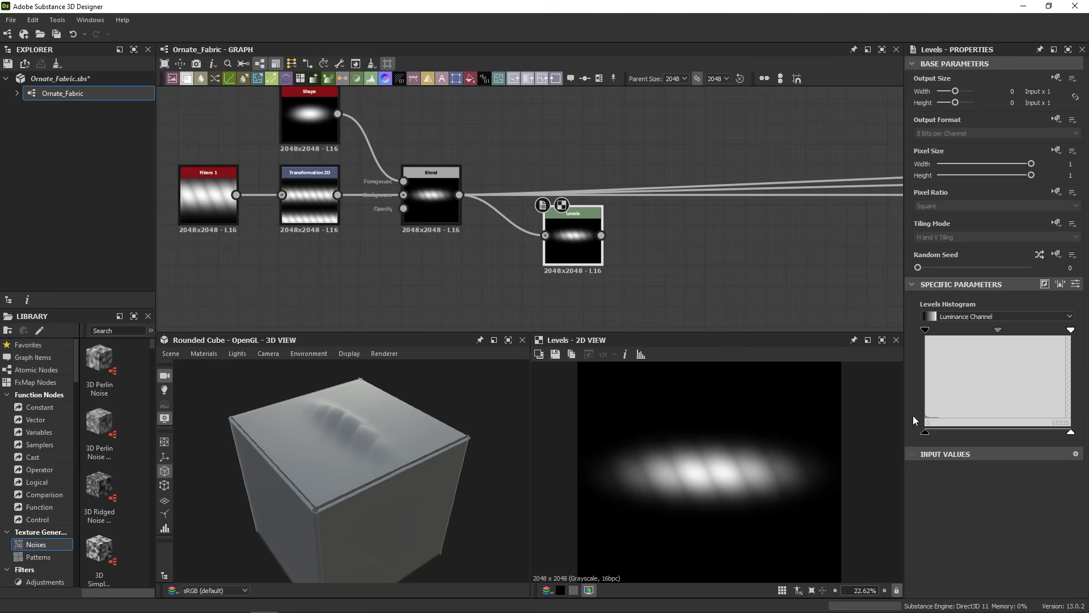
pyautogui.moveTo(1026, 434)
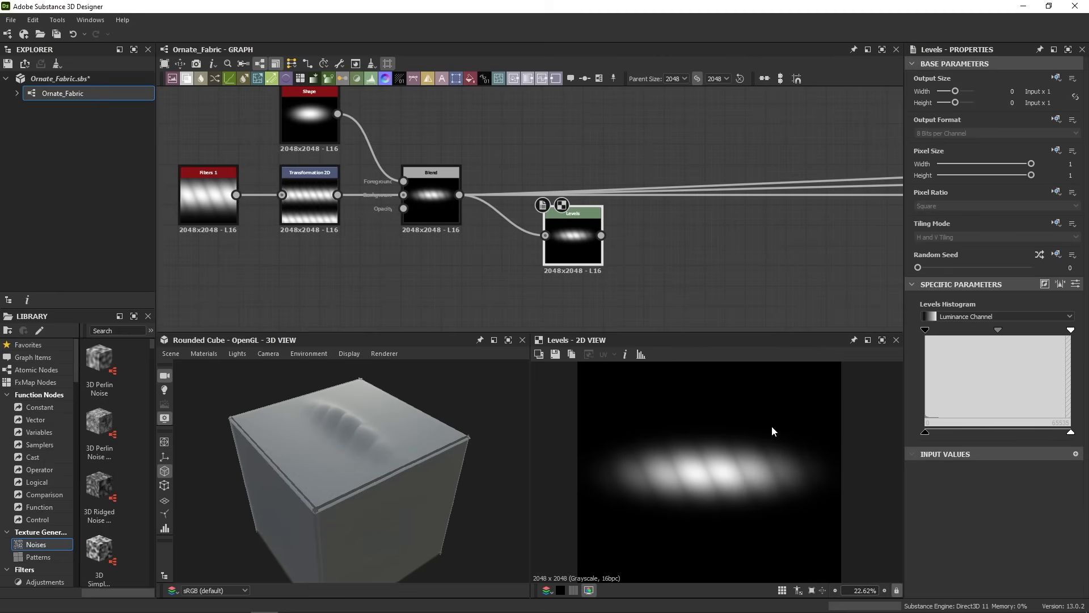
pyautogui.moveTo(453, 474)
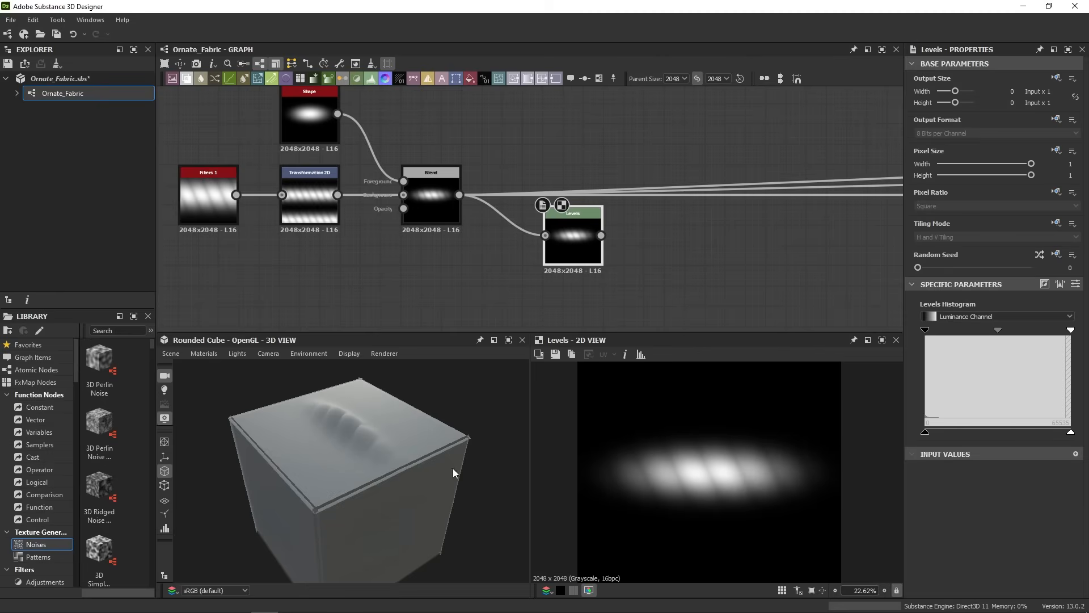
pyautogui.moveTo(371, 411)
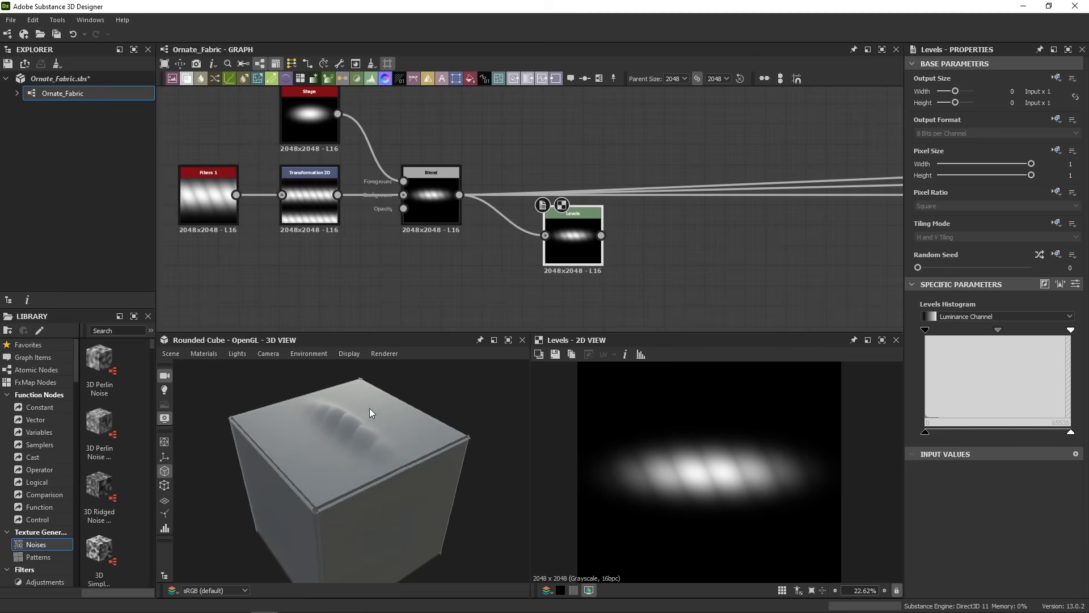
pyautogui.moveTo(633, 315)
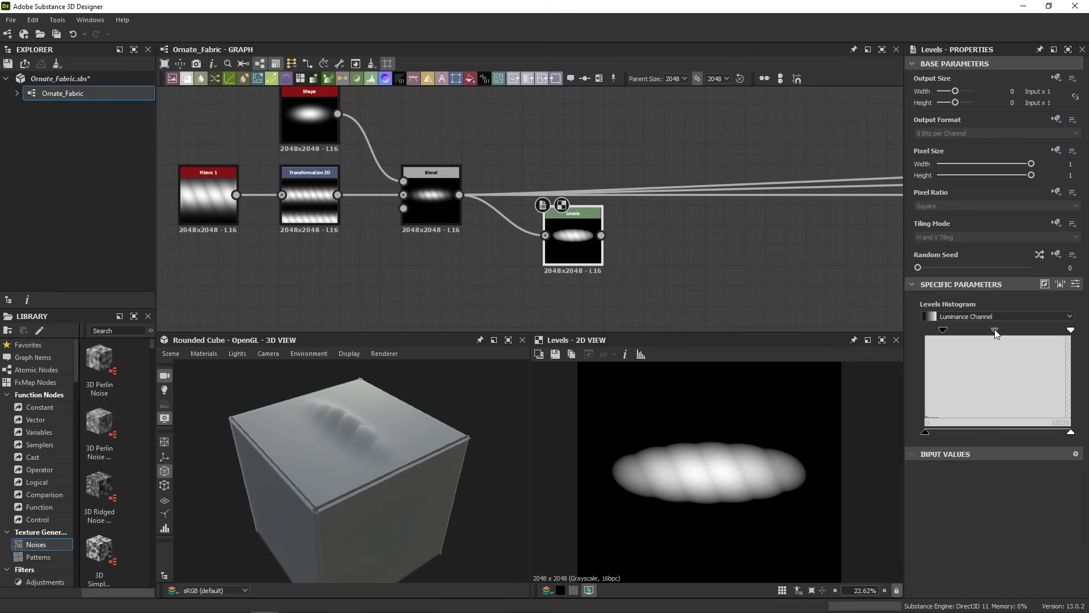
pyautogui.moveTo(754, 267)
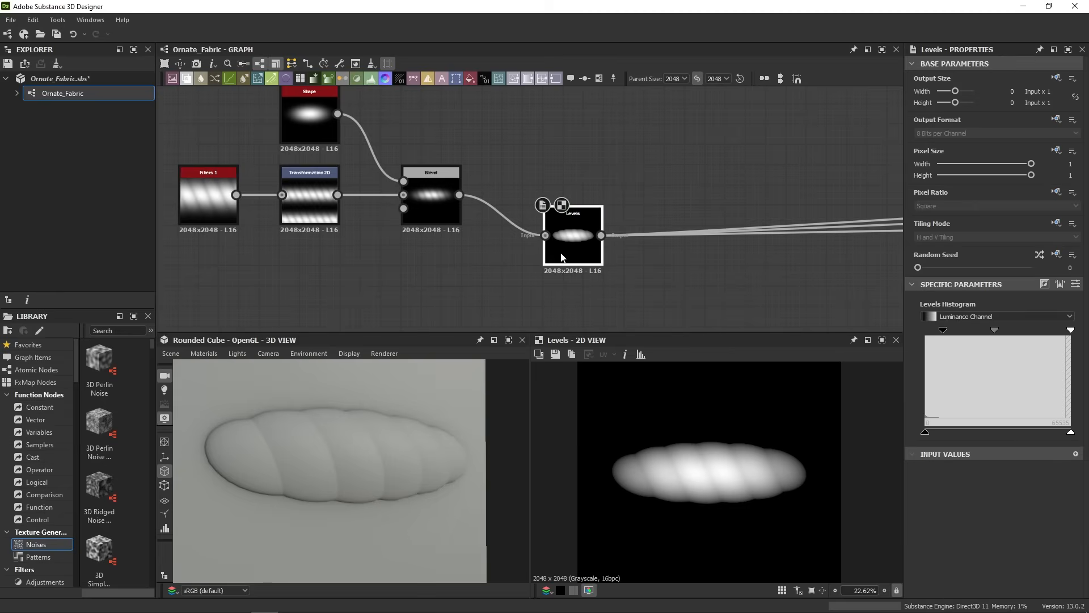
# - Move Levels in line with Blend and toggle its bypass to compare before and after
pyautogui.moveTo(573, 235); pyautogui.dragTo(552, 194)
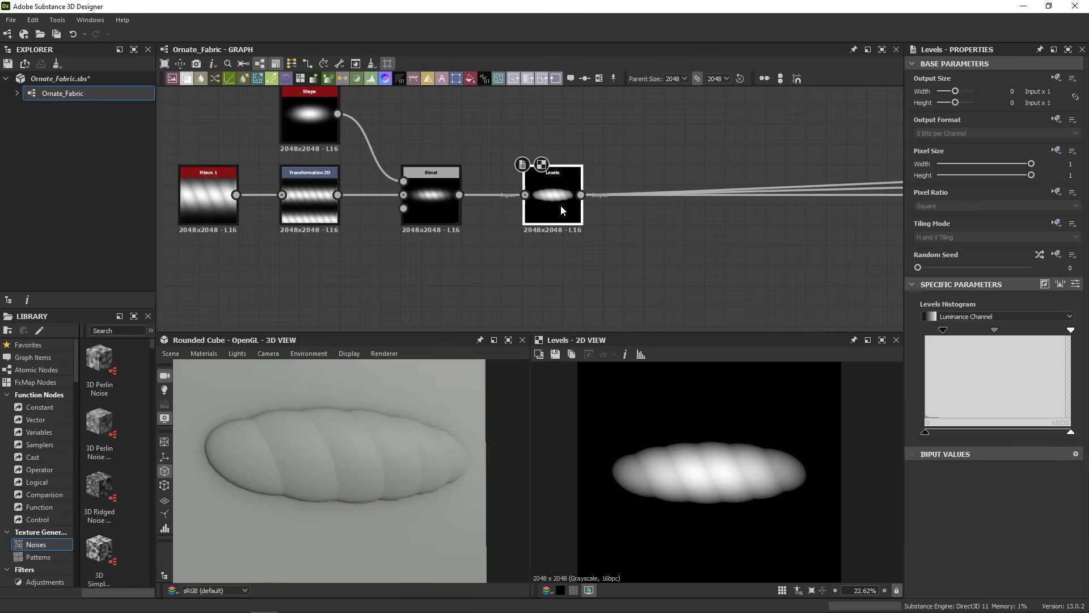
pyautogui.press('shift+d')
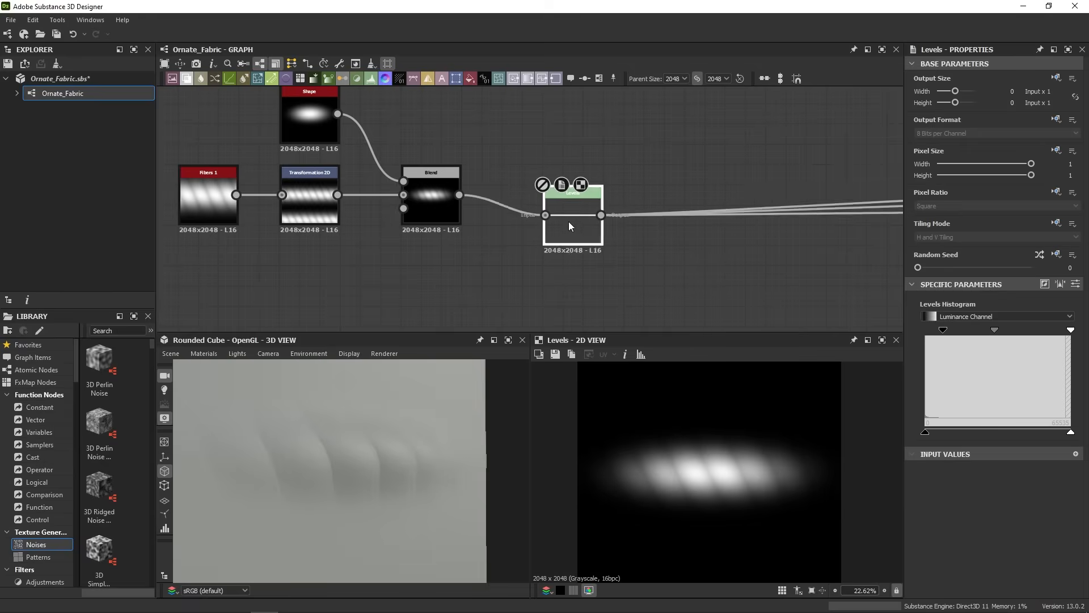
pyautogui.moveTo(573, 213); pyautogui.dragTo(552, 195)
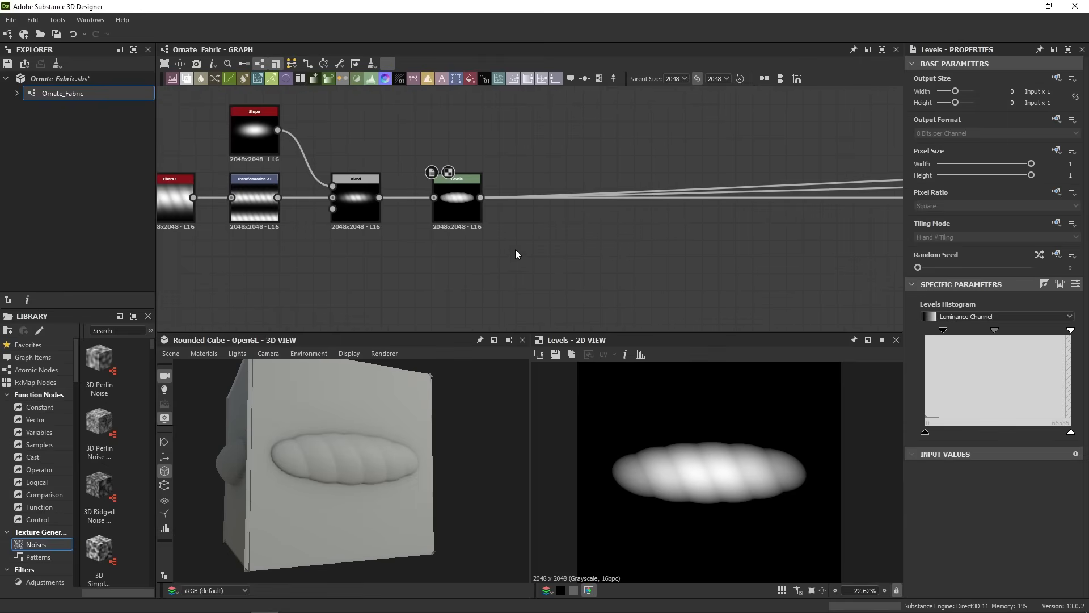
pyautogui.moveTo(605, 280)
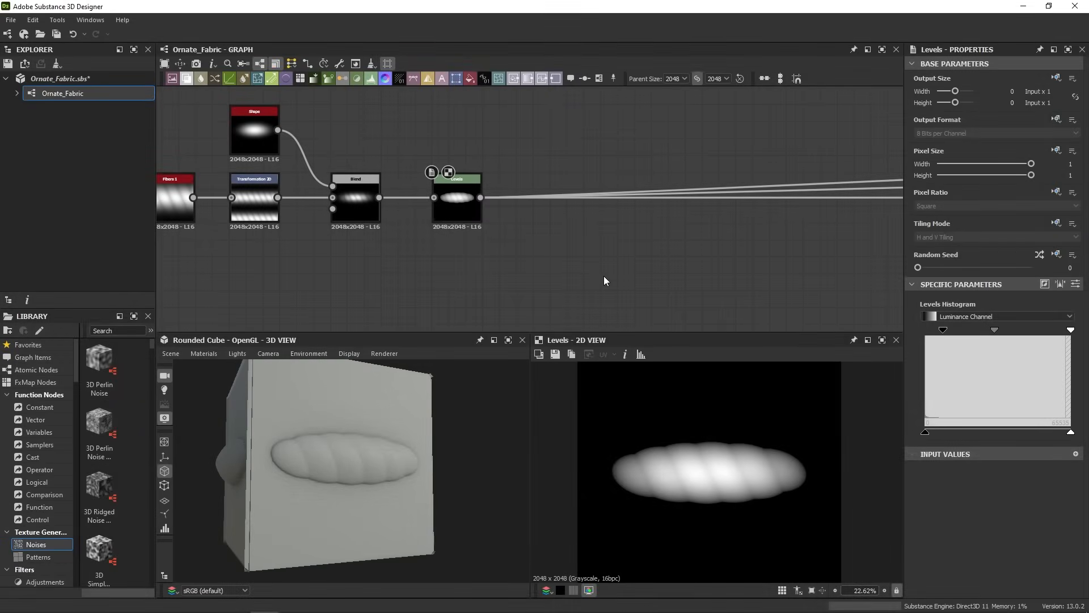
pyautogui.moveTo(617, 159)
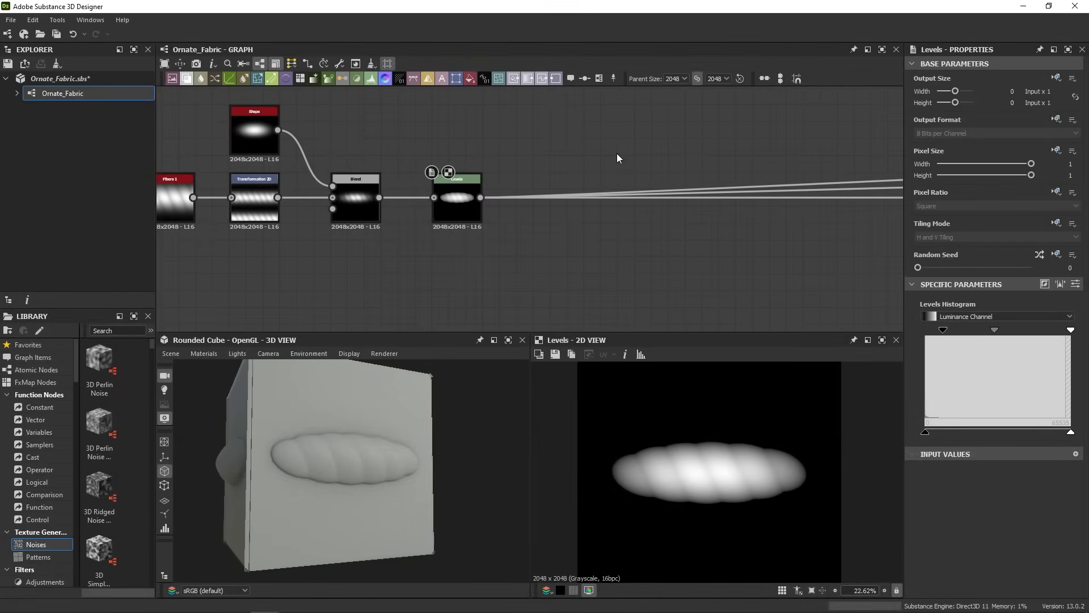
# - Search 'noise' and add the Directional Scratches node from the results
pyautogui.write('noise')
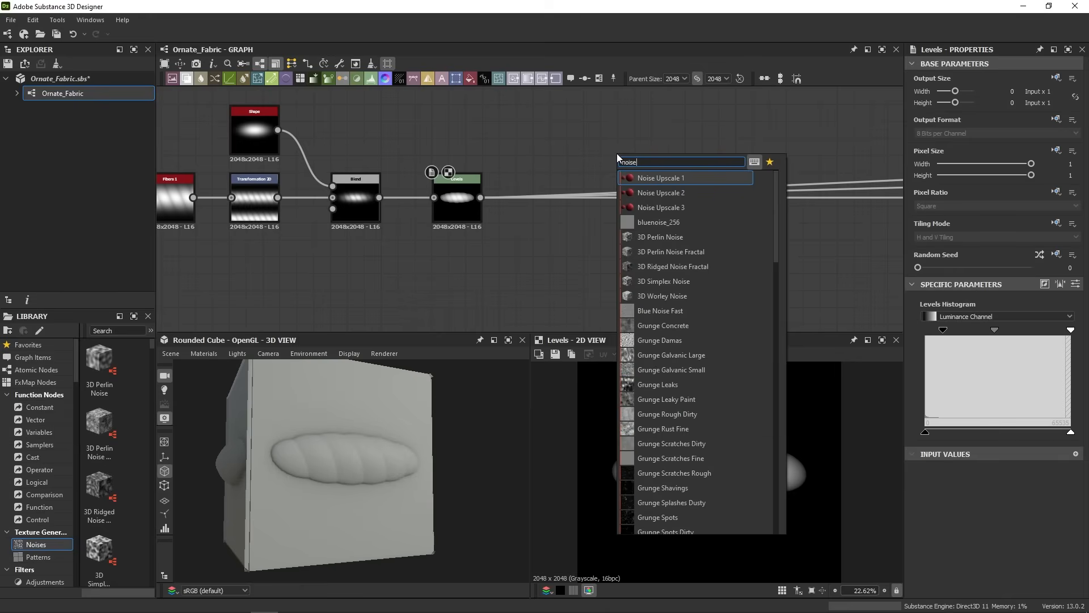
pyautogui.moveTo(659, 310)
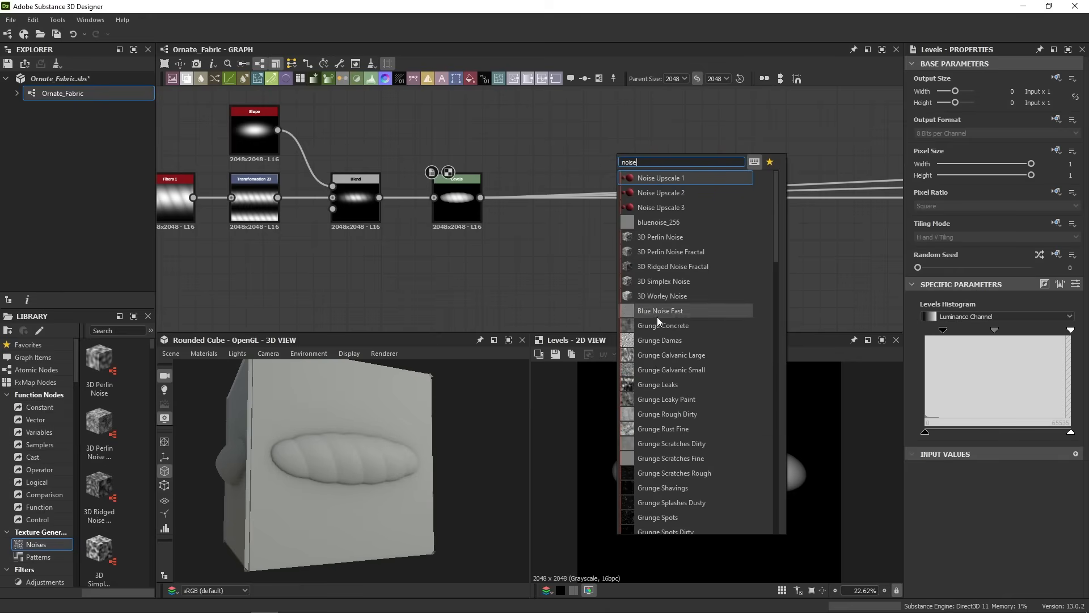
pyautogui.moveTo(742, 244)
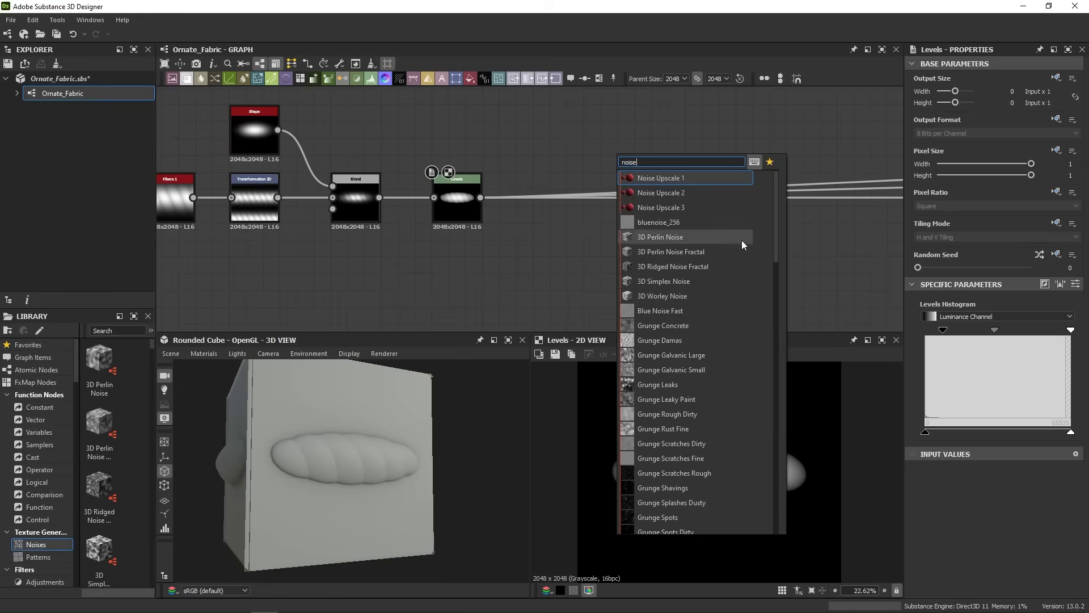
pyautogui.moveTo(775, 338)
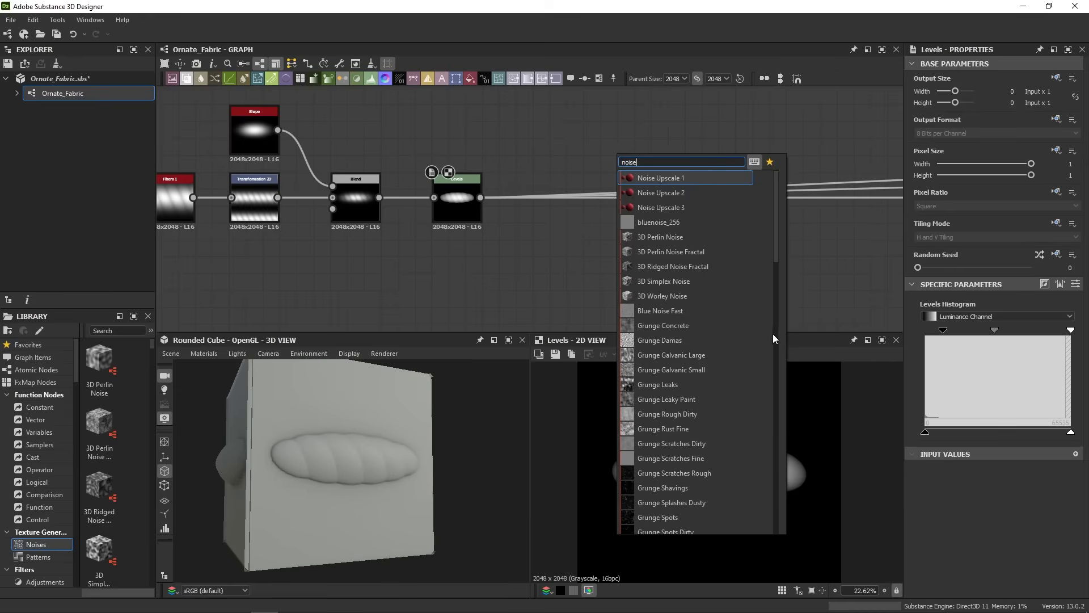
pyautogui.scroll(-3)
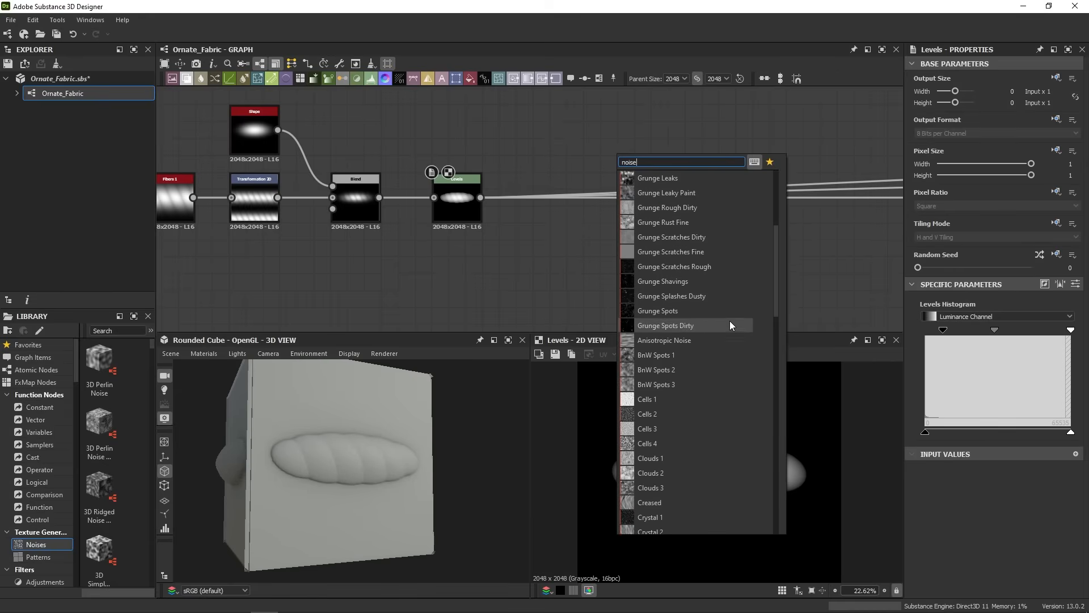
pyautogui.scroll(-3)
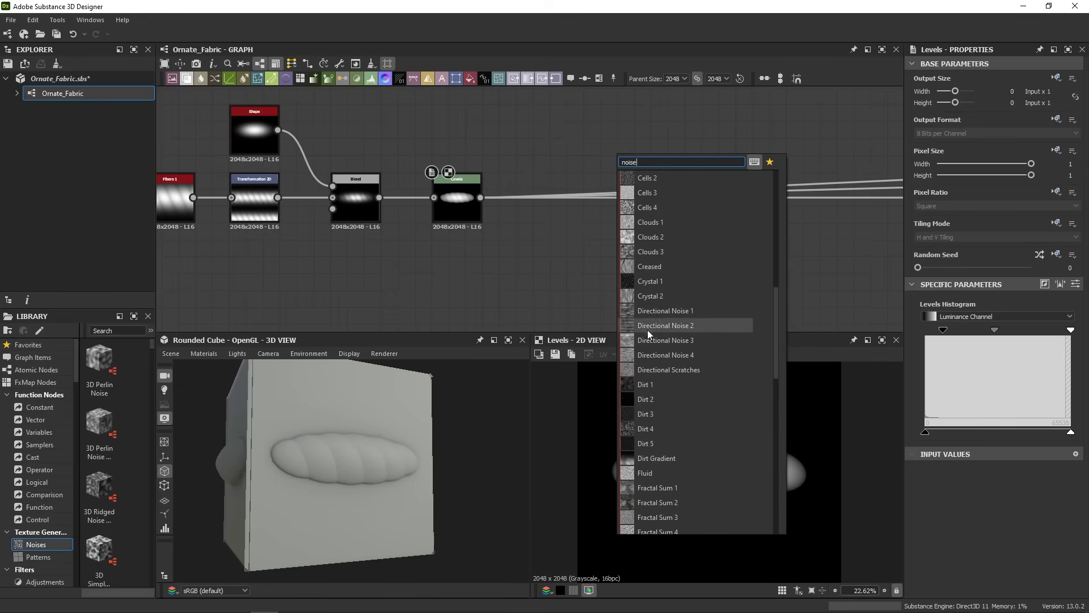
pyautogui.moveTo(709, 340)
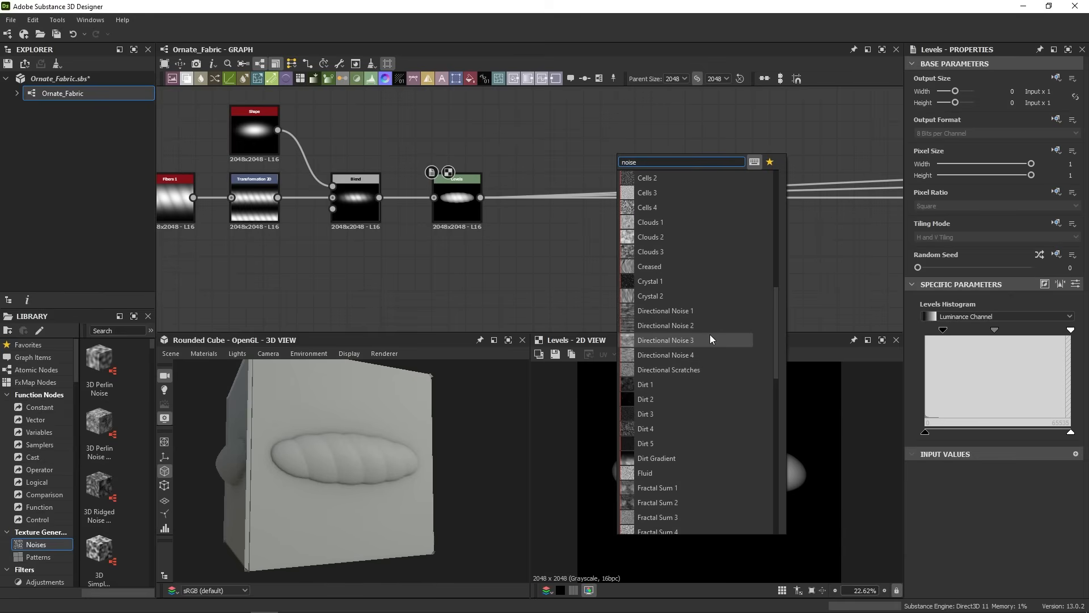
pyautogui.moveTo(730, 324)
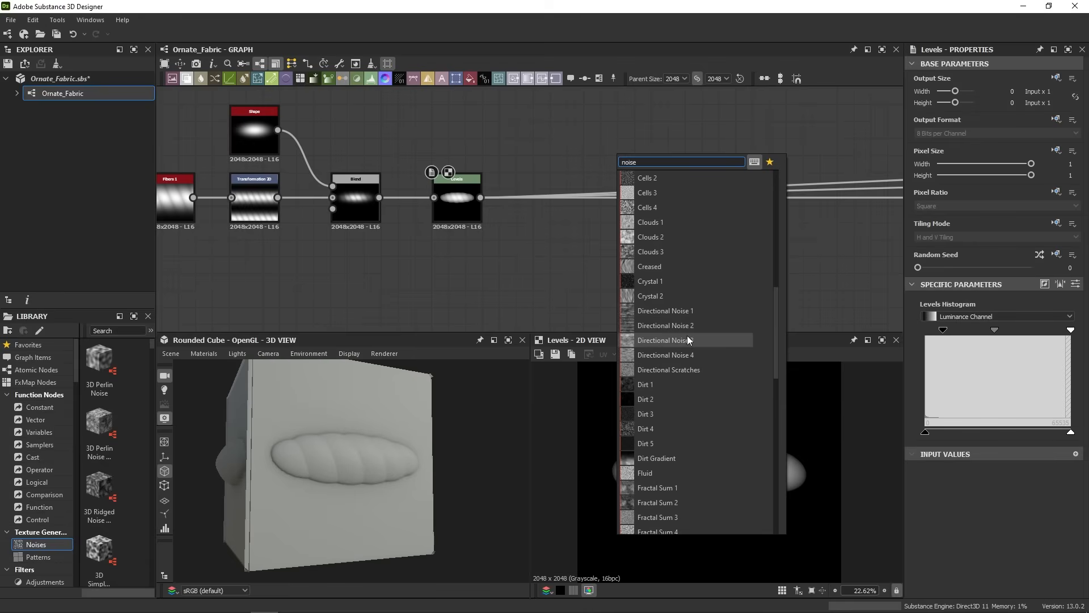
pyautogui.moveTo(651, 370)
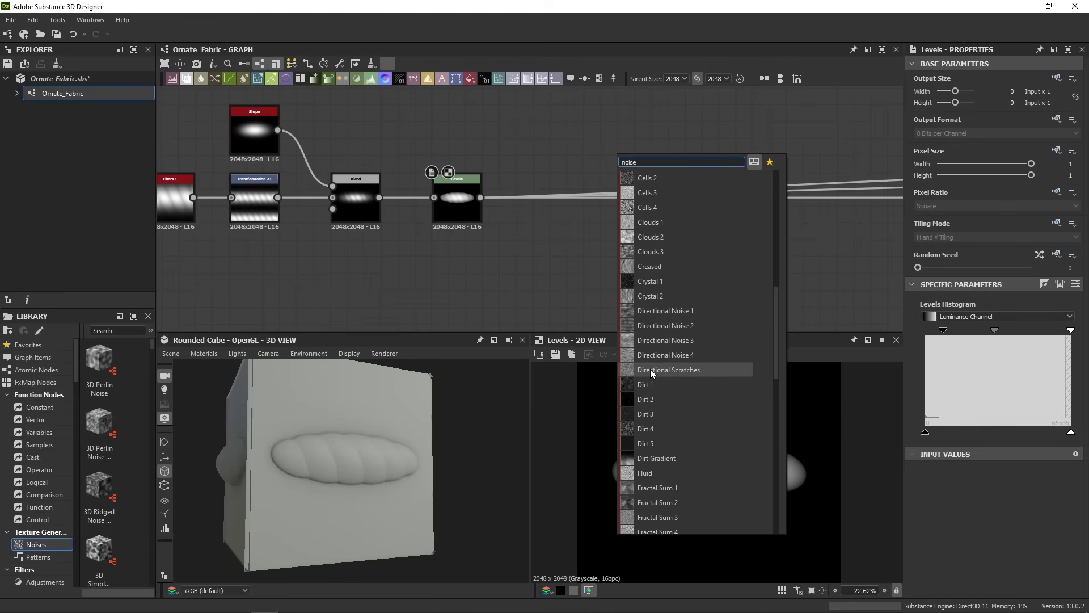
pyautogui.click(669, 368)
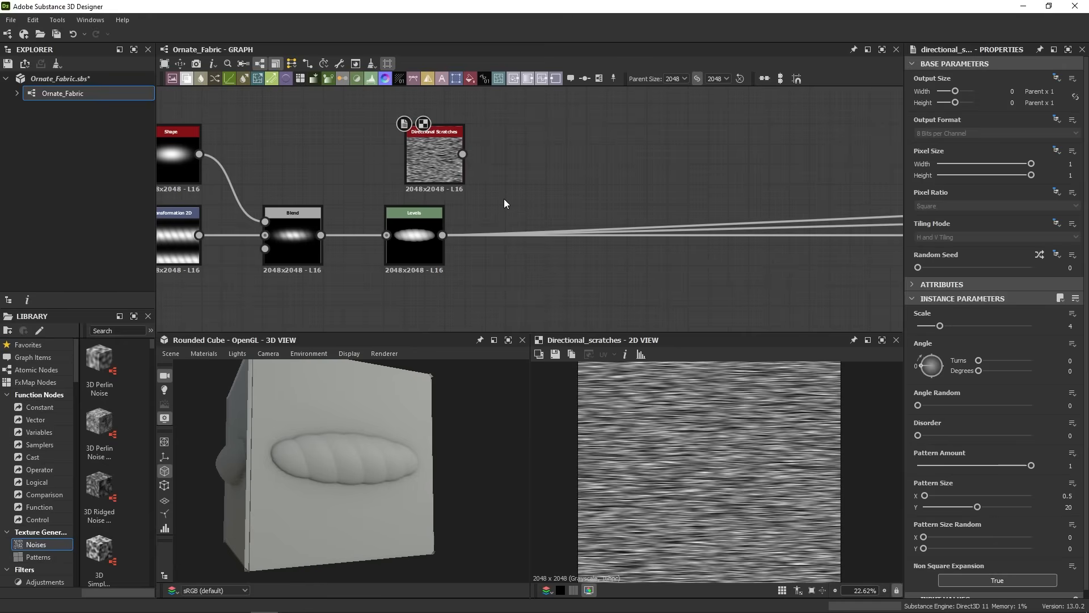
pyautogui.moveTo(529, 192)
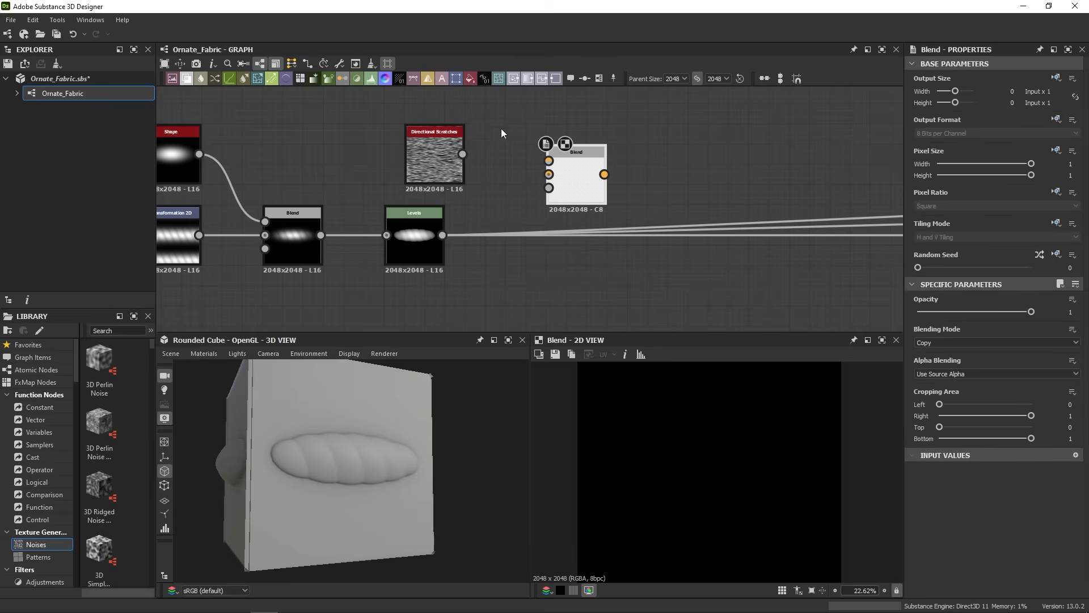
# - Wire Levels to Background and Directional Scratches to Foreground, using Multiply at 0.5 opacity
pyautogui.moveTo(442, 235); pyautogui.dragTo(503, 176)
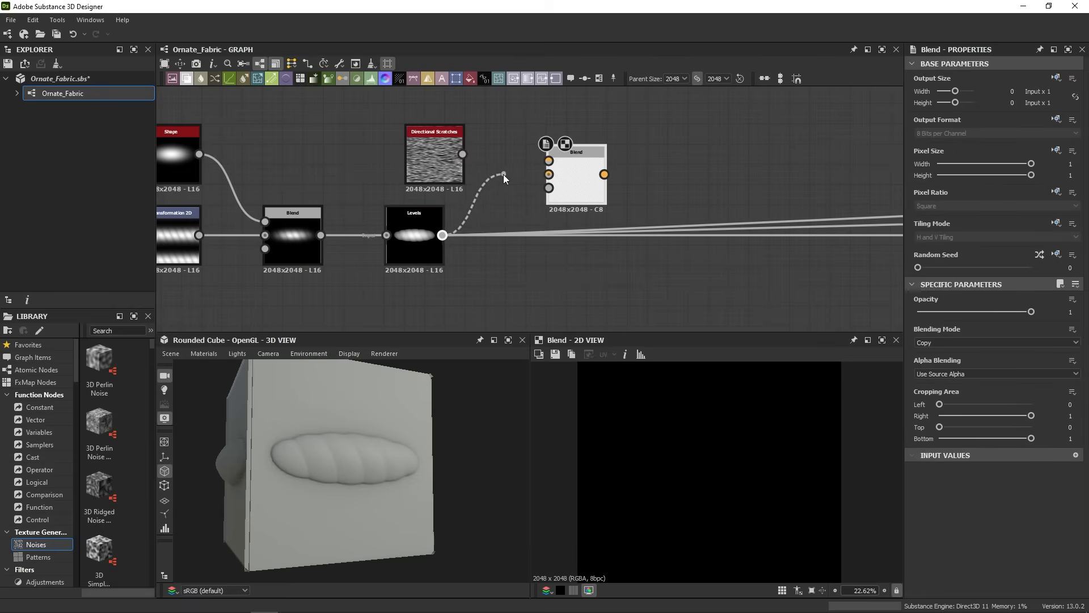
pyautogui.moveTo(443, 234); pyautogui.dragTo(548, 175)
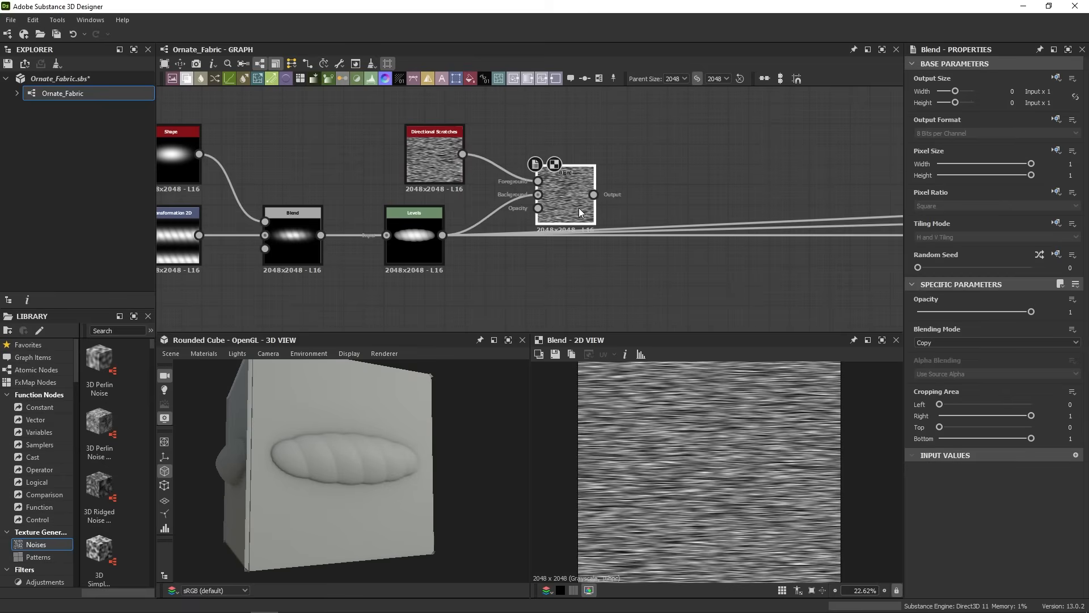
pyautogui.click(994, 342)
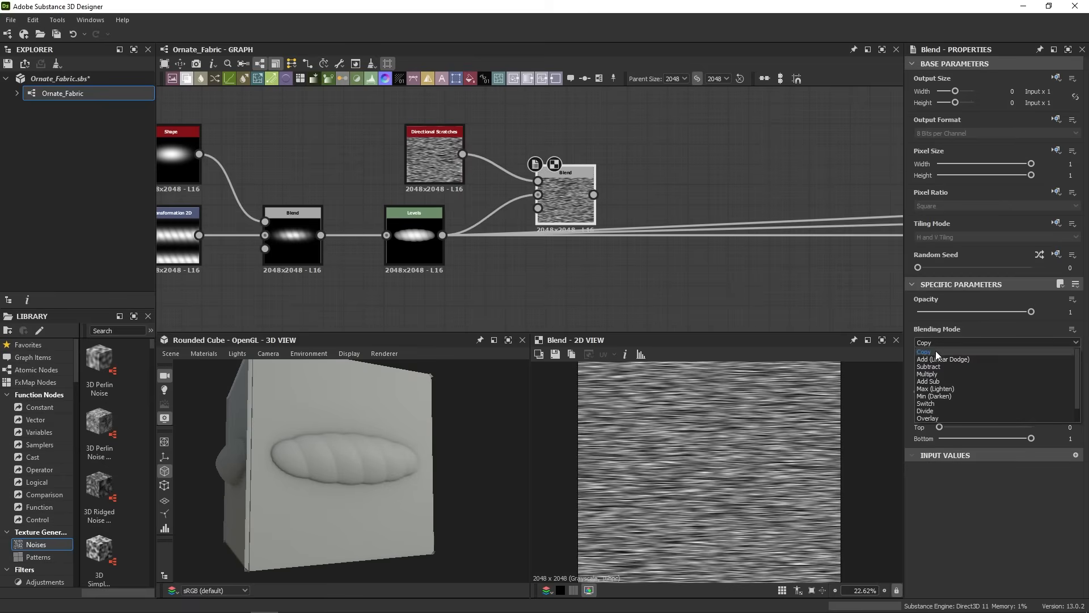
pyautogui.click(928, 374)
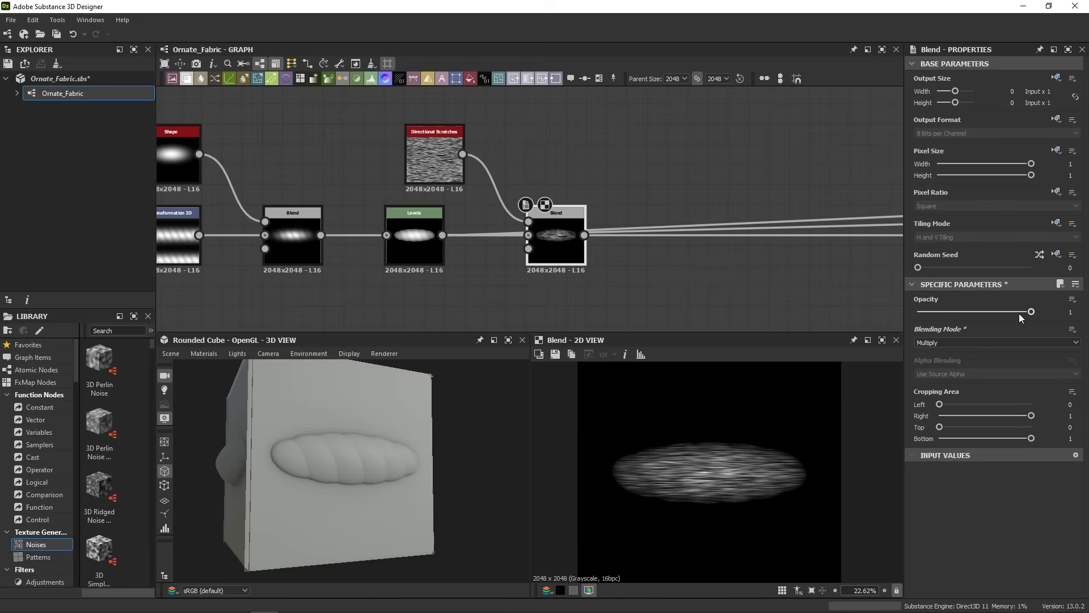
pyautogui.moveTo(1032, 311); pyautogui.dragTo(977, 311)
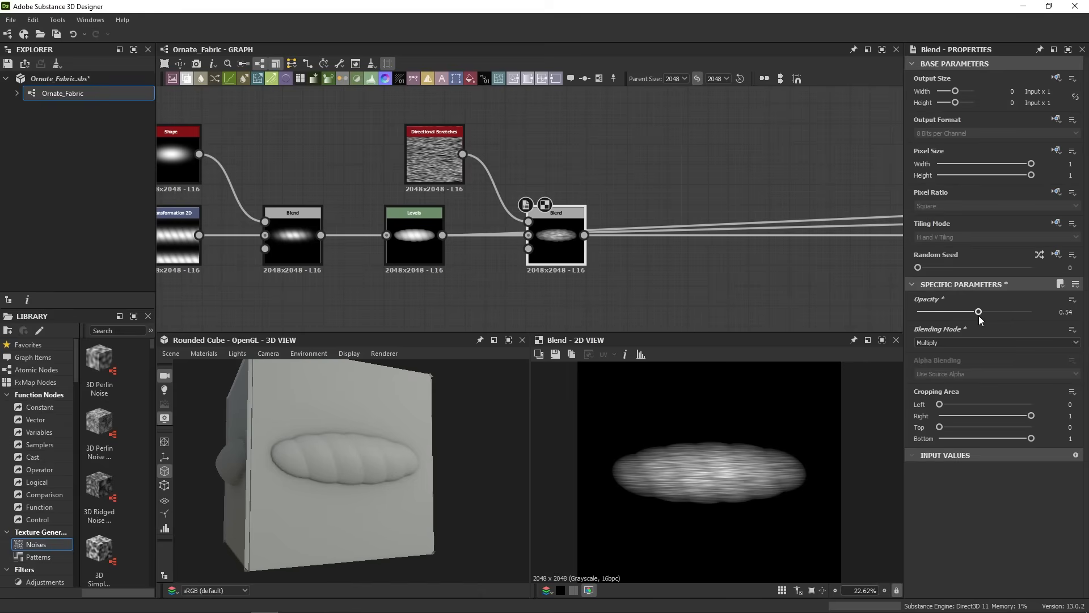
pyautogui.moveTo(980, 311); pyautogui.dragTo(975, 311)
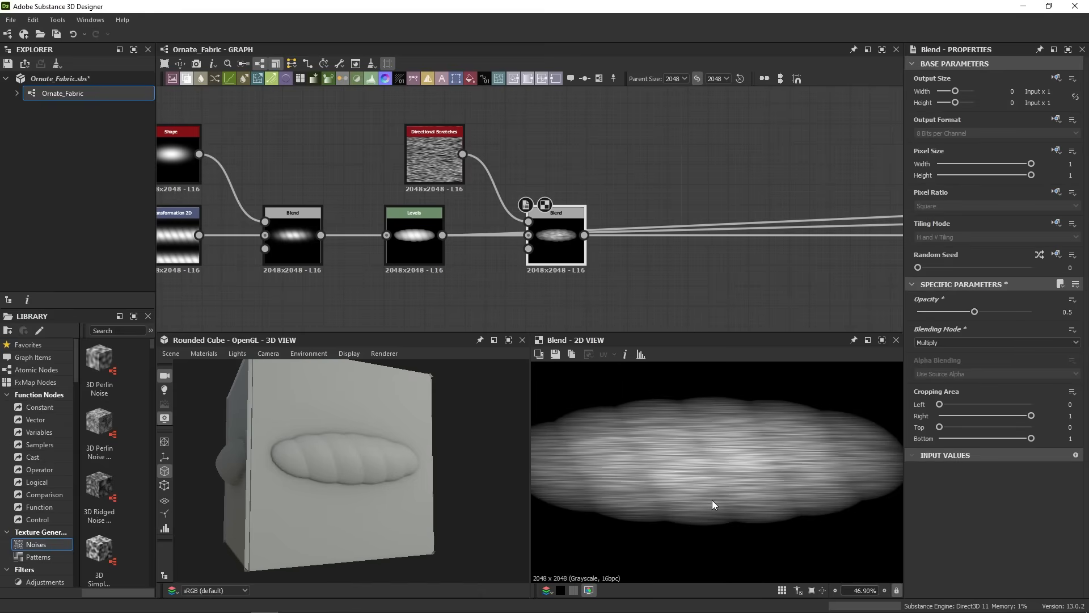
pyautogui.moveTo(703, 477)
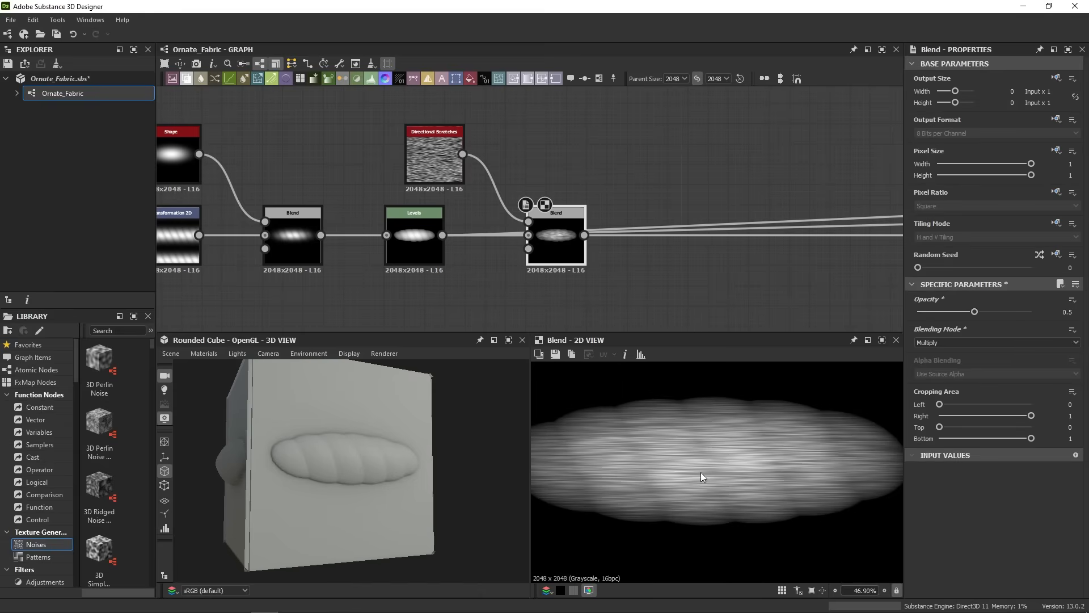
pyautogui.moveTo(827, 428)
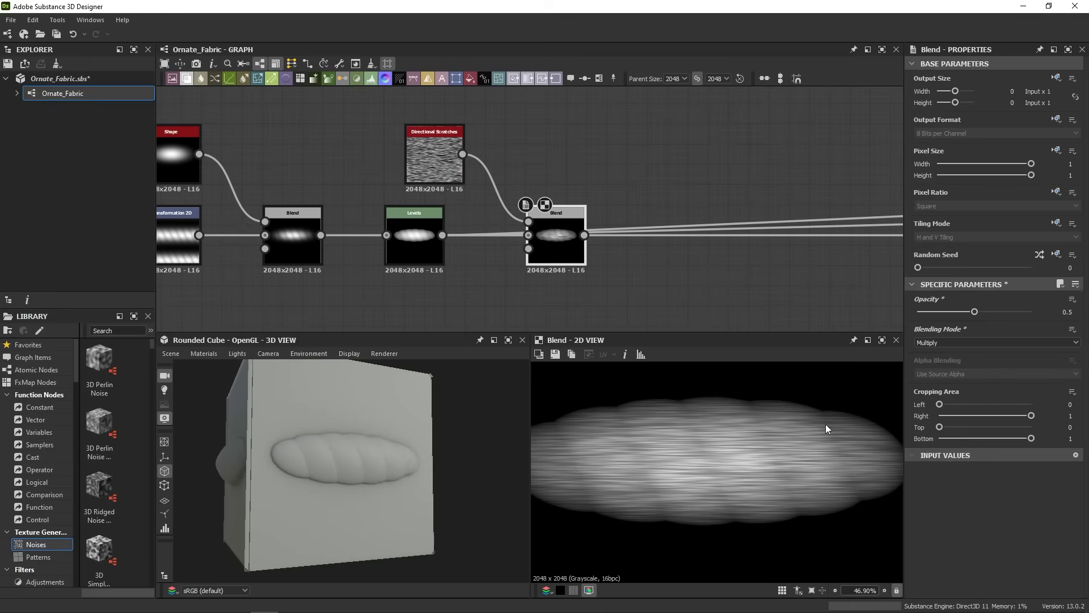
pyautogui.moveTo(755, 556)
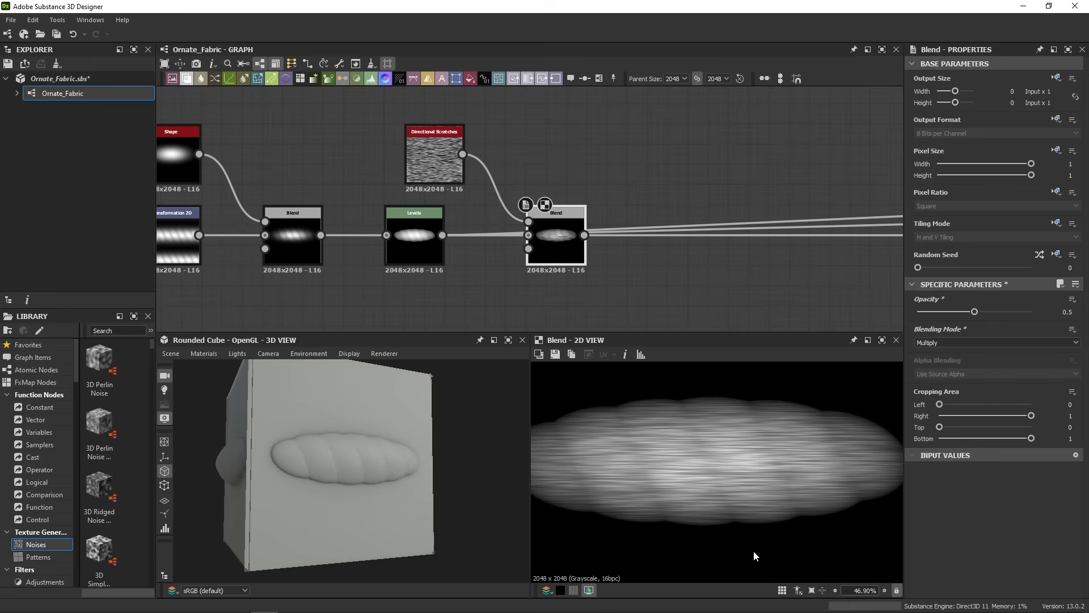
pyautogui.moveTo(764, 519)
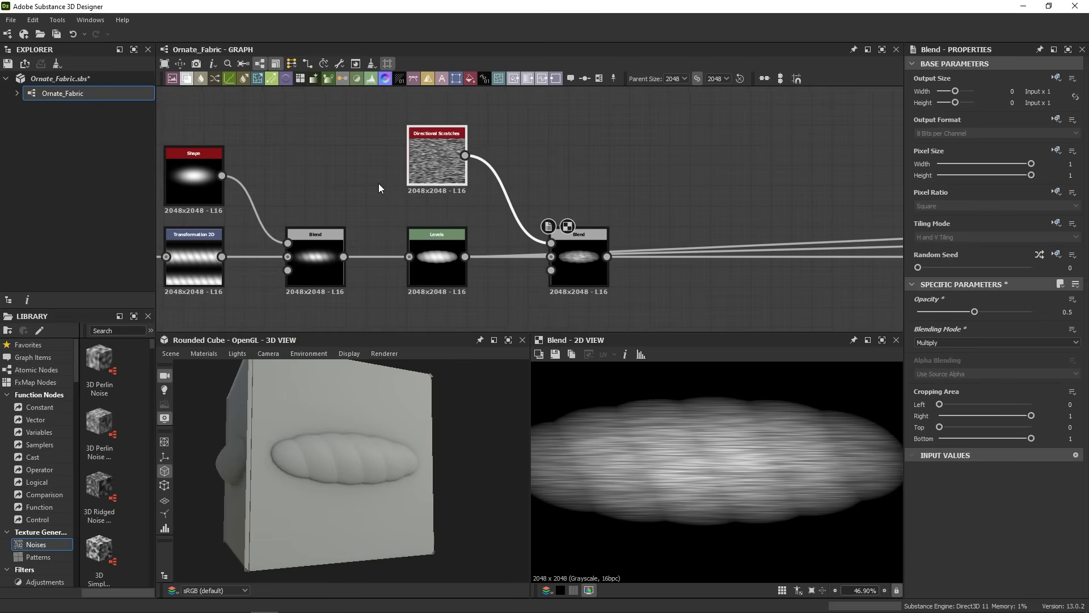
# - Give Directional Scratches scale 1, pattern amount 0.2, and pattern size X 2.72, Y 40
pyautogui.click(436, 155)
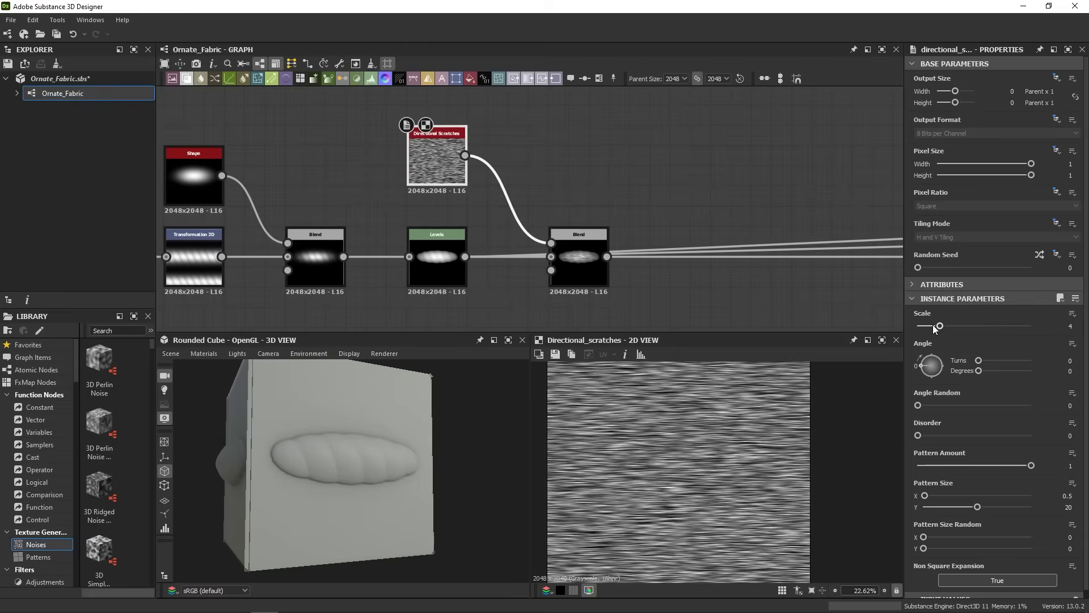
pyautogui.moveTo(935, 327); pyautogui.dragTo(917, 327)
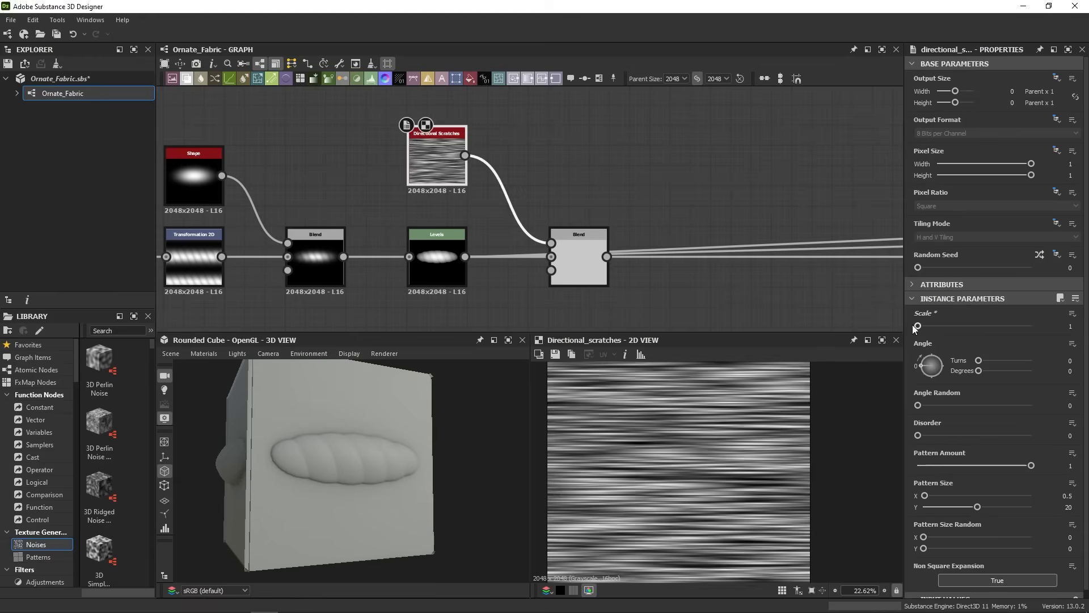
pyautogui.moveTo(903, 348)
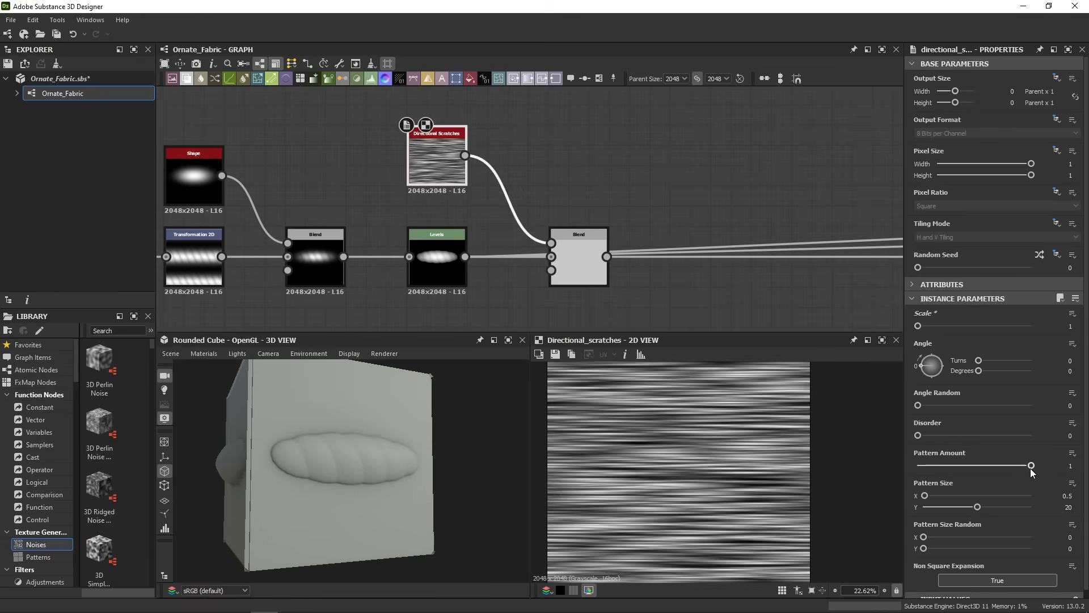
pyautogui.moveTo(1031, 465); pyautogui.dragTo(957, 465)
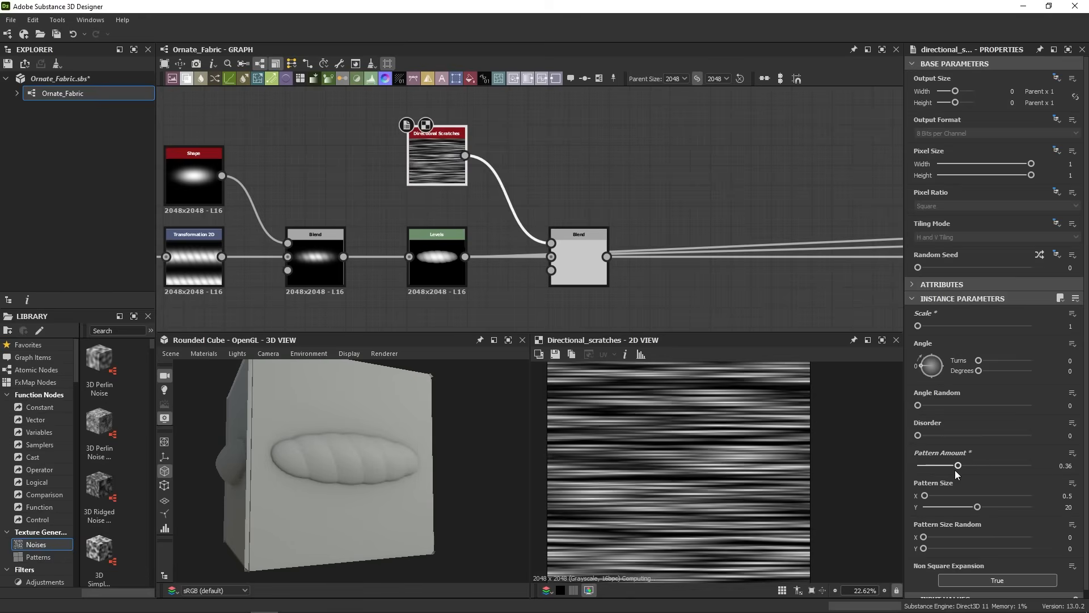
pyautogui.moveTo(957, 465); pyautogui.dragTo(938, 466)
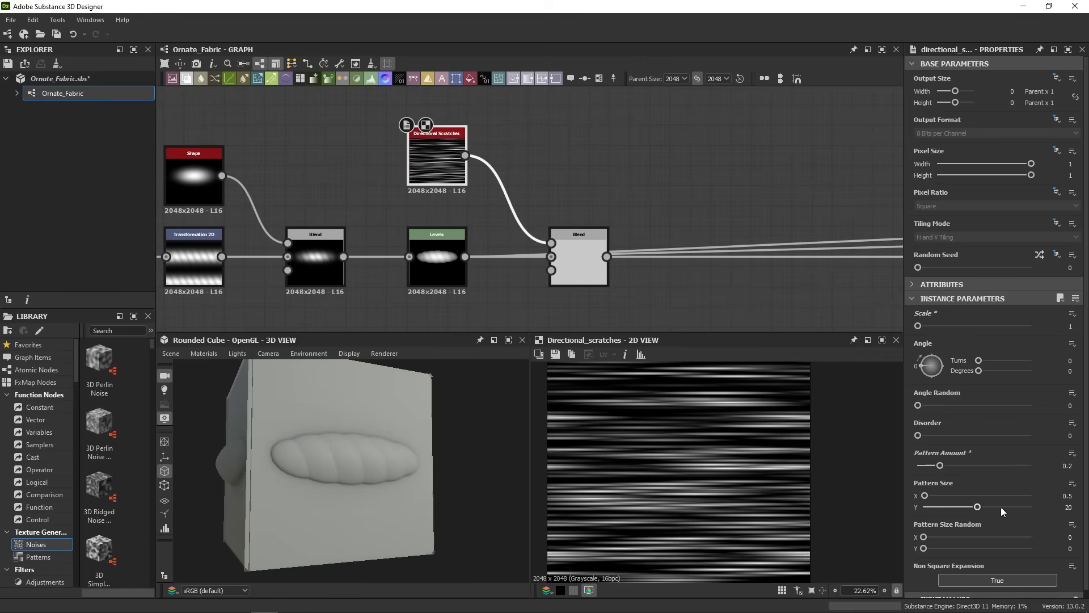
pyautogui.moveTo(972, 507); pyautogui.dragTo(1028, 507)
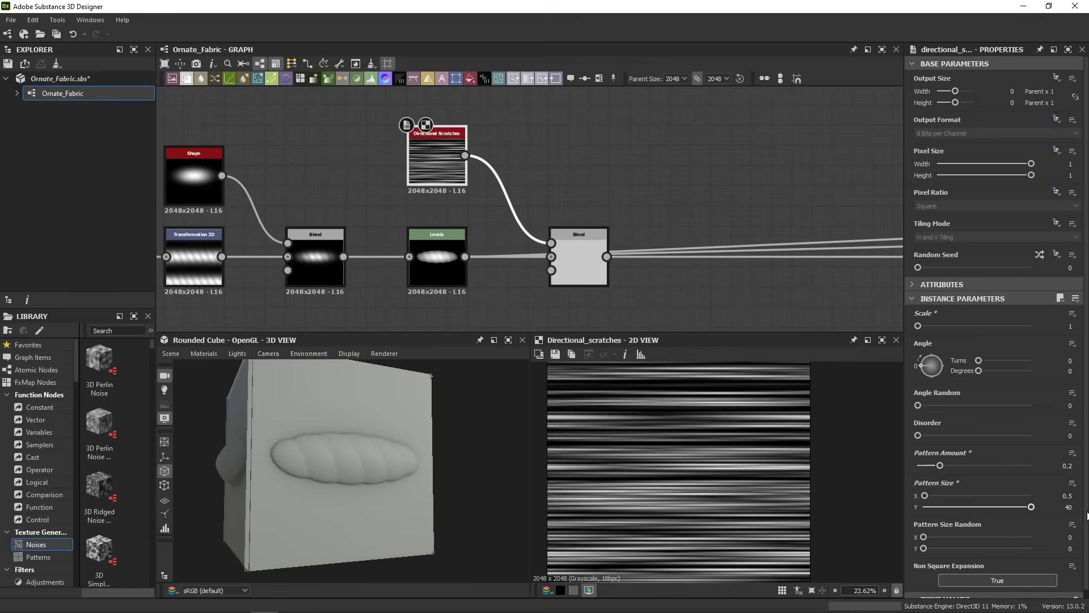
pyautogui.moveTo(924, 495); pyautogui.dragTo(927, 495)
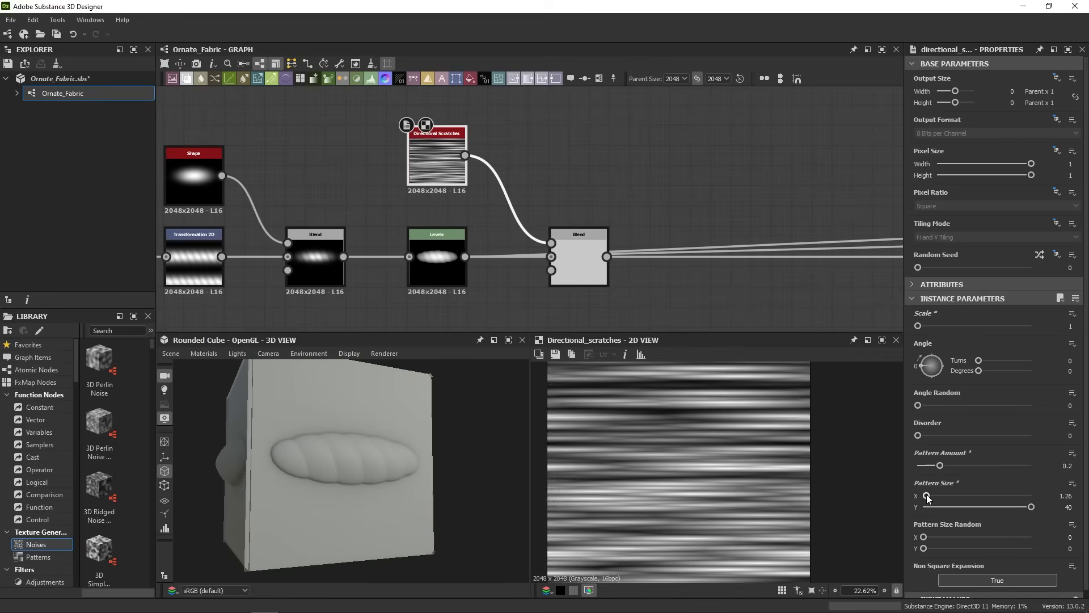
pyautogui.moveTo(925, 495); pyautogui.dragTo(935, 496)
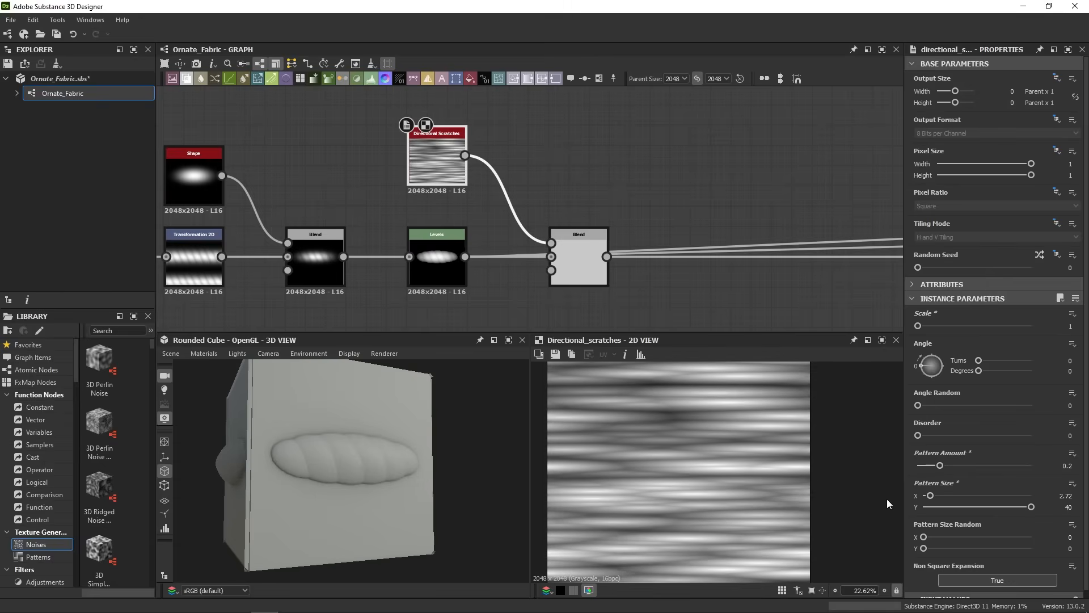
pyautogui.moveTo(925, 381)
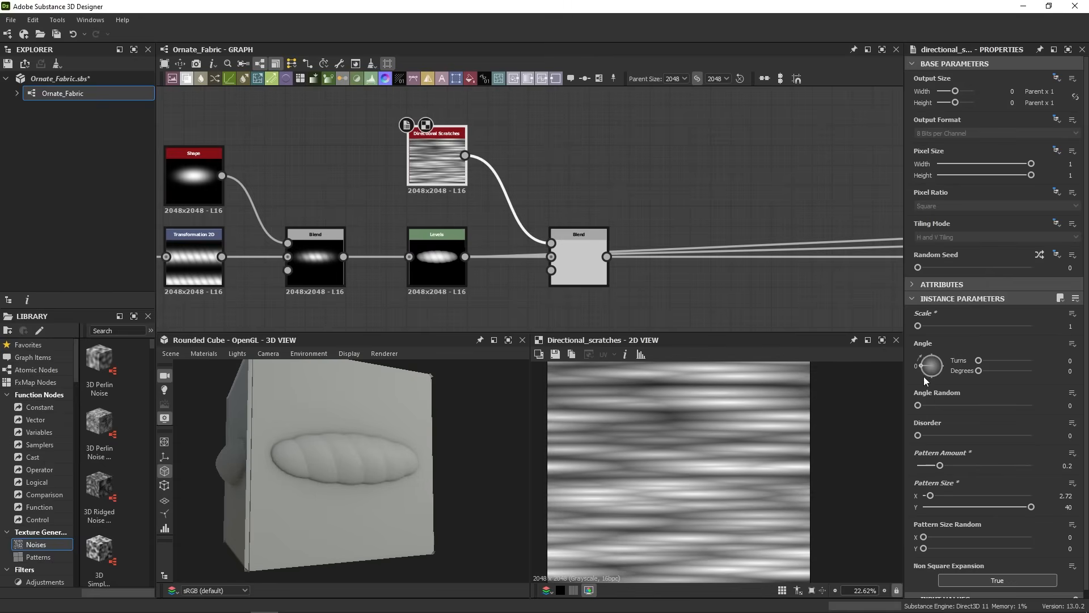
pyautogui.moveTo(659, 321)
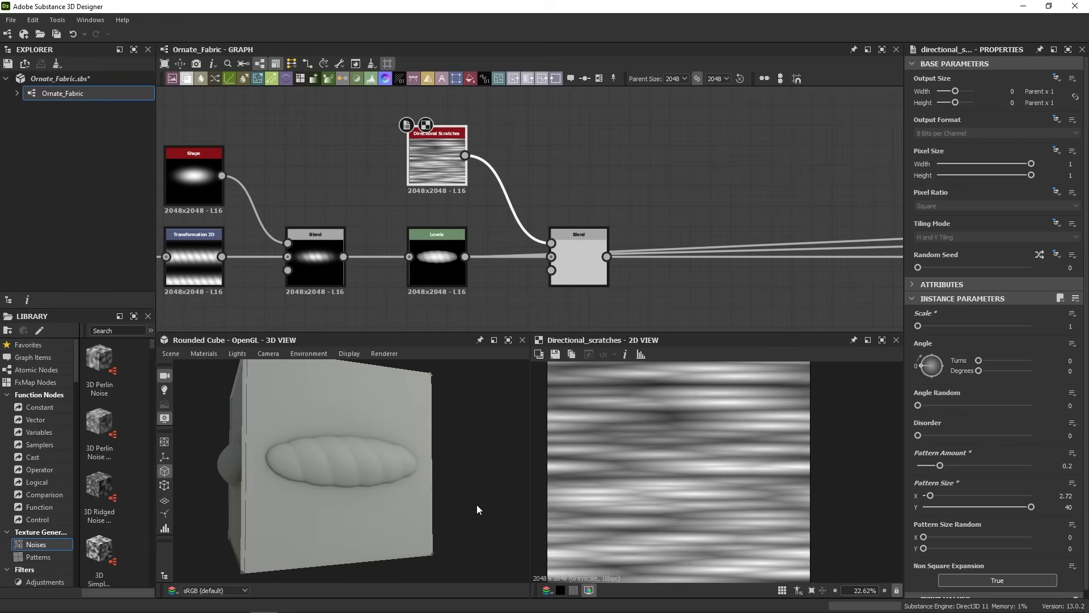
pyautogui.moveTo(980, 373)
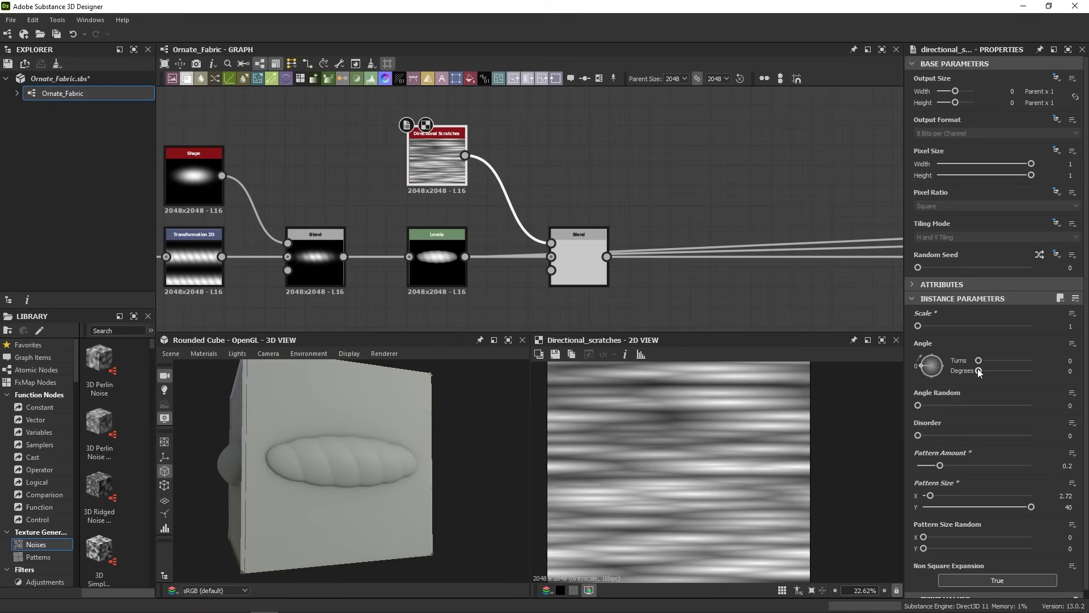
pyautogui.moveTo(950, 377)
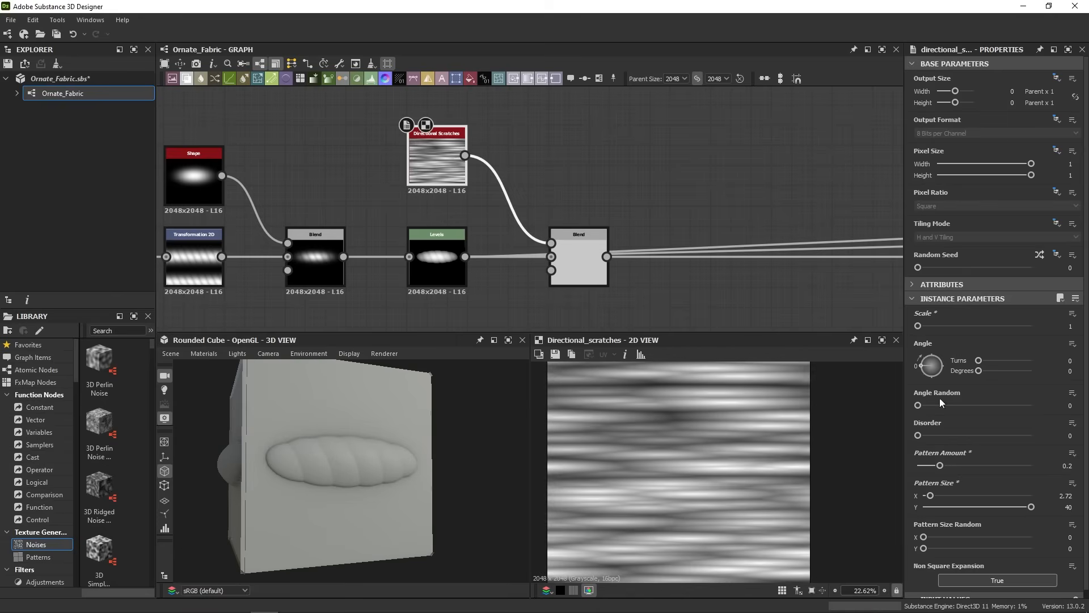
pyautogui.moveTo(514, 385)
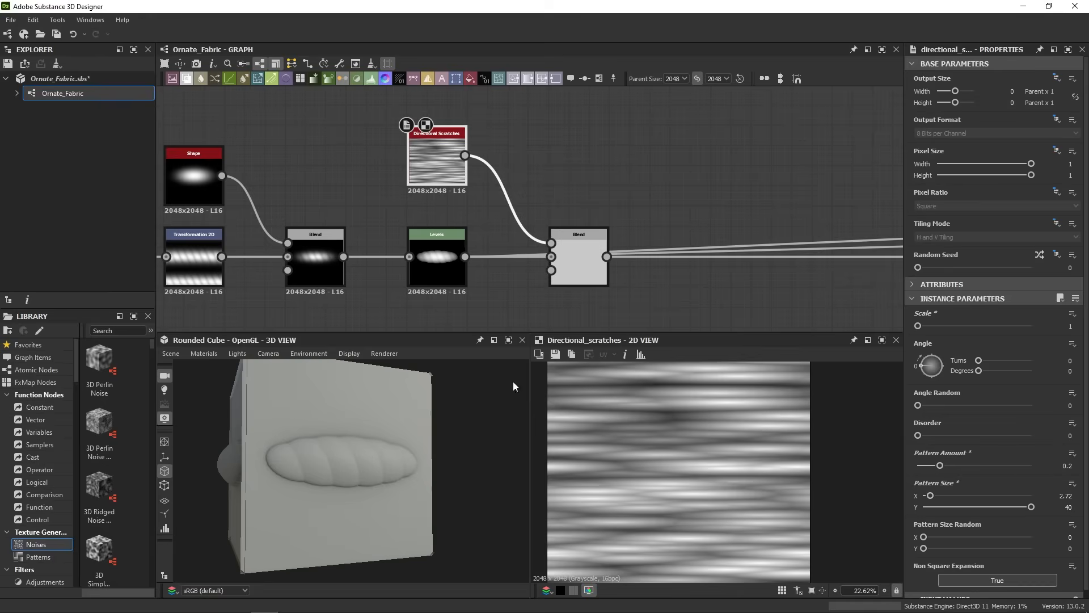
pyautogui.moveTo(826, 468)
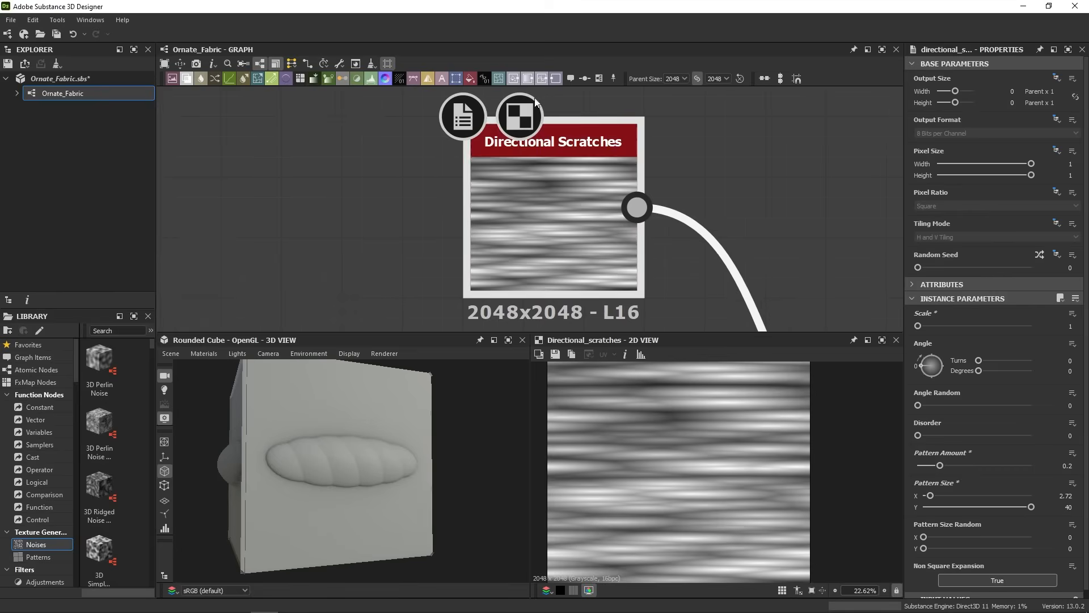
pyautogui.moveTo(443, 120)
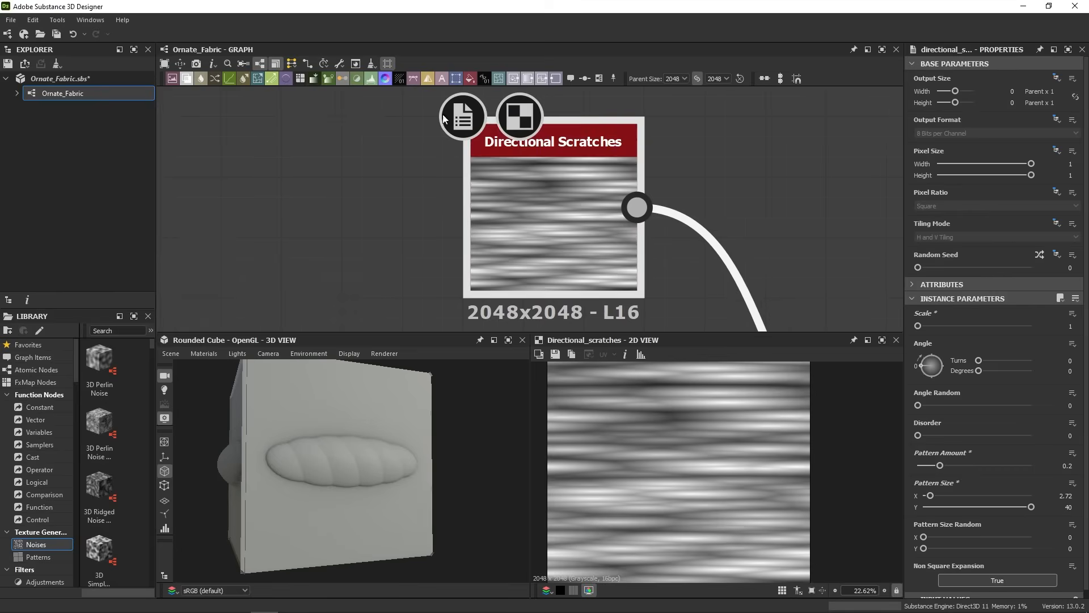
pyautogui.moveTo(458, 141)
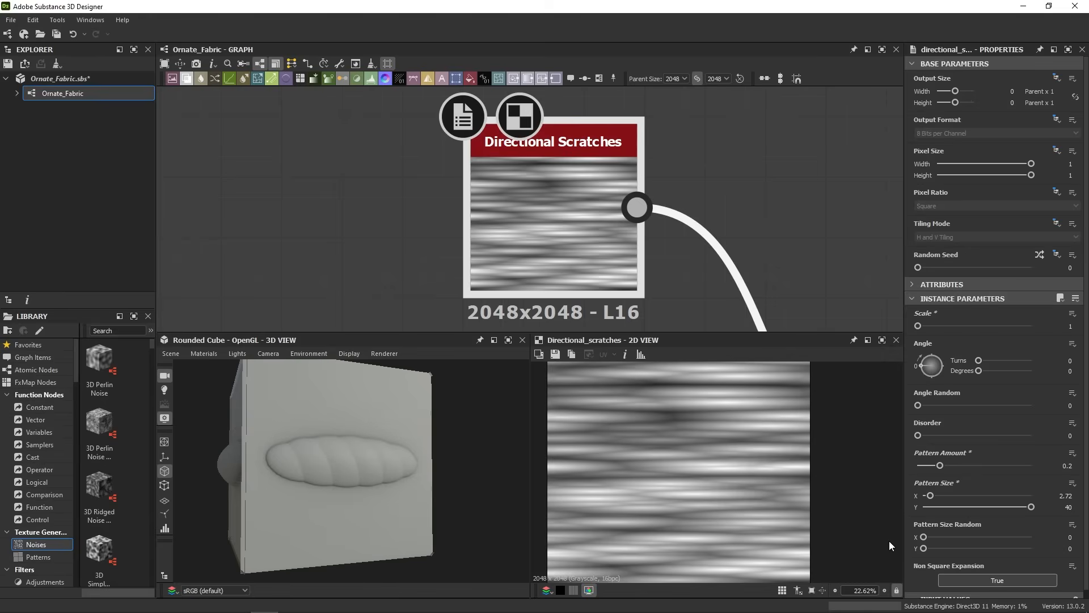
pyautogui.moveTo(535, 120)
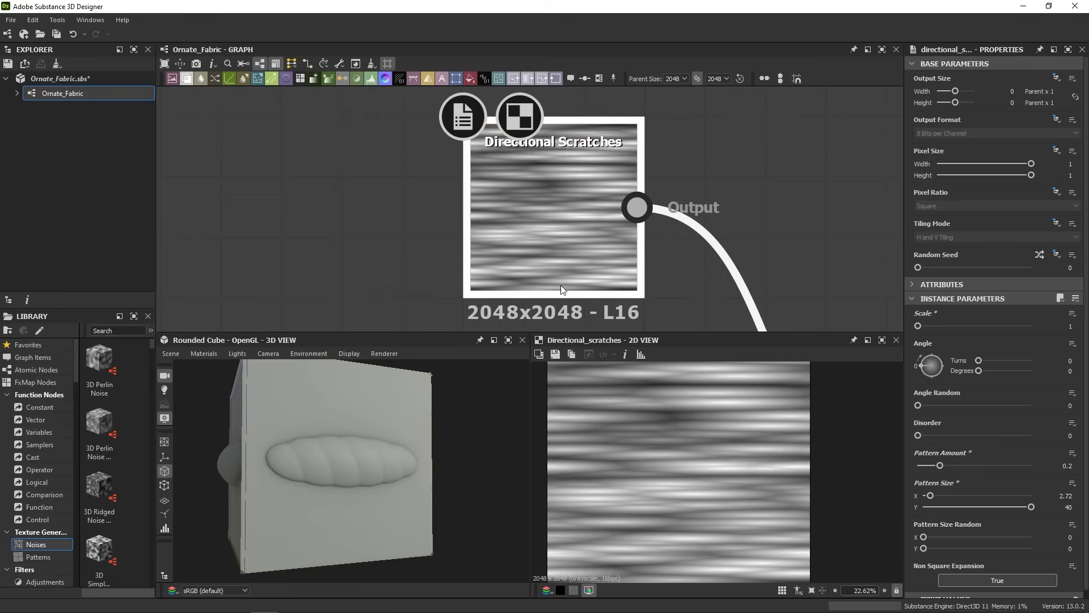
pyautogui.click(553, 141)
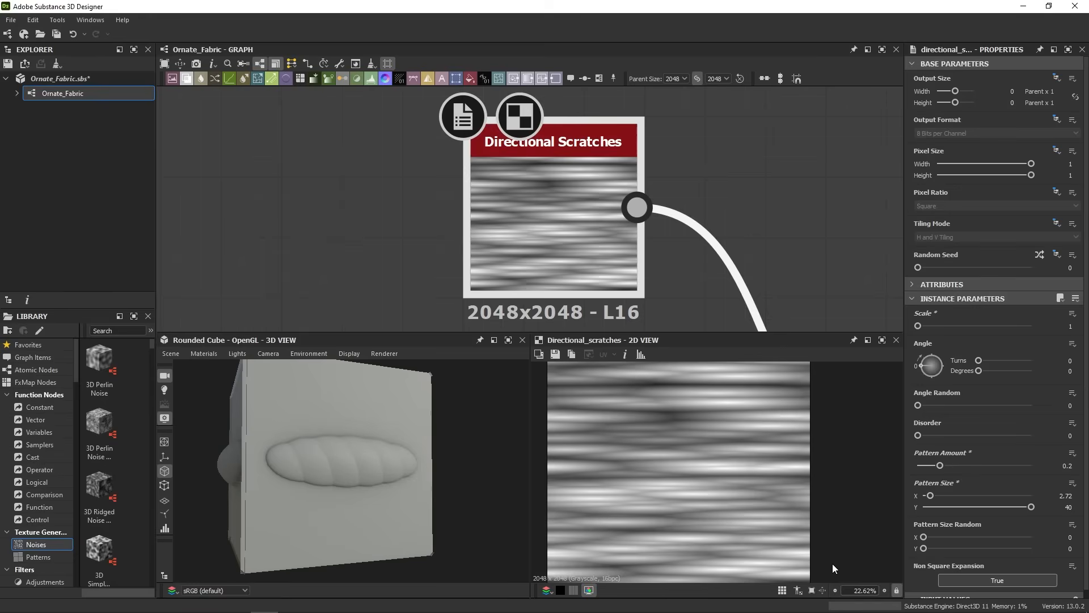
pyautogui.moveTo(735, 424)
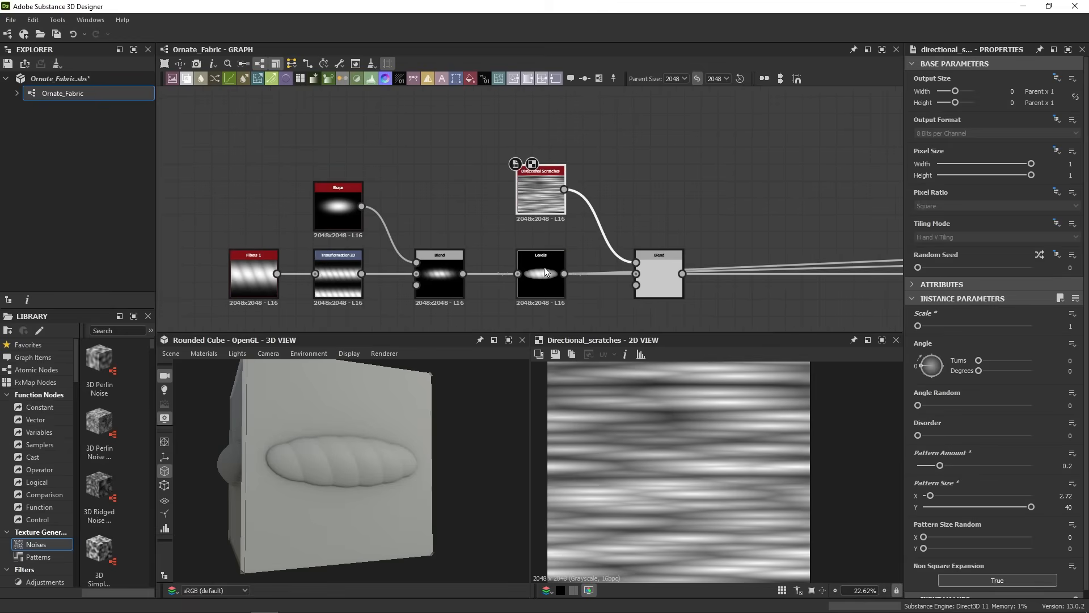
pyautogui.click(540, 272)
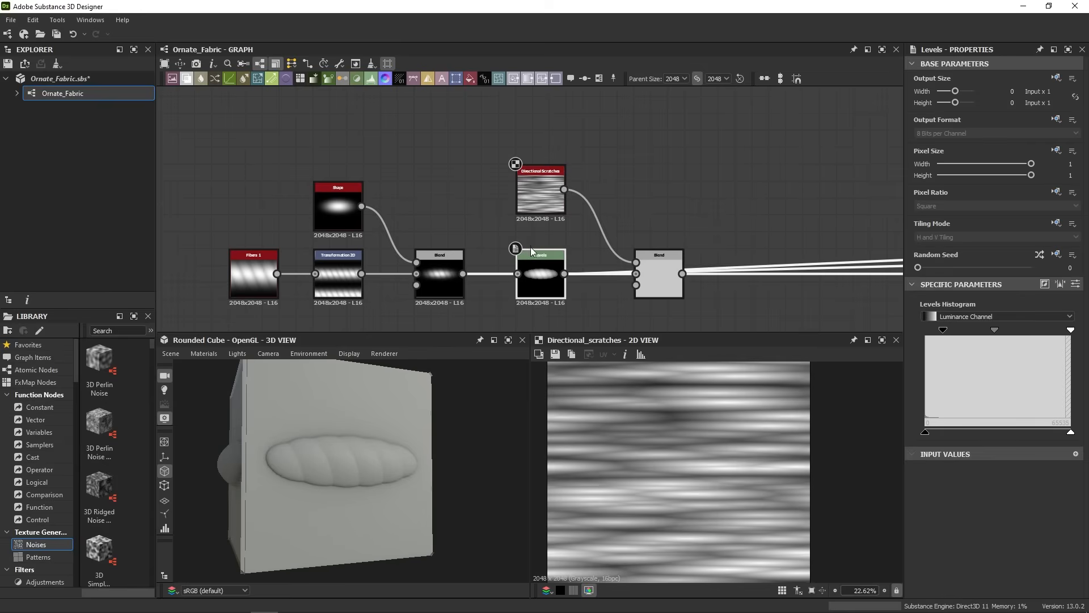
pyautogui.click(439, 273)
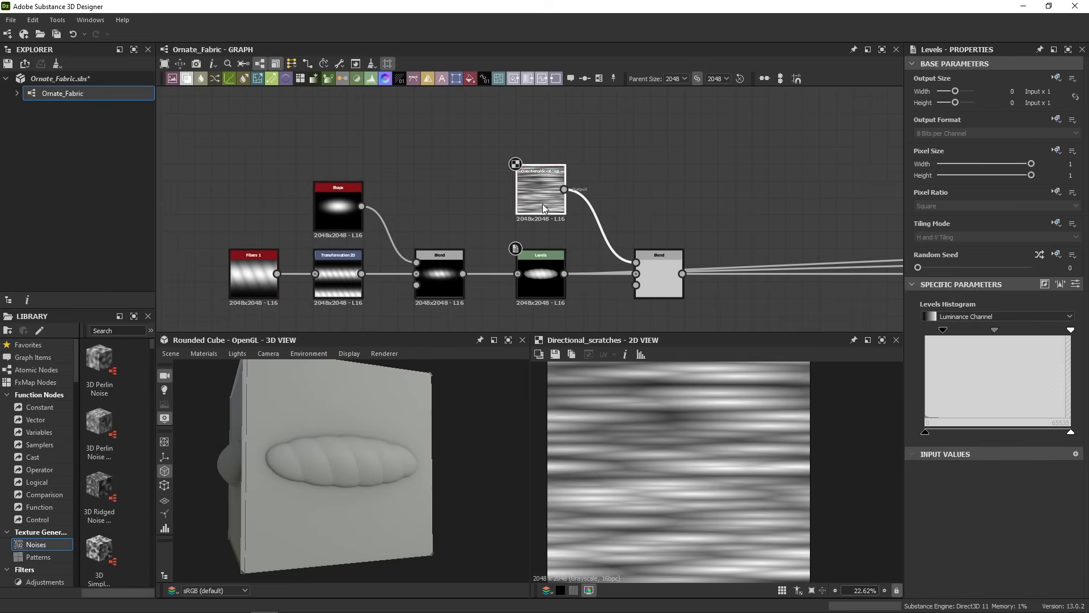
pyautogui.click(540, 189)
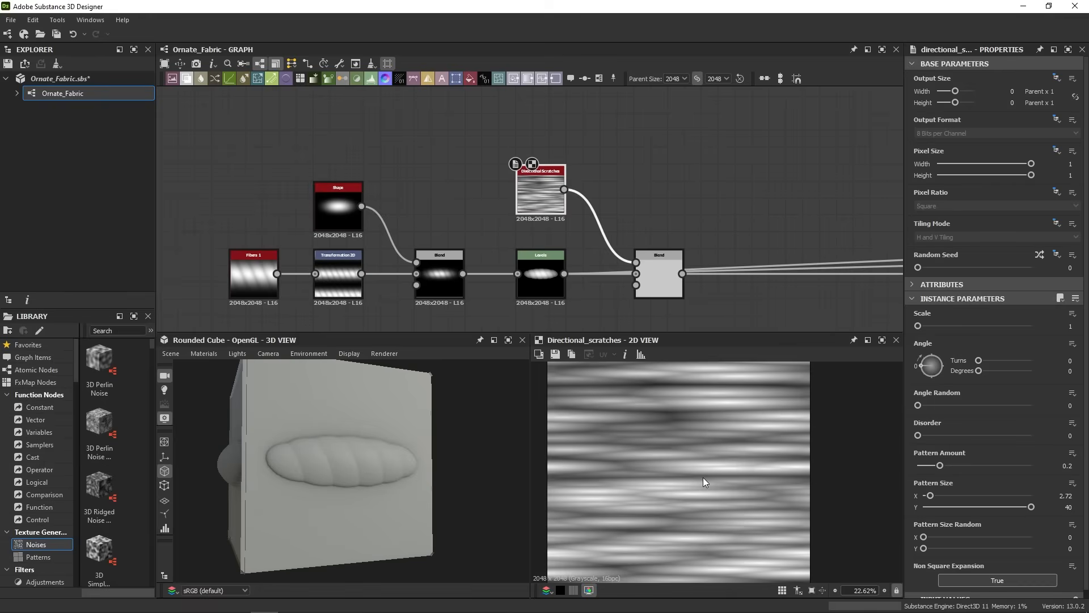
pyautogui.moveTo(932, 403)
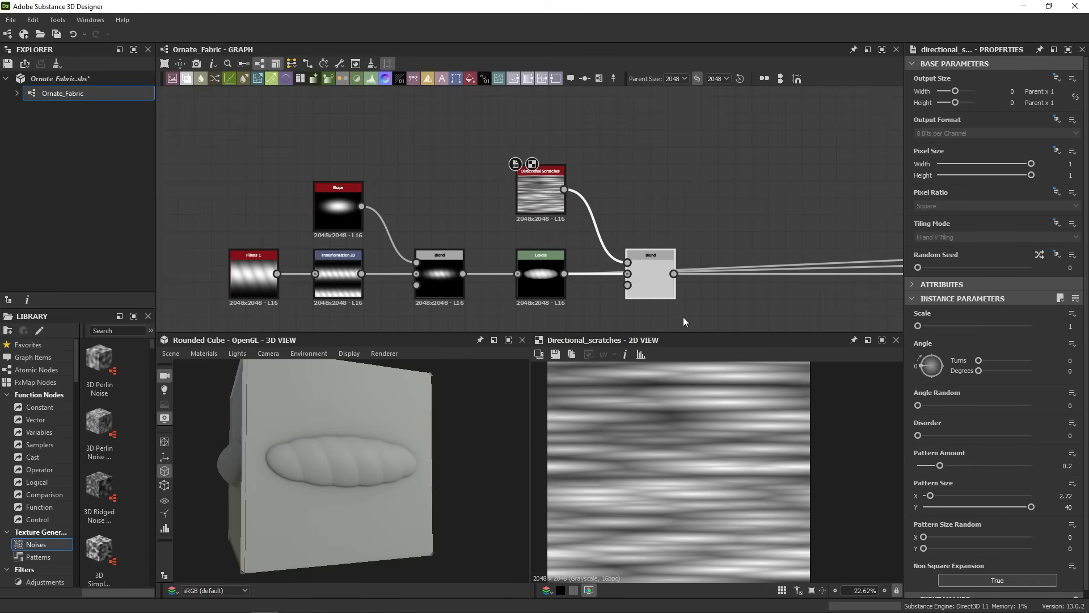
# - Preview the Multiply blend and set the Directional Scratches angle to about 65 degrees
pyautogui.click(650, 273)
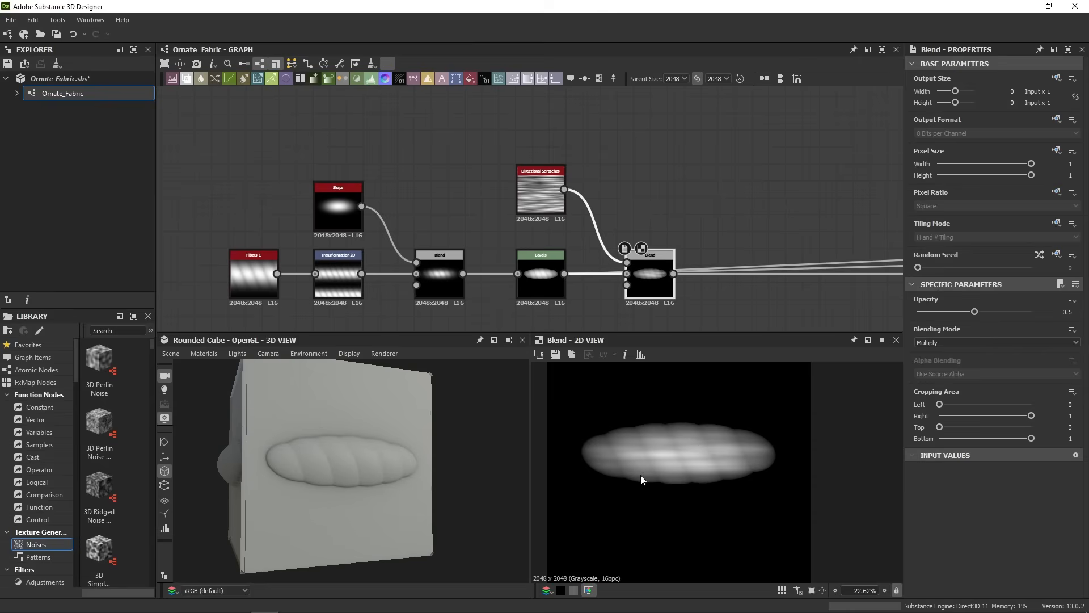
pyautogui.moveTo(540, 189)
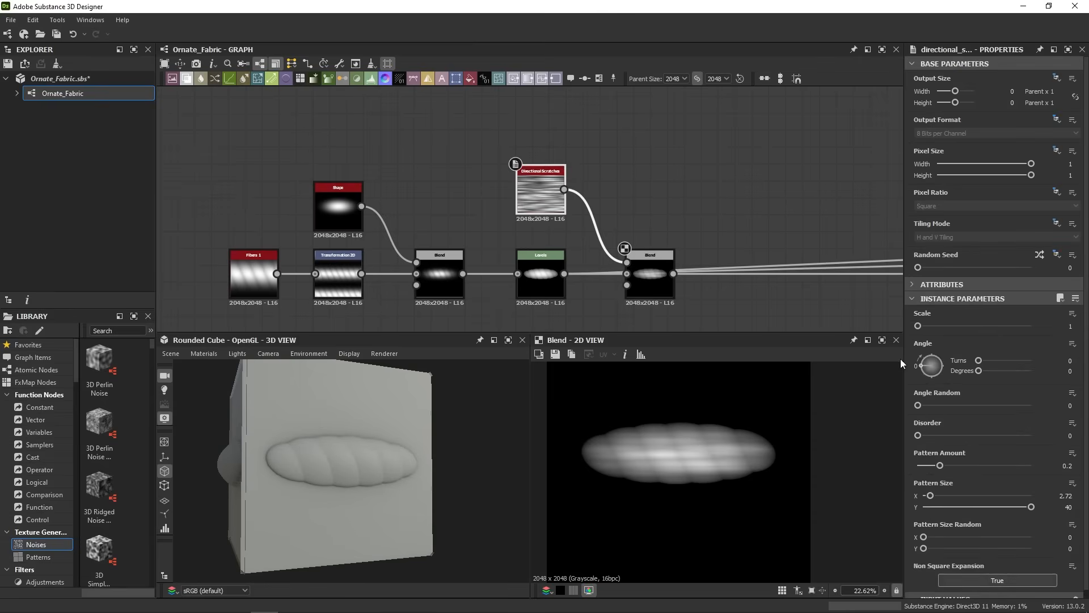
pyautogui.moveTo(982, 370); pyautogui.dragTo(994, 371)
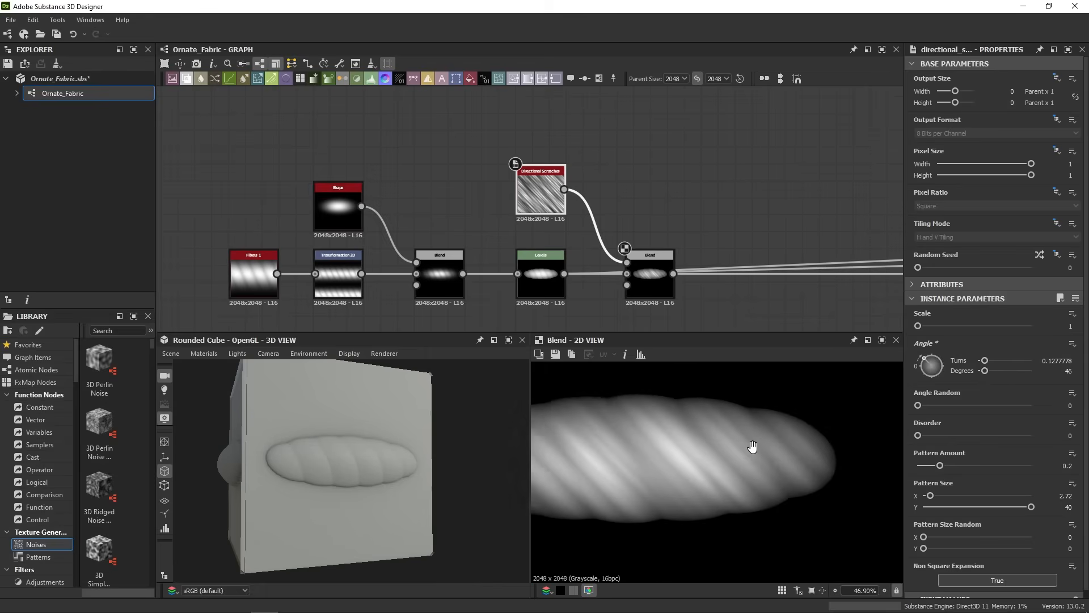
pyautogui.moveTo(985, 370); pyautogui.dragTo(989, 371)
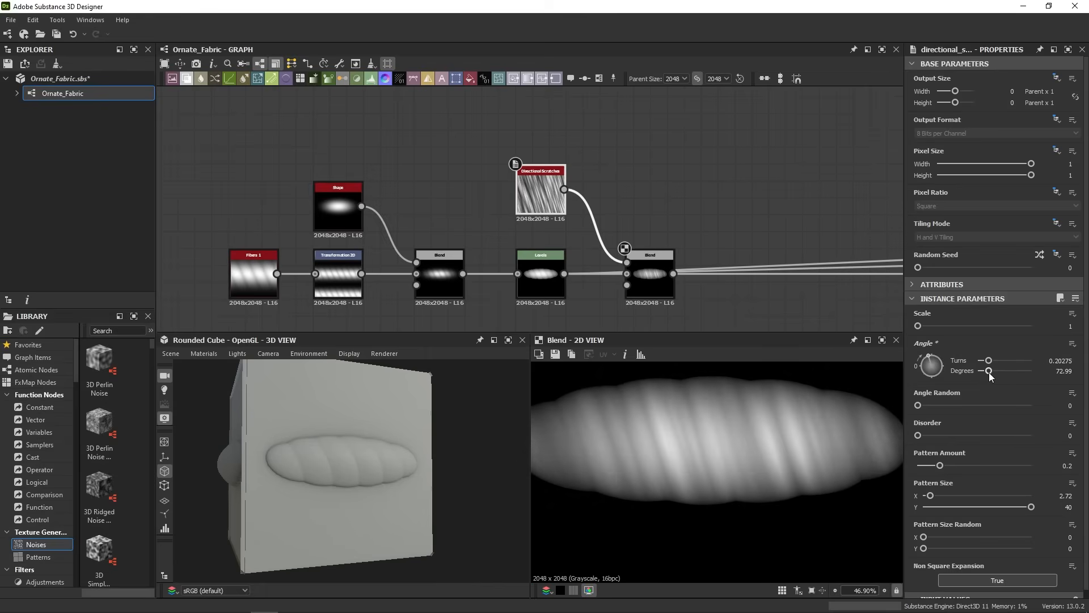
pyautogui.moveTo(990, 370); pyautogui.dragTo(986, 371)
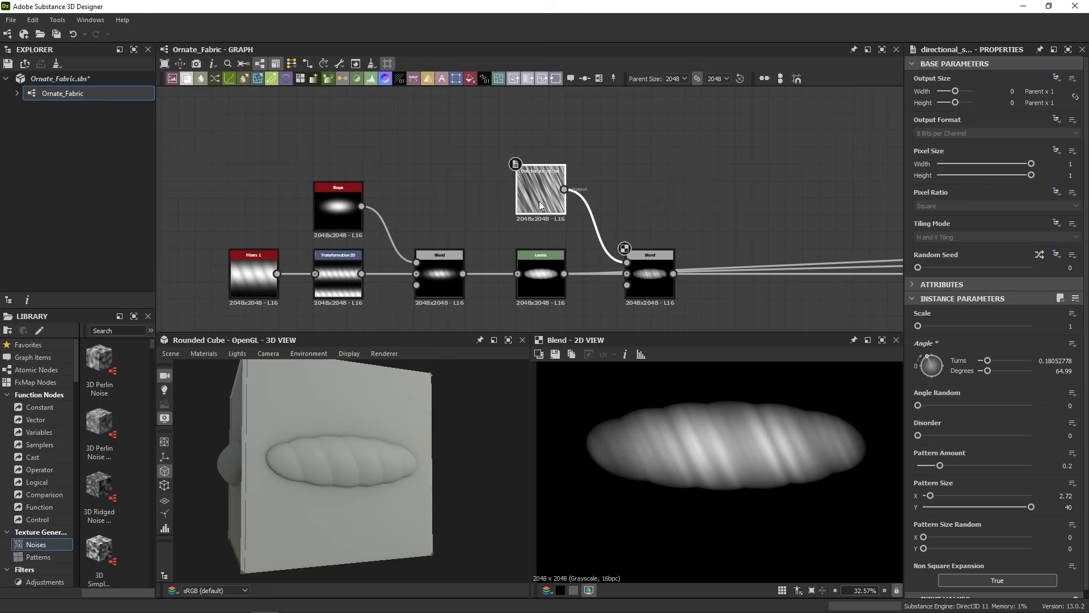
# - Zoom out the graph and select the Levels node to see its histogram and plain oval
pyautogui.scroll(-3)
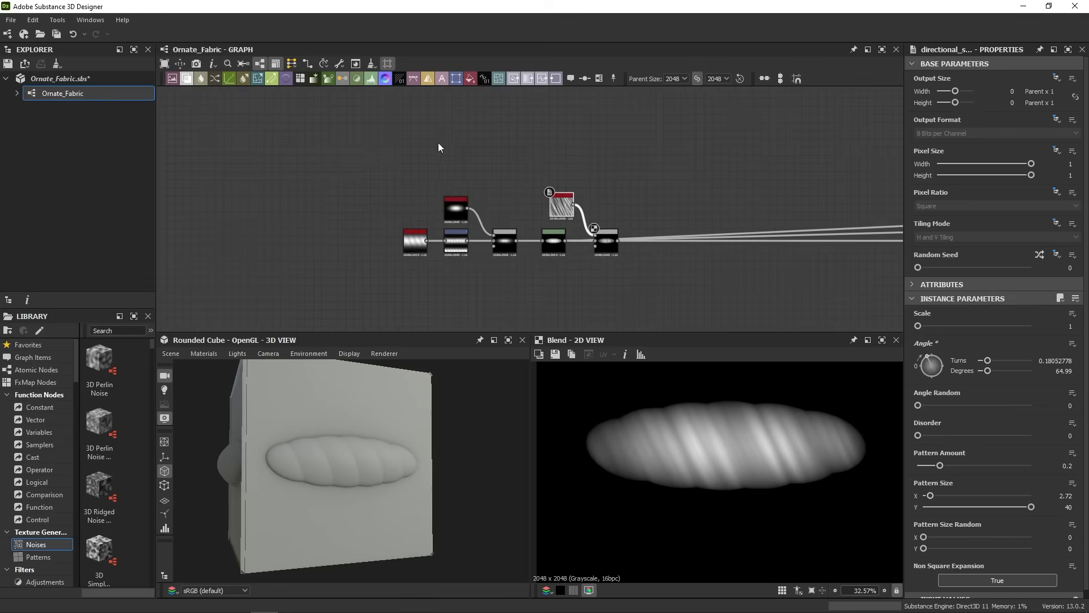
pyautogui.moveTo(544, 149)
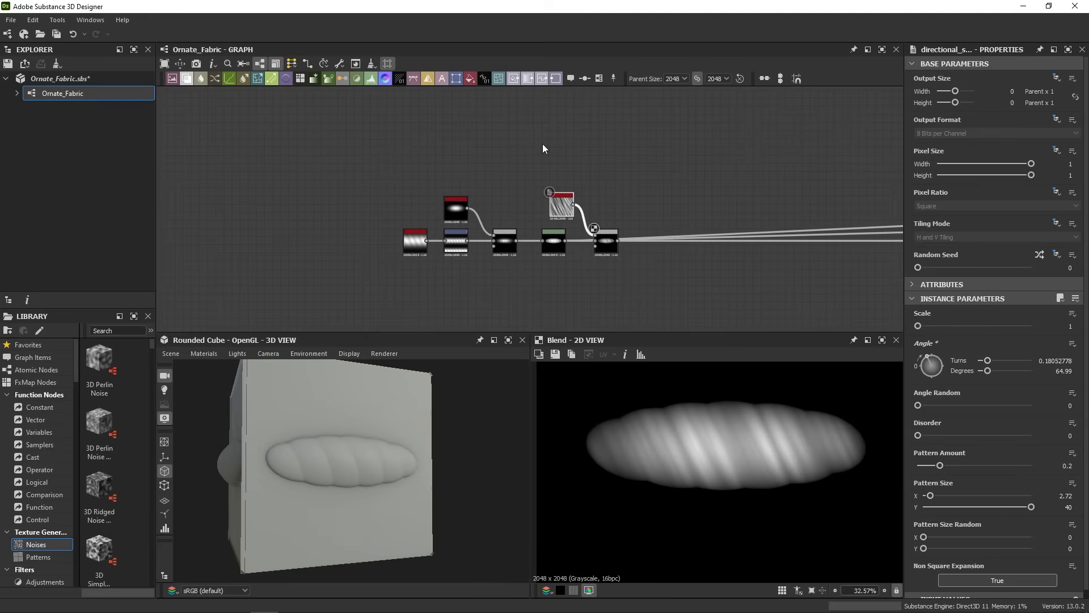
pyautogui.moveTo(374, 294)
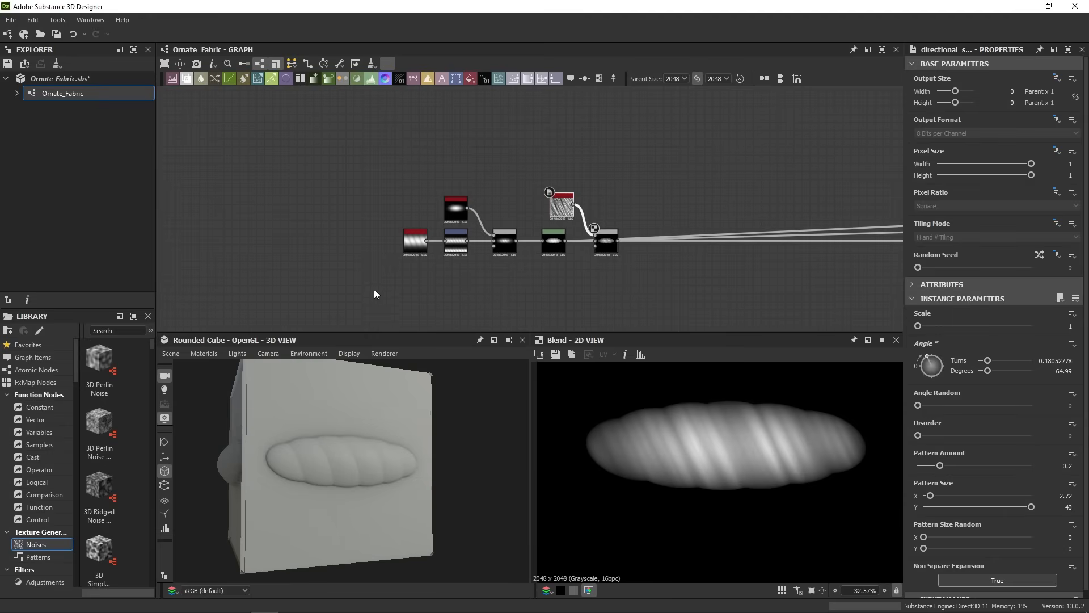
pyautogui.moveTo(332, 269)
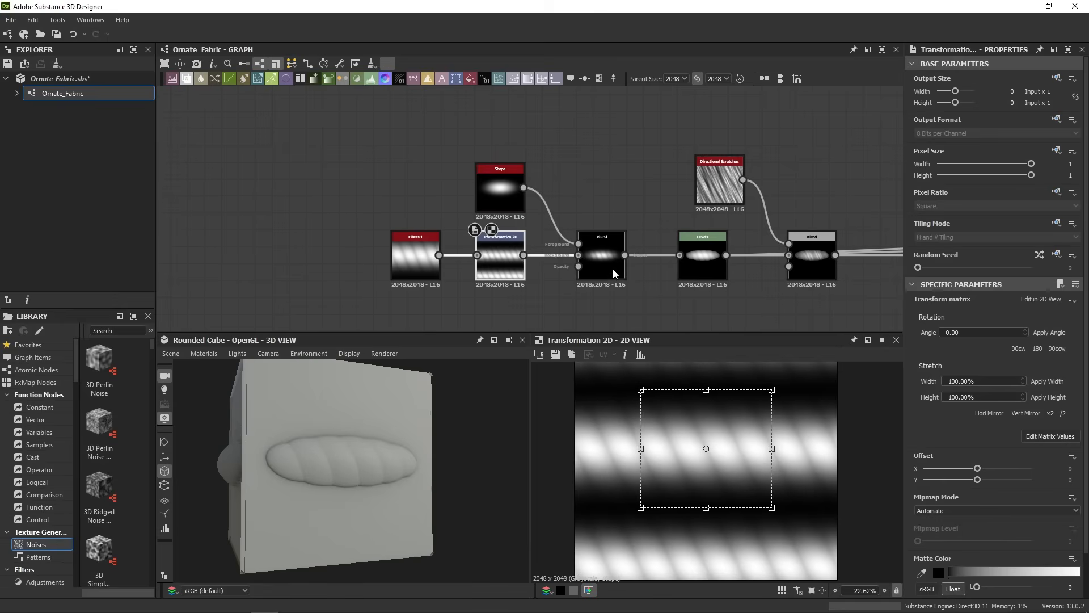
pyautogui.click(702, 256)
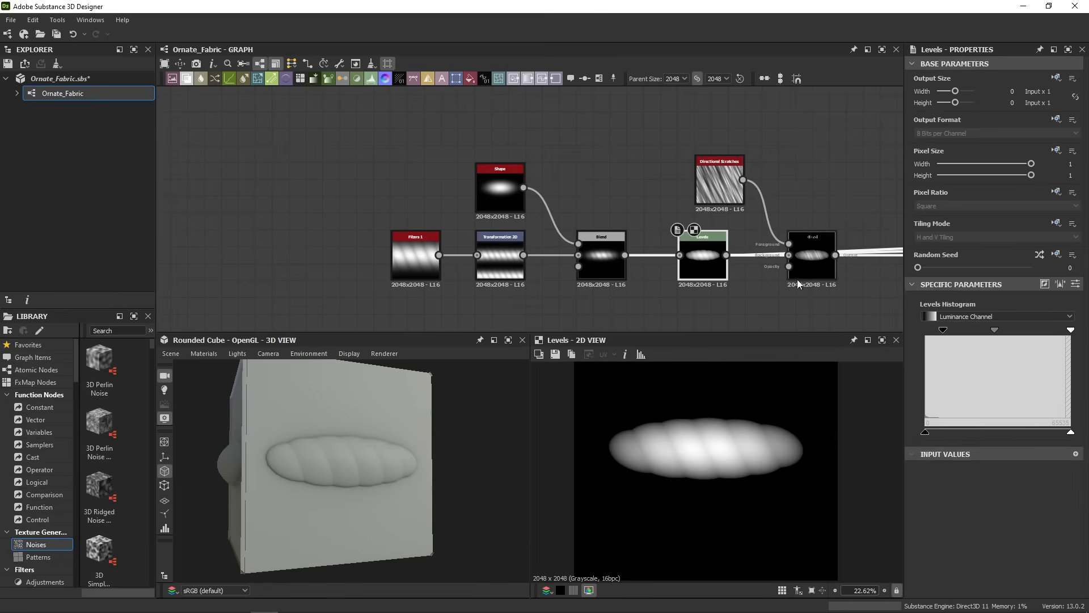